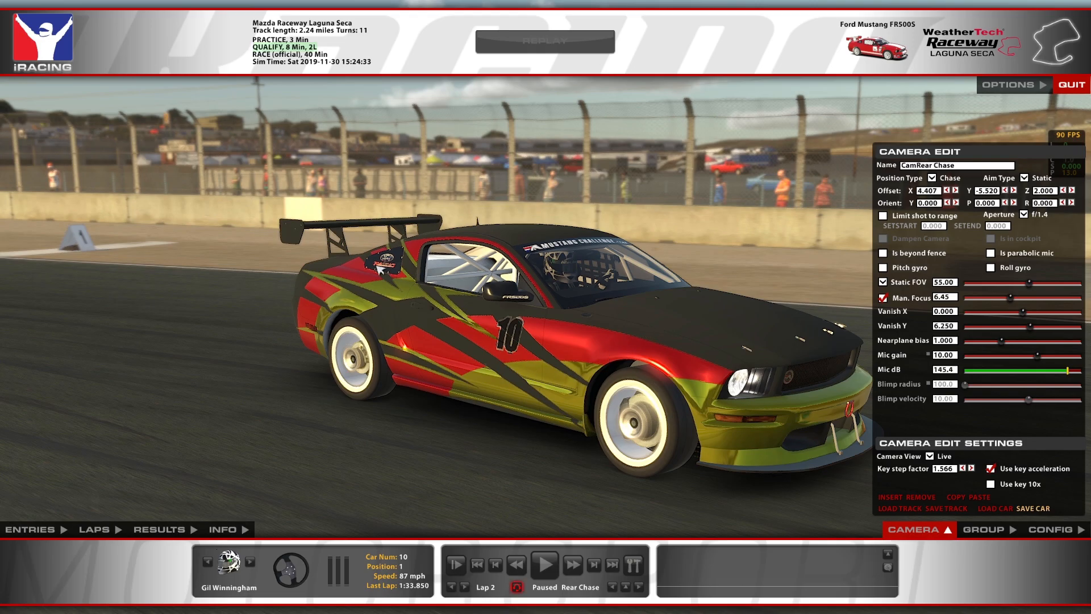
- Magic Wand a green region, extend to all similar green areas and copy them to Layer 1
key(alt+tab)
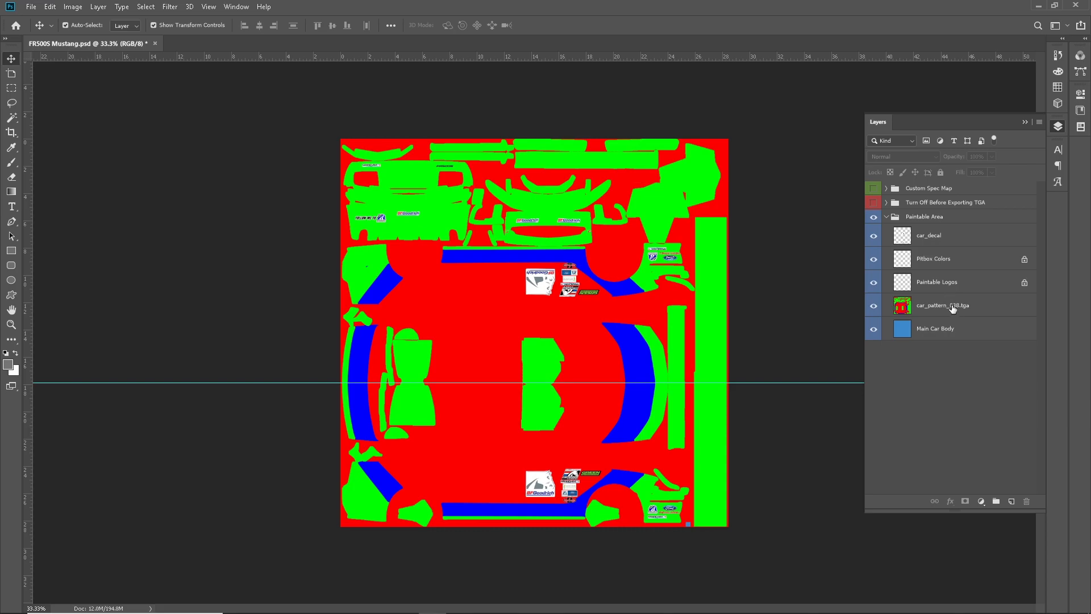
mouse_move(944, 305)
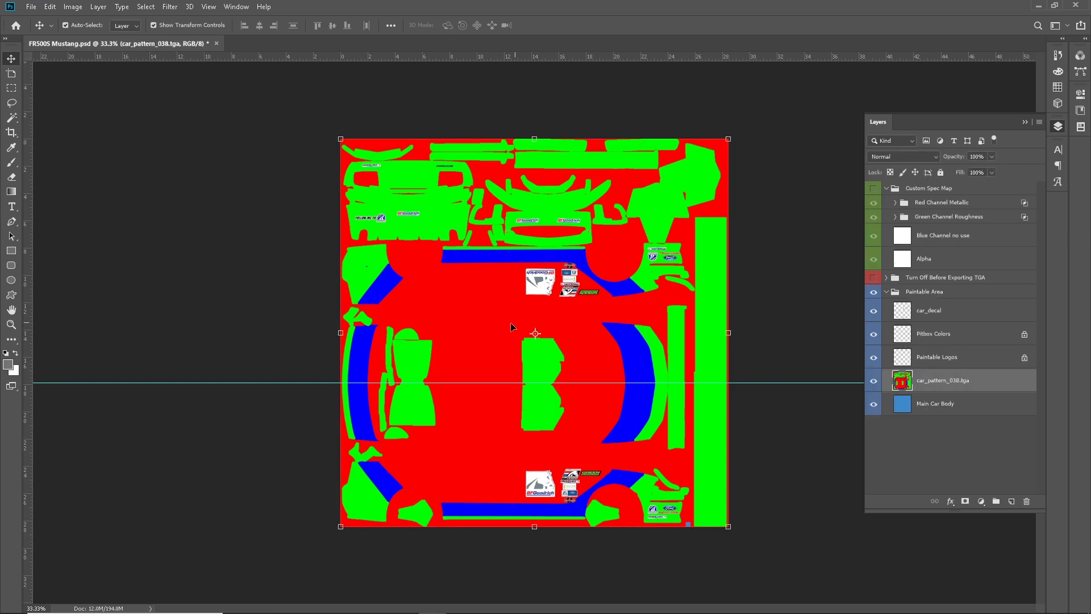
click(12, 98)
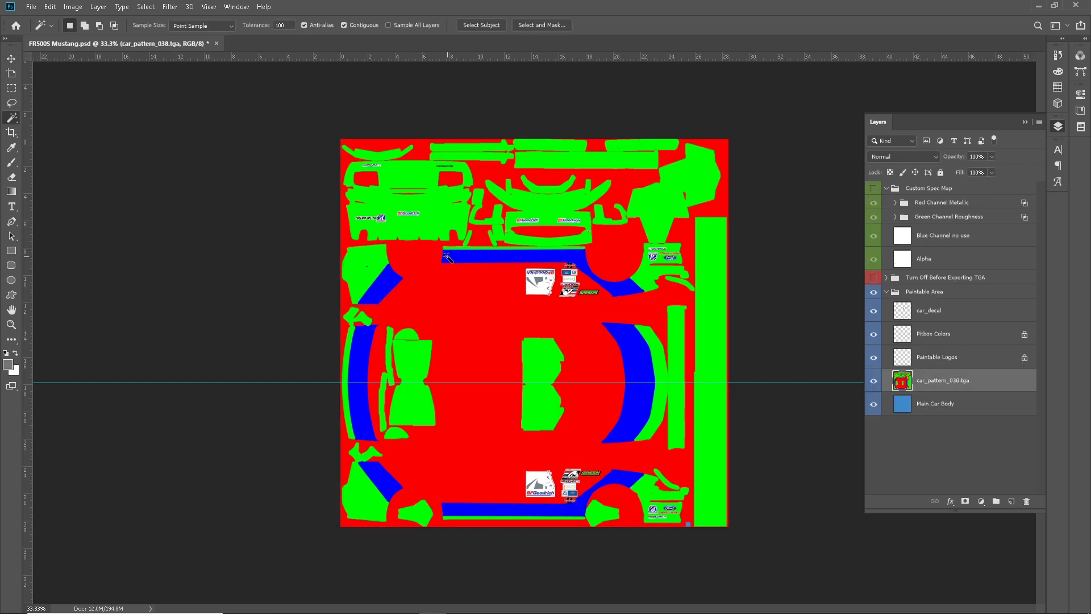
mouse_move(439, 211)
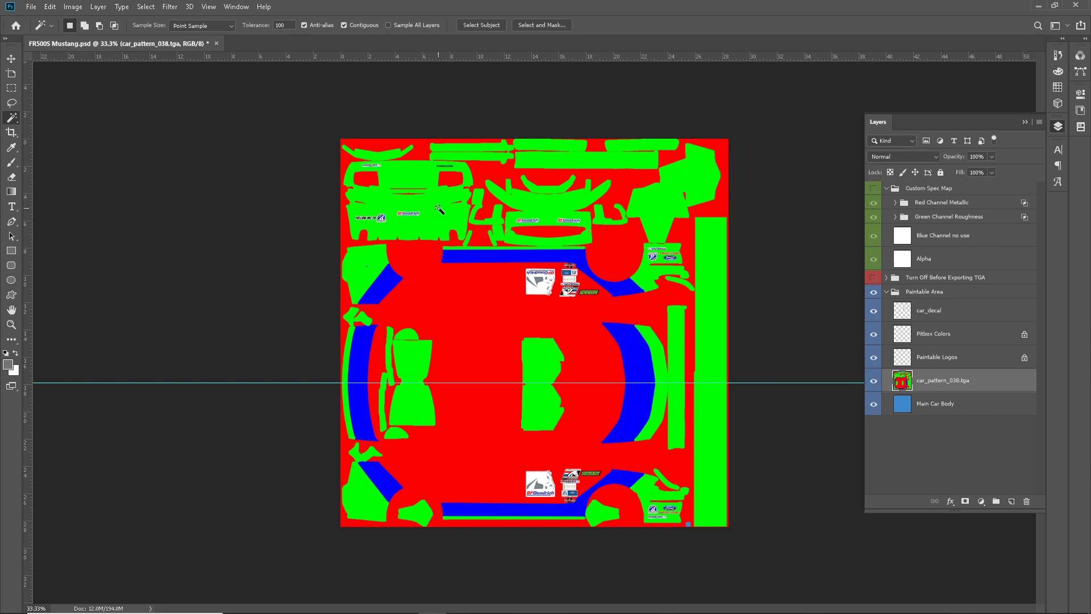
click(439, 213)
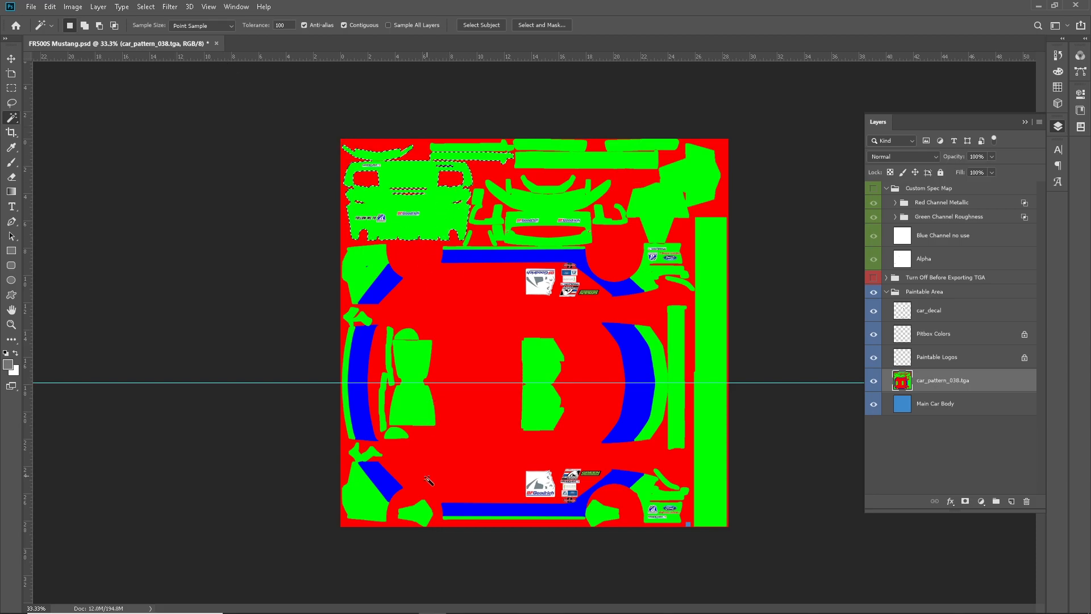
mouse_move(400, 220)
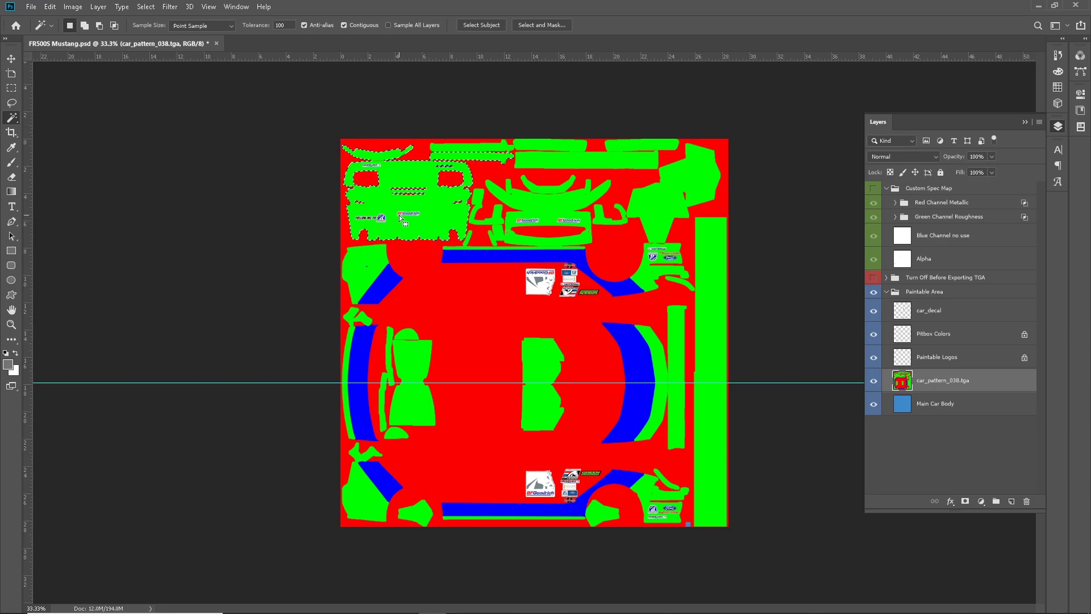
mouse_move(212, 23)
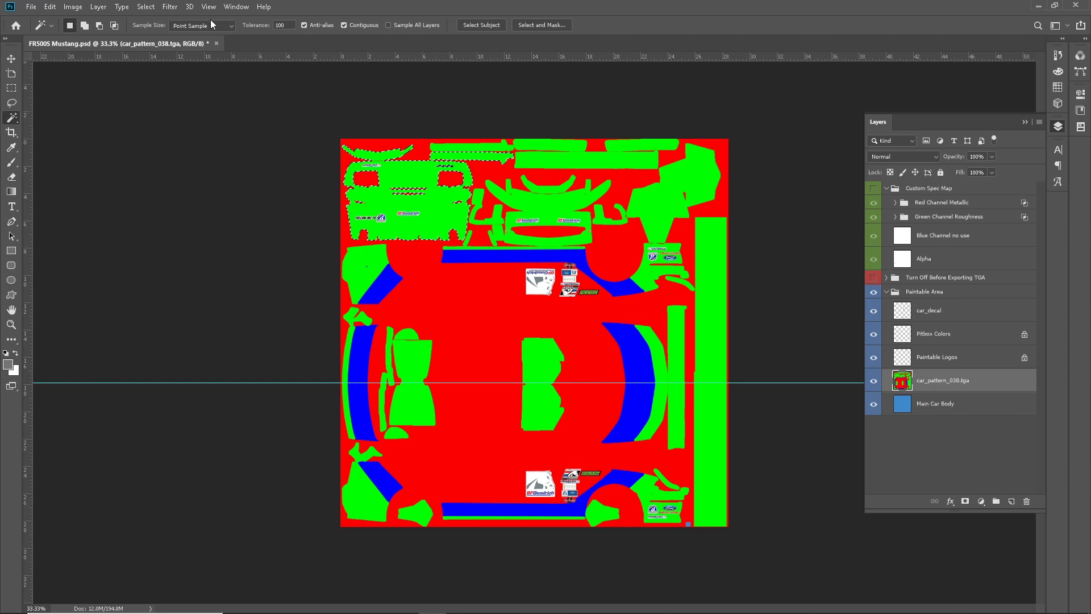
click(146, 7)
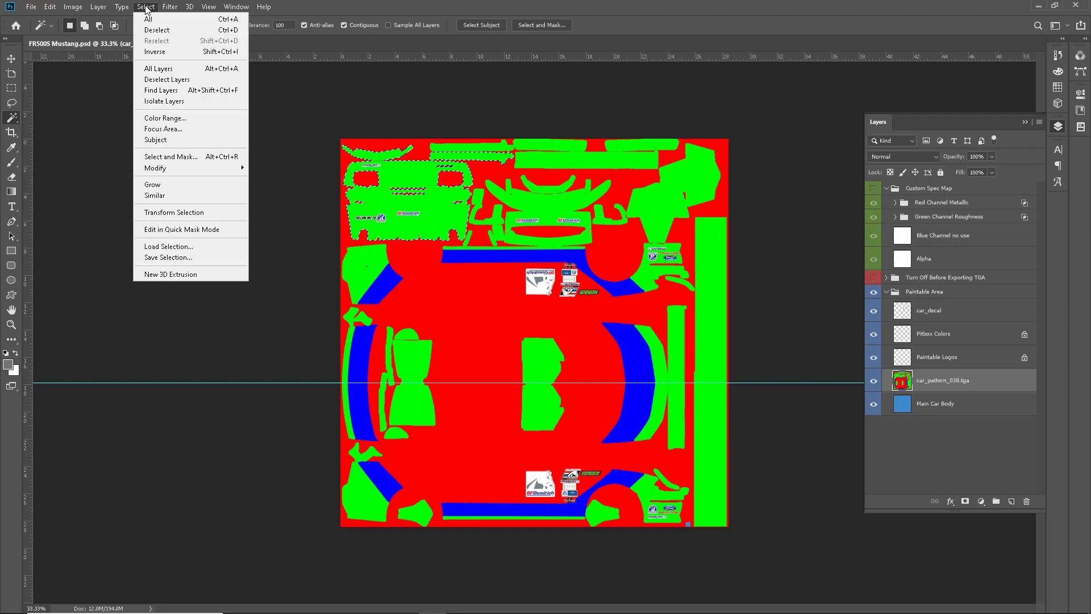
mouse_move(164, 101)
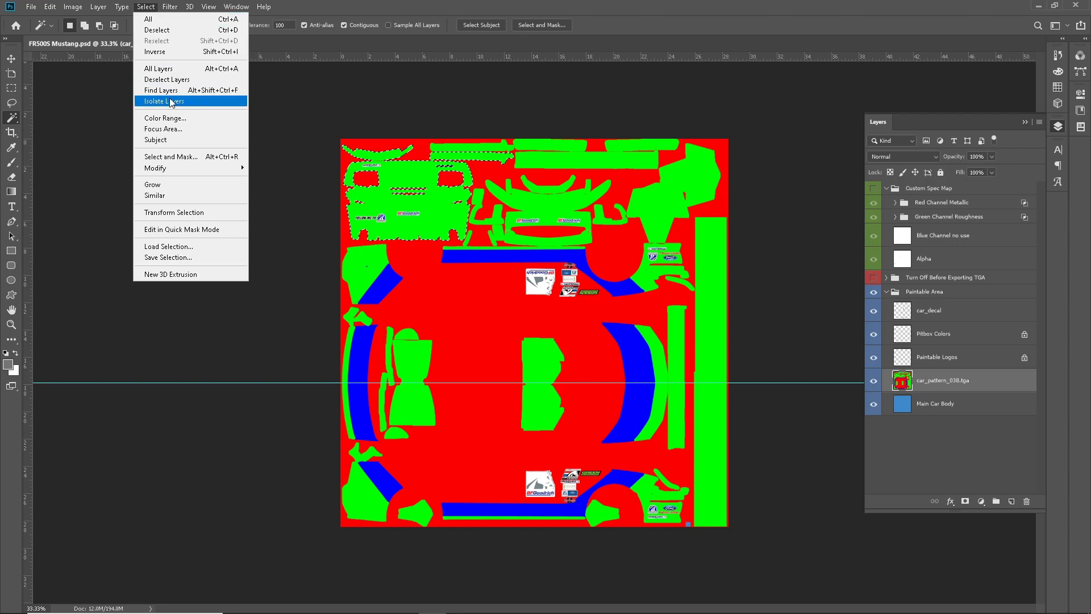
mouse_move(186, 196)
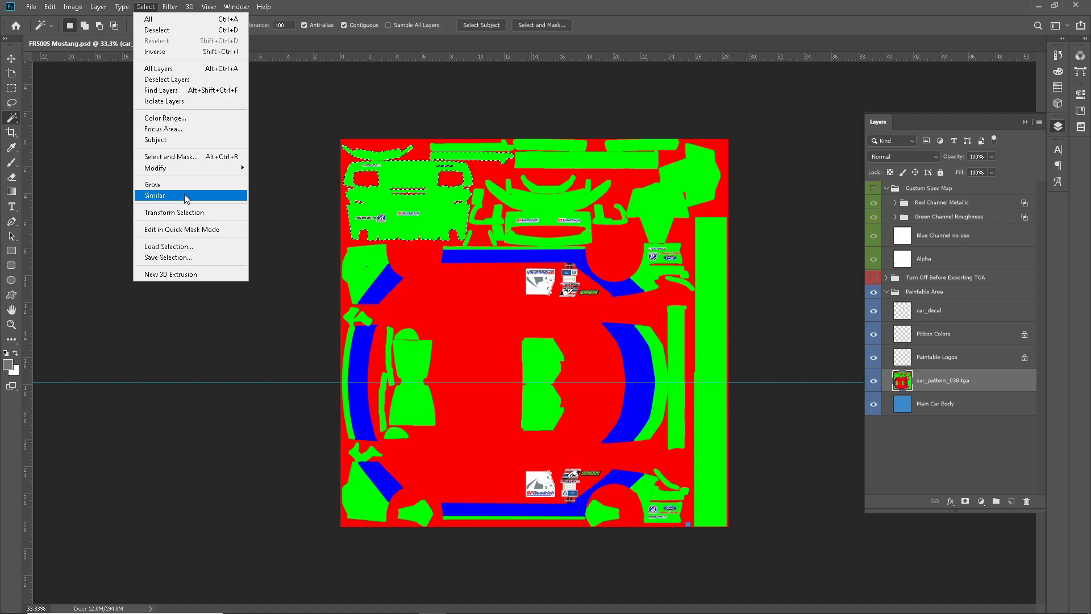
click(154, 196)
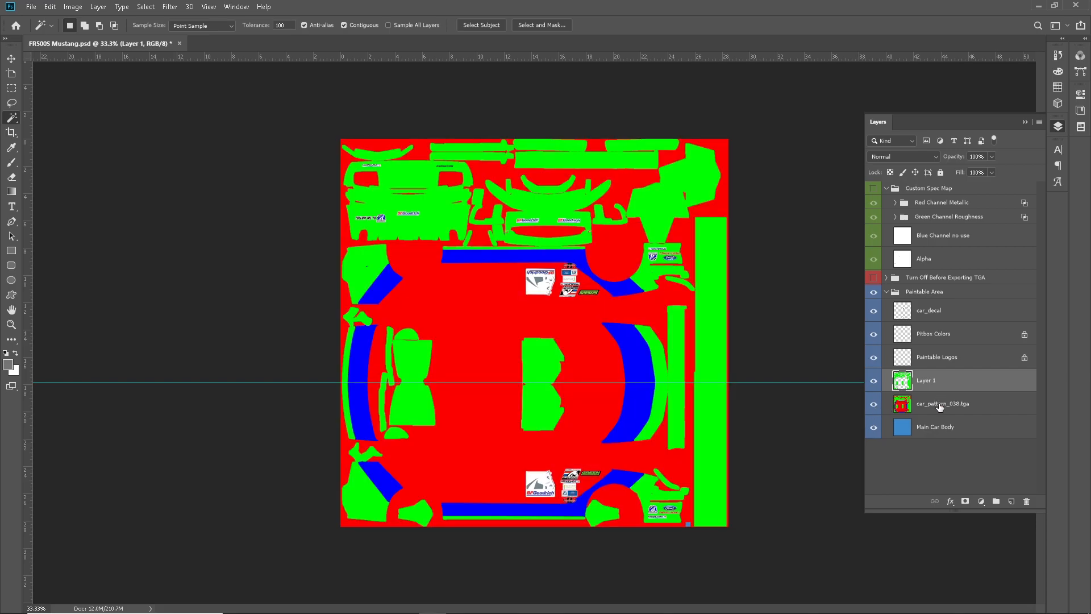
click(943, 403)
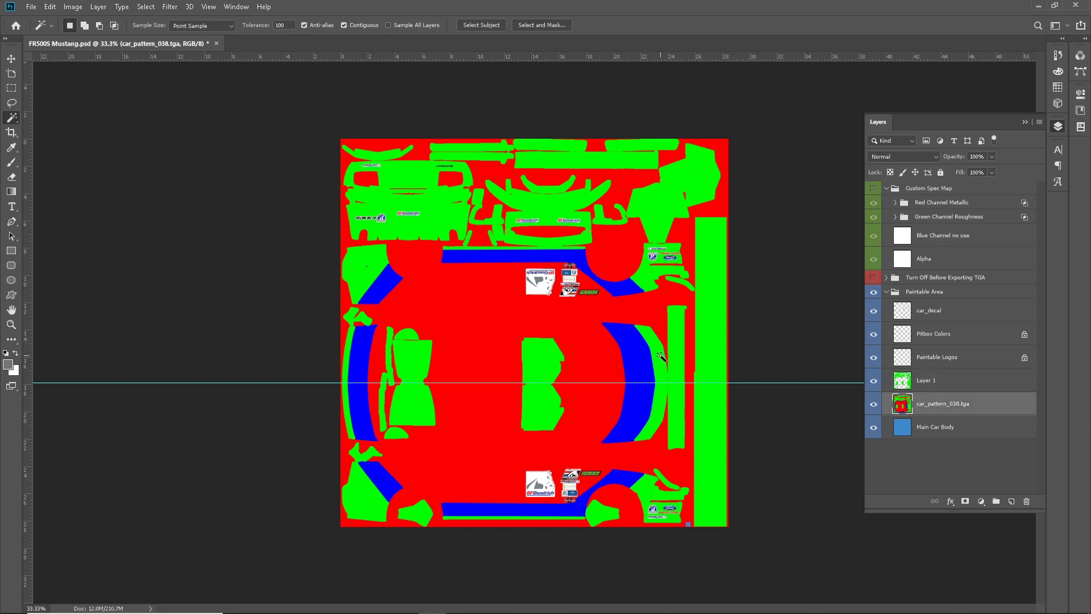
- Select the blue arc and all matching blue shapes, copying them to Layer 2
click(170, 7)
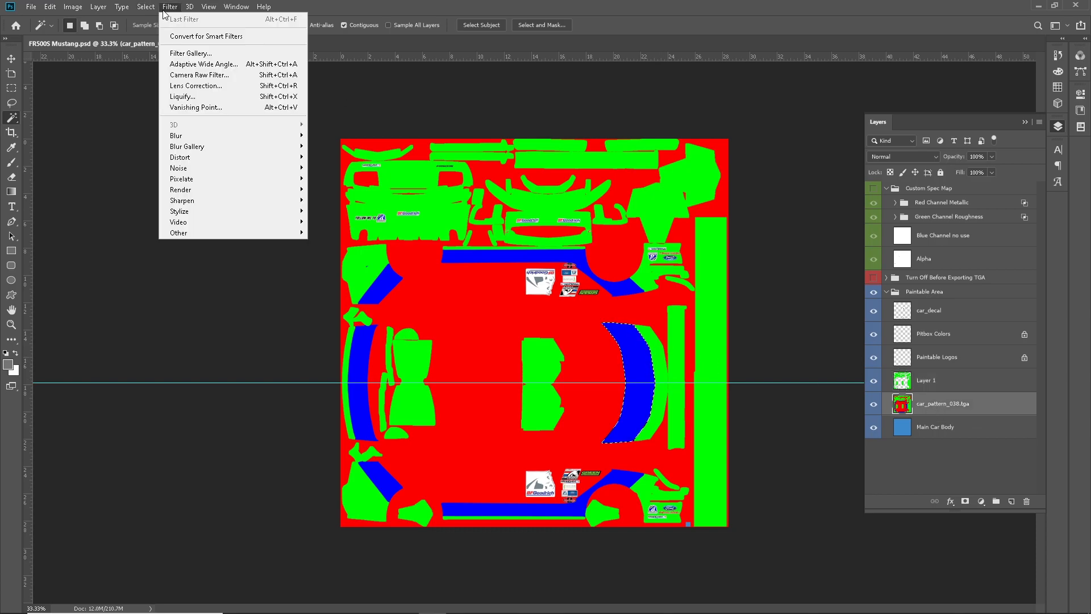
click(146, 7)
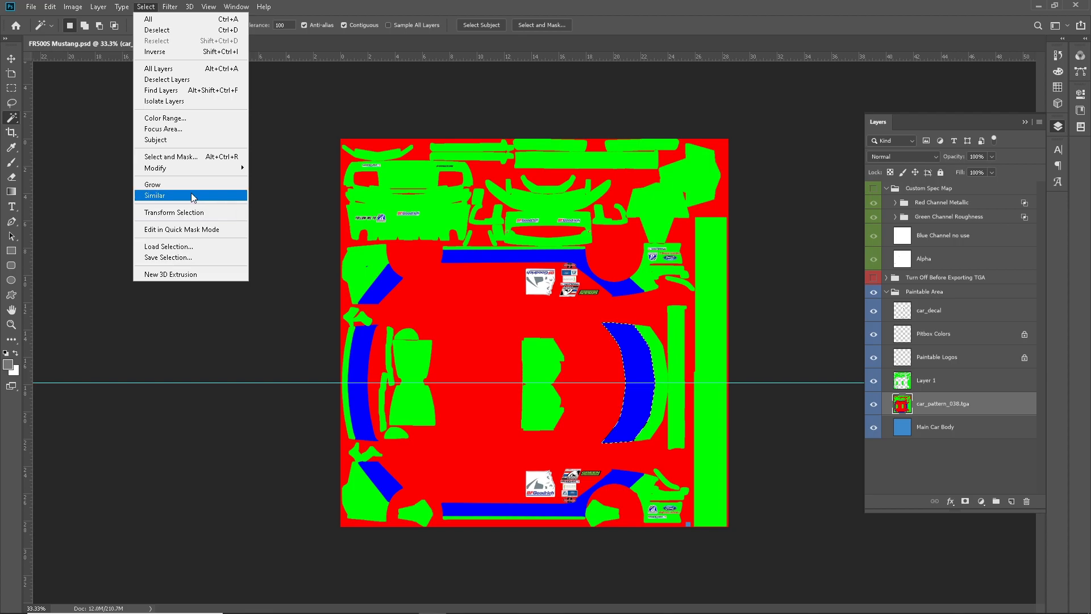
click(155, 195)
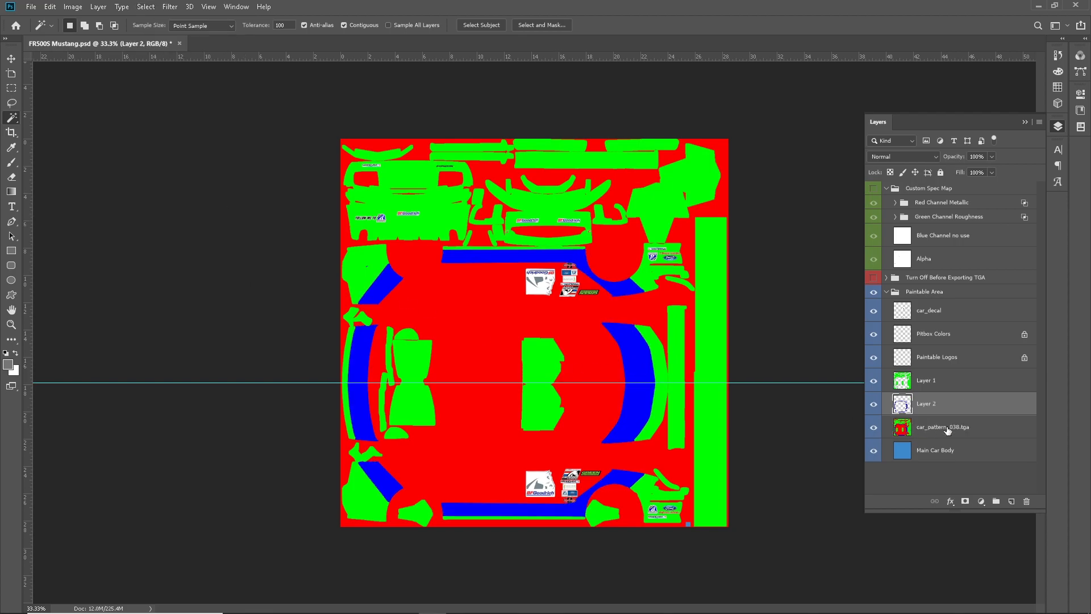
click(943, 426)
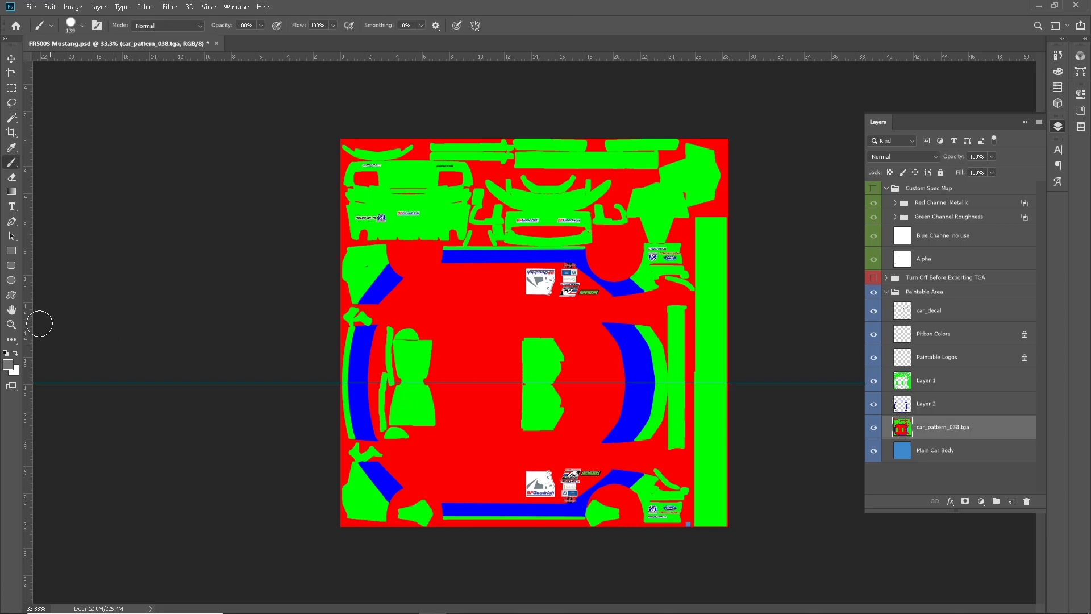
- Set the foreground colour to cyan and paint the pattern's red base cyan
click(7, 356)
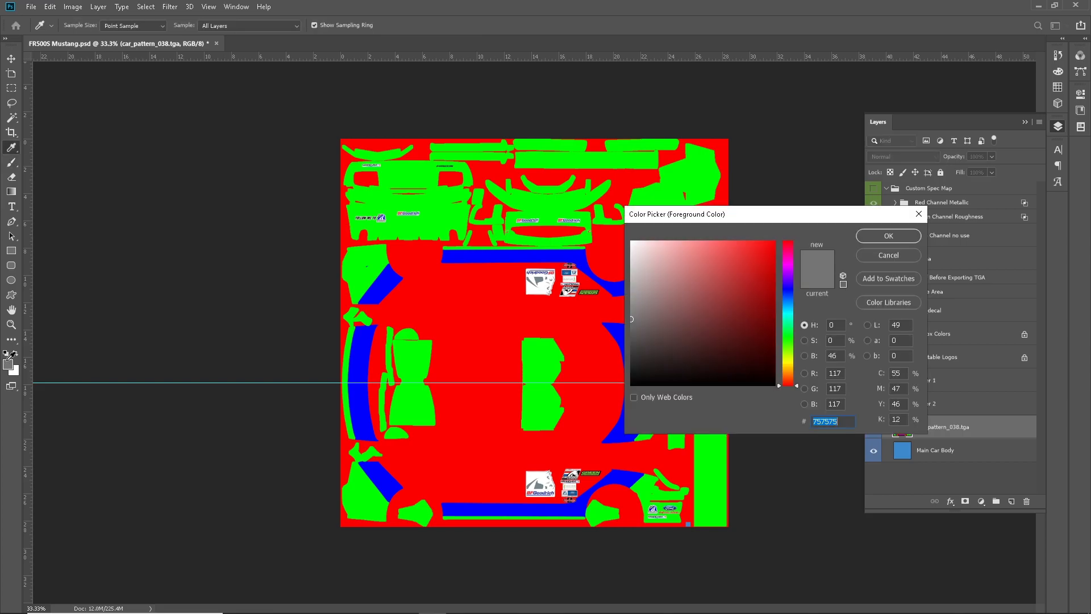
mouse_move(787, 322)
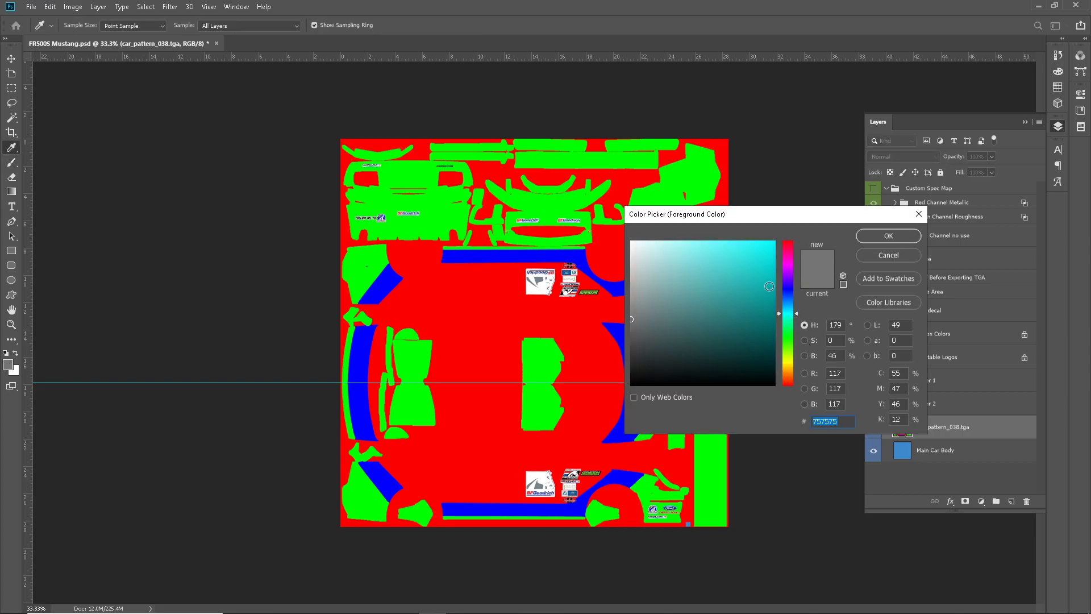
click(888, 235)
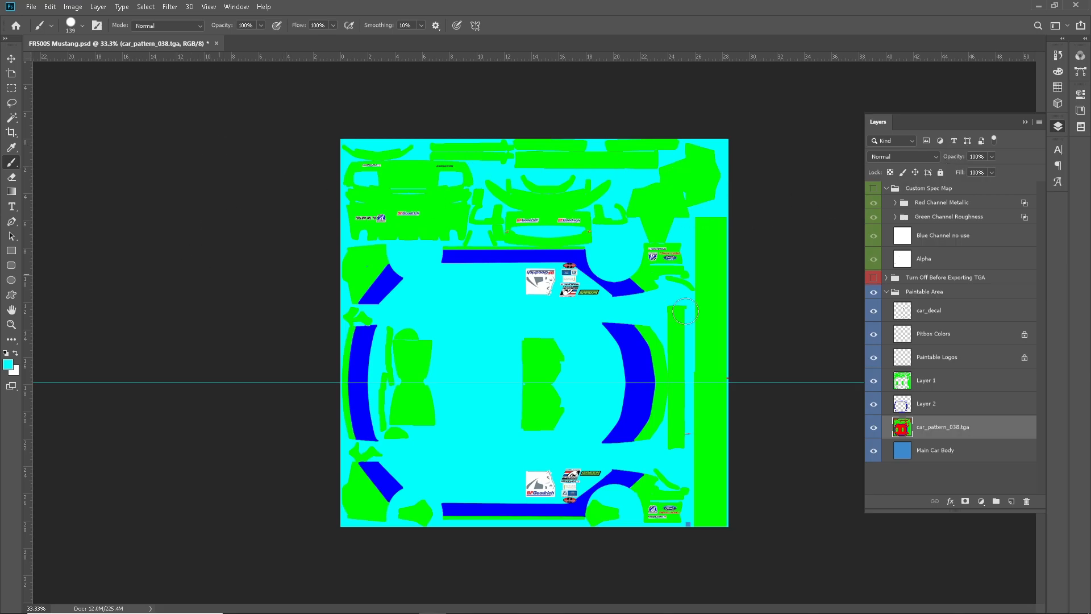
mouse_move(324, 255)
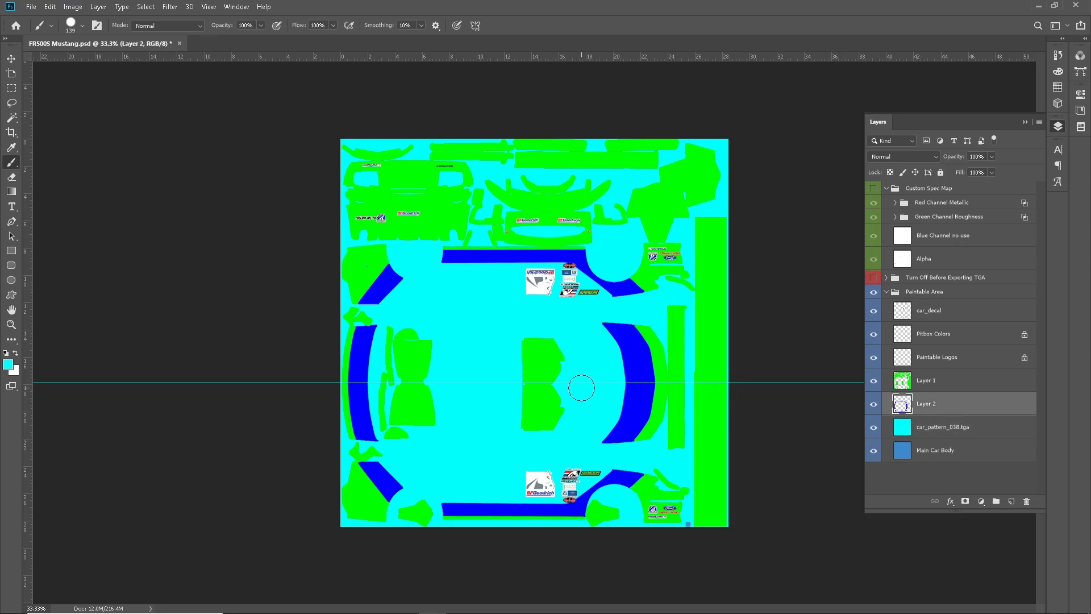
mouse_move(717, 416)
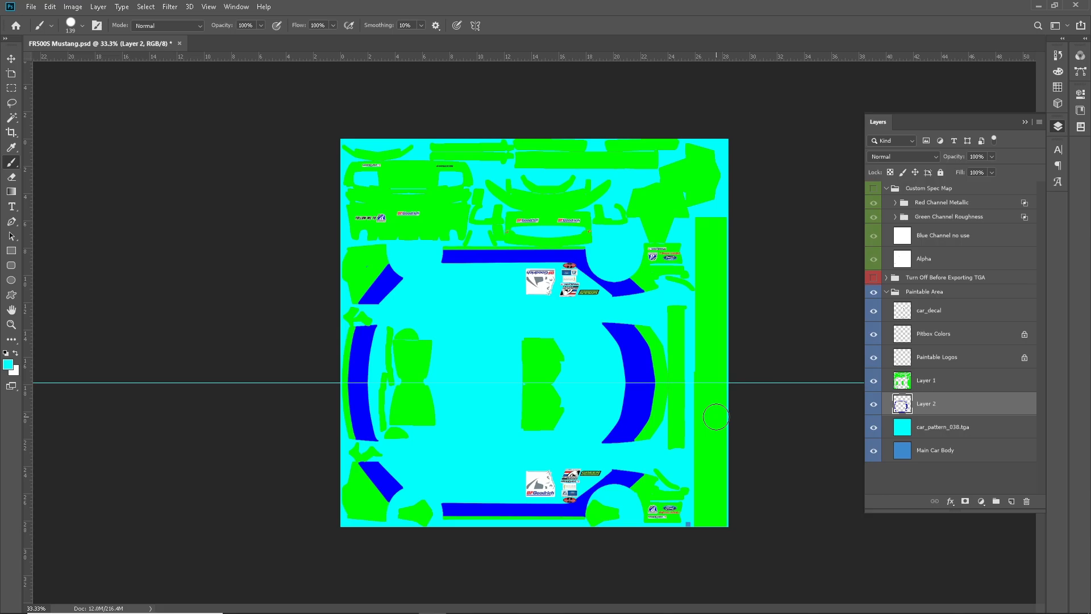
click(12, 103)
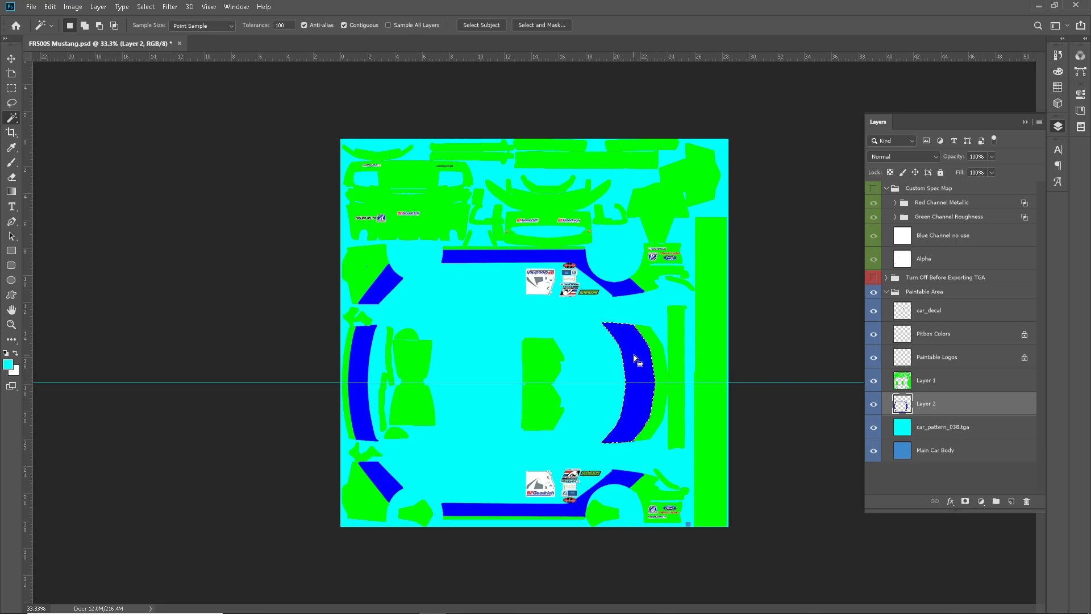
- Select all the blue stripe shapes on Layer 2 and fill them bright yellow e4ff00
click(146, 7)
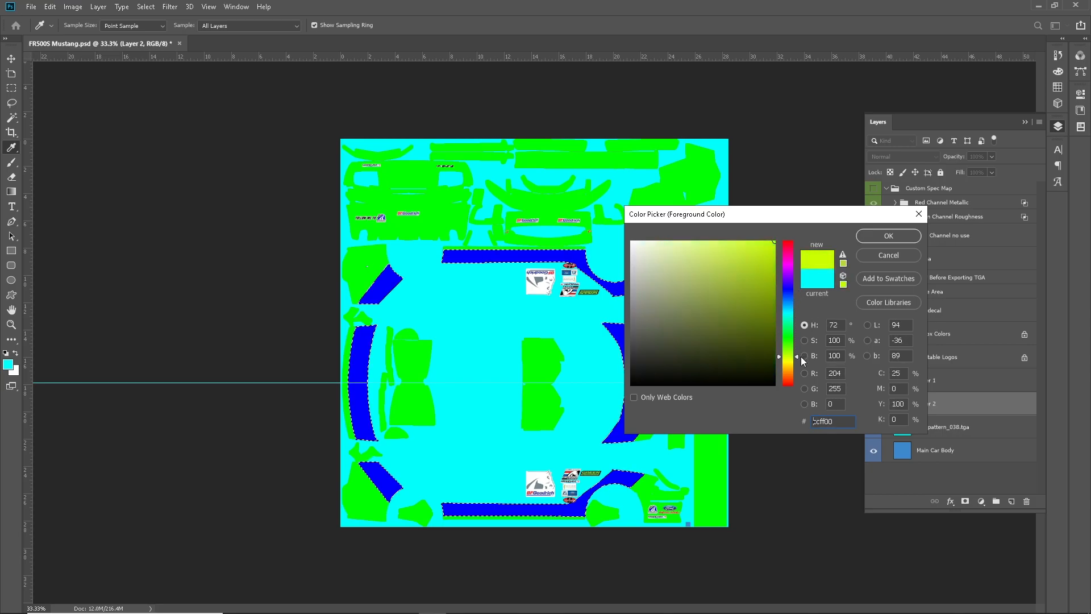
click(755, 256)
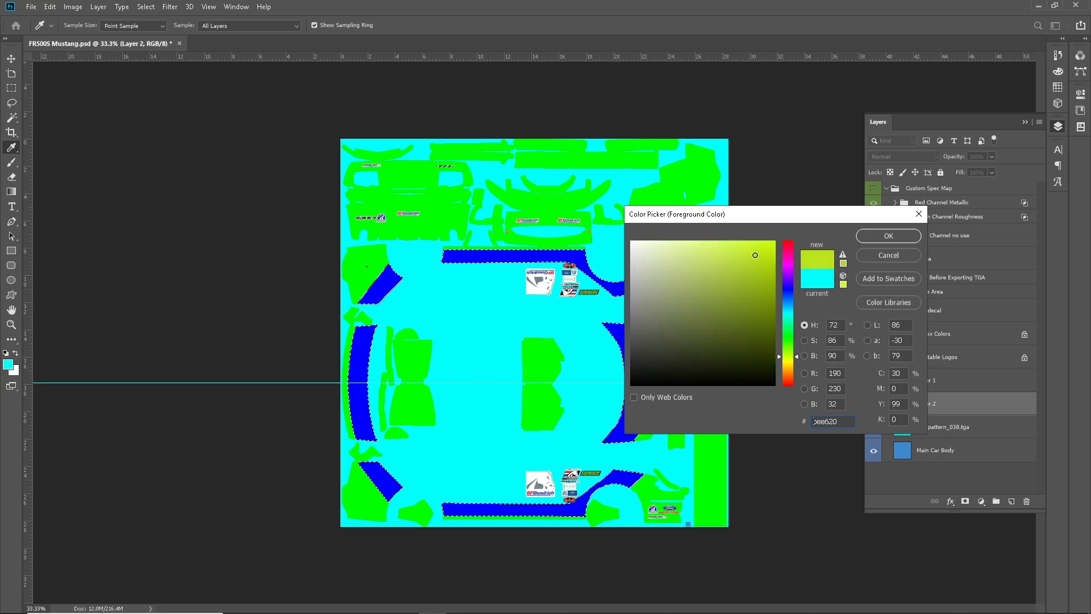
click(780, 355)
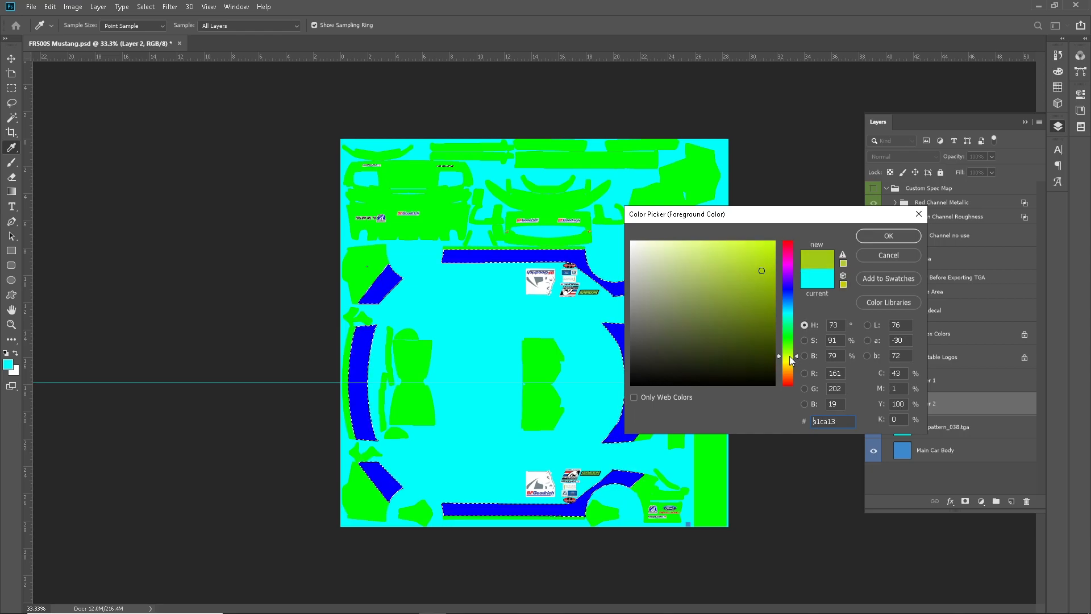
click(773, 248)
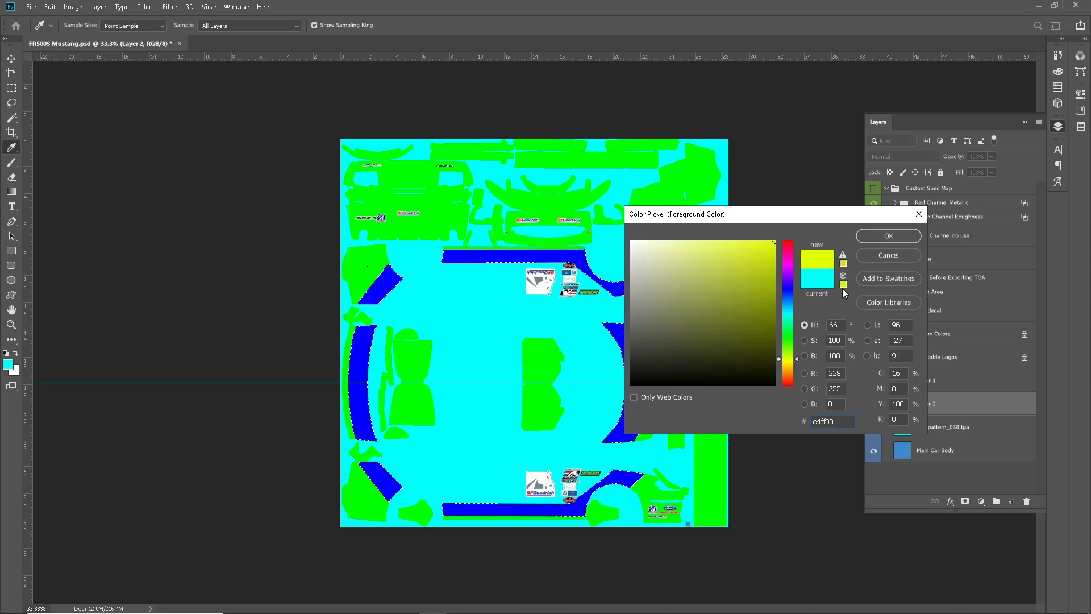
click(888, 235)
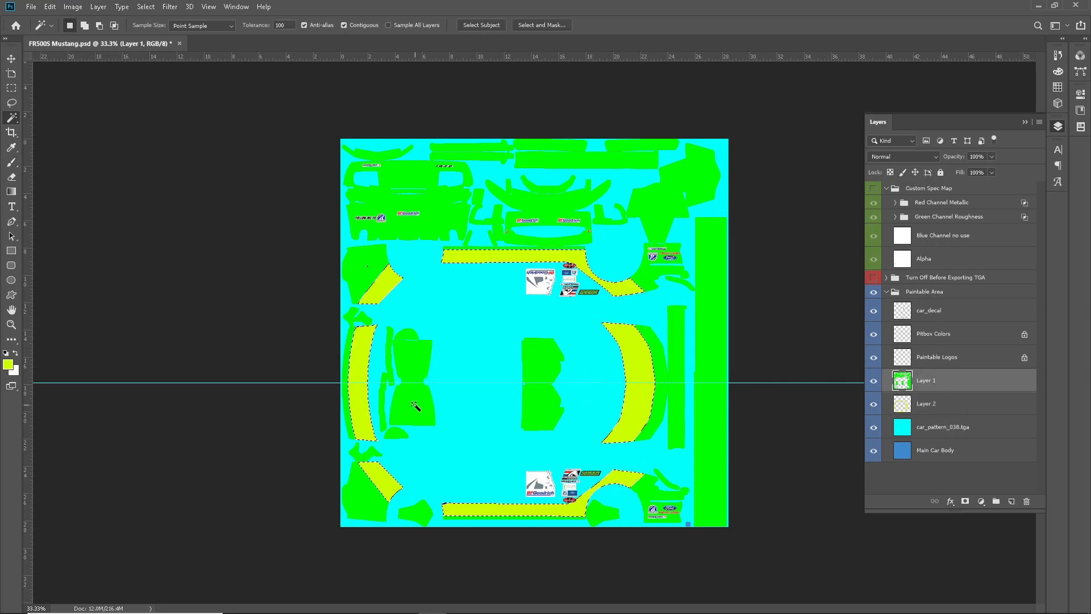
- Select the green shapes on Layer 1, fill them black, deselect and return to car_pattern_038.tga
click(144, 7)
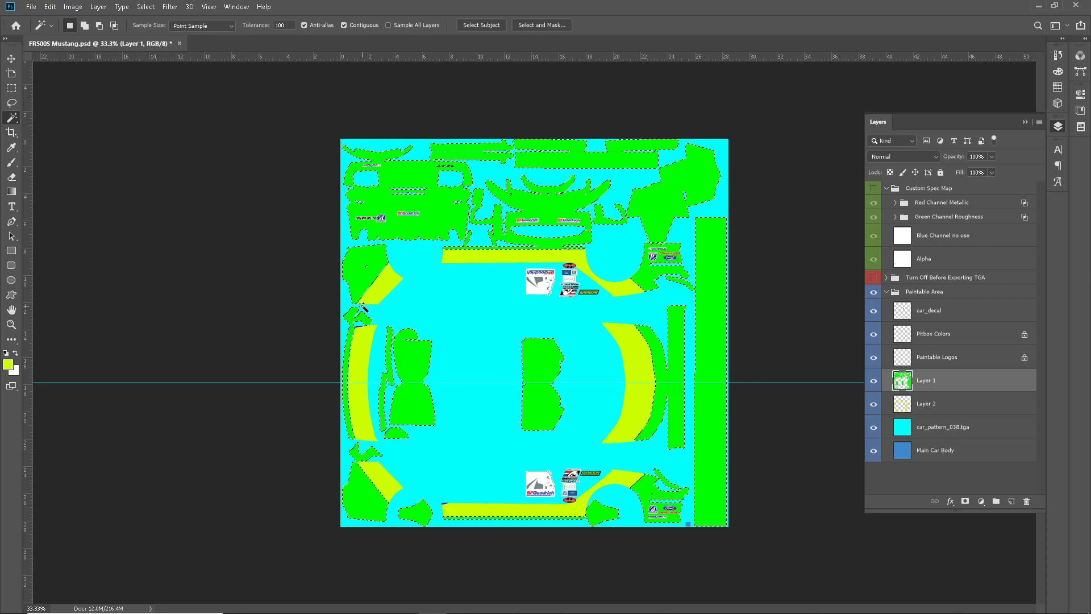
click(10, 361)
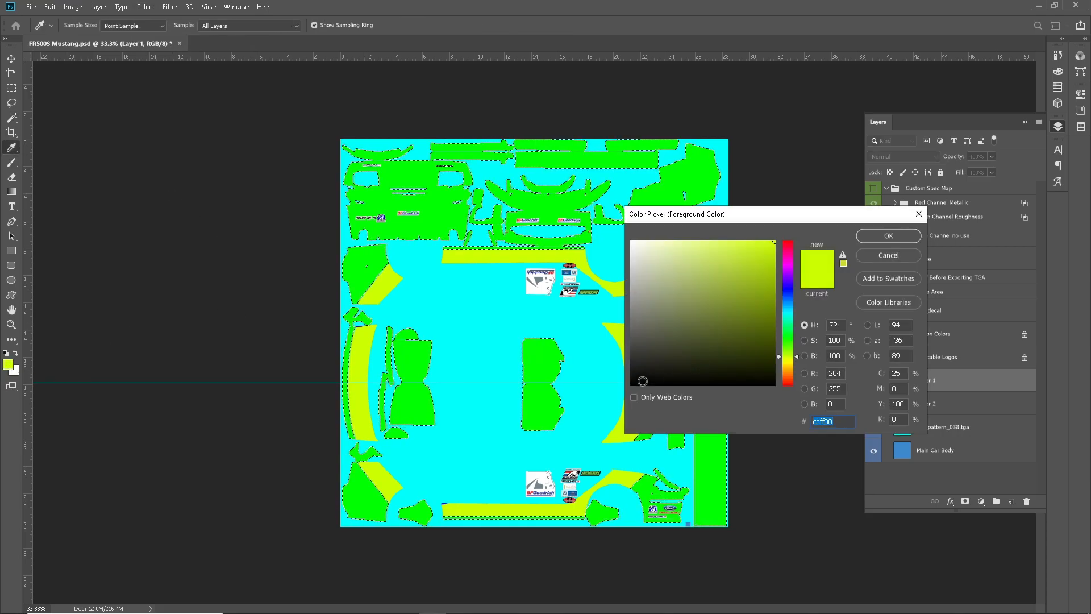
click(888, 236)
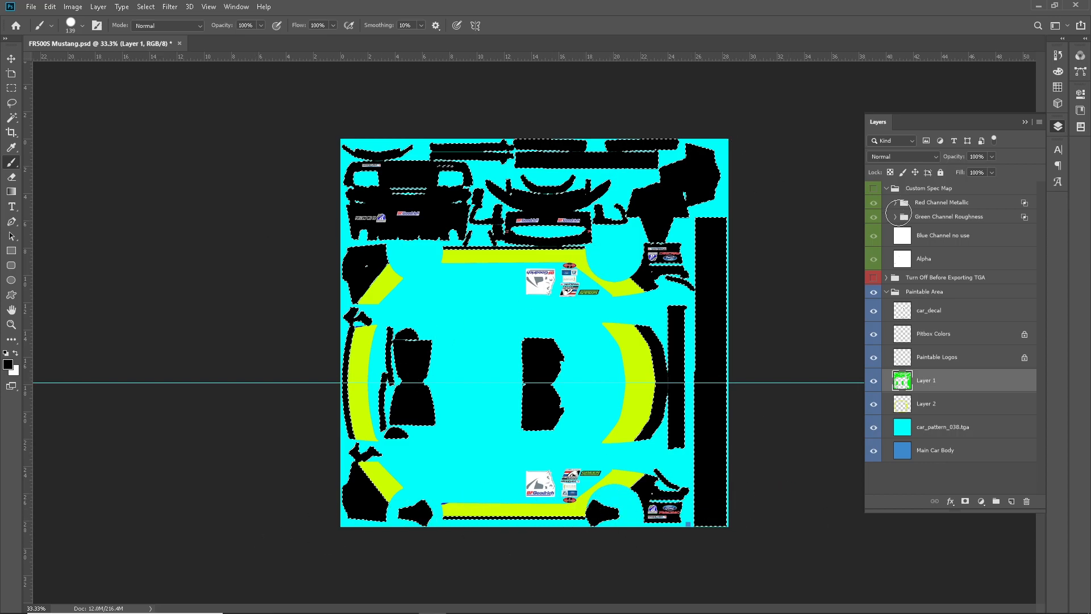
click(11, 117)
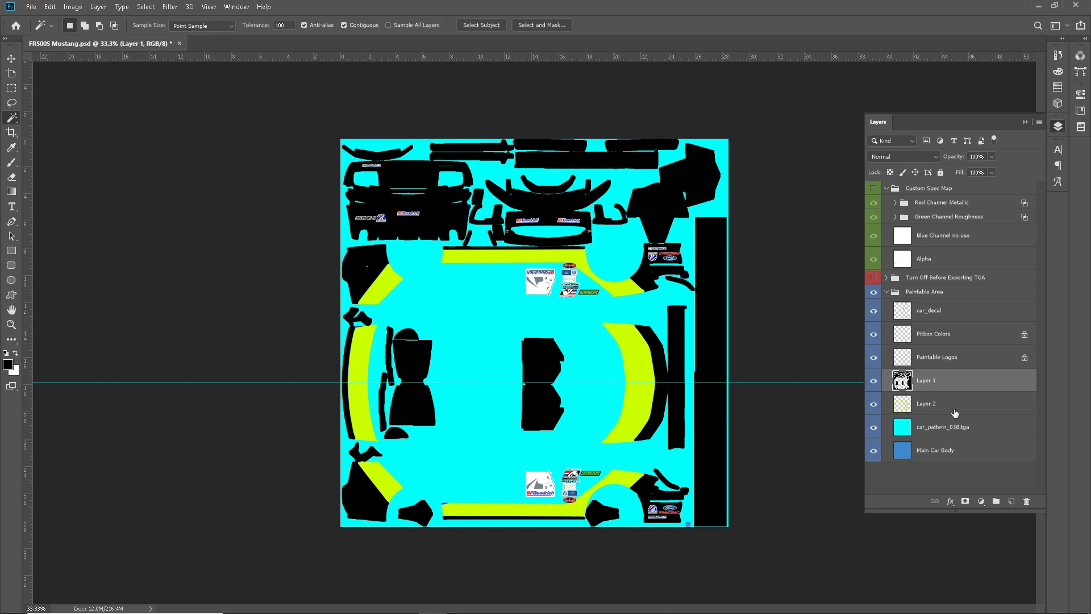
click(934, 450)
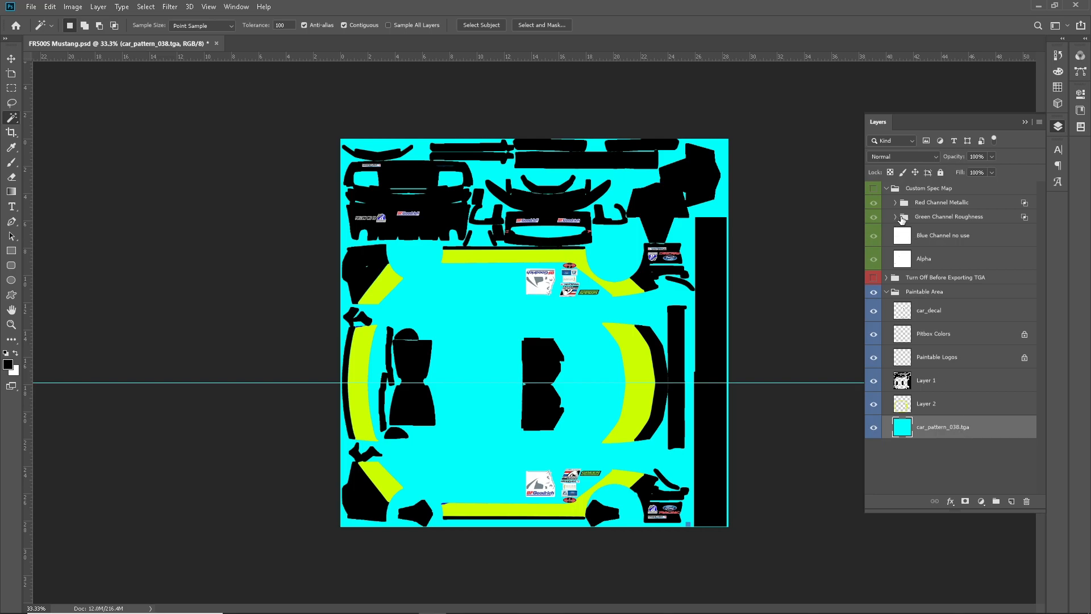
- Expand the Custom Spec Map groups and move duplicated pattern, Layer 1 and Layer 2 copies into both channel groups
click(895, 202)
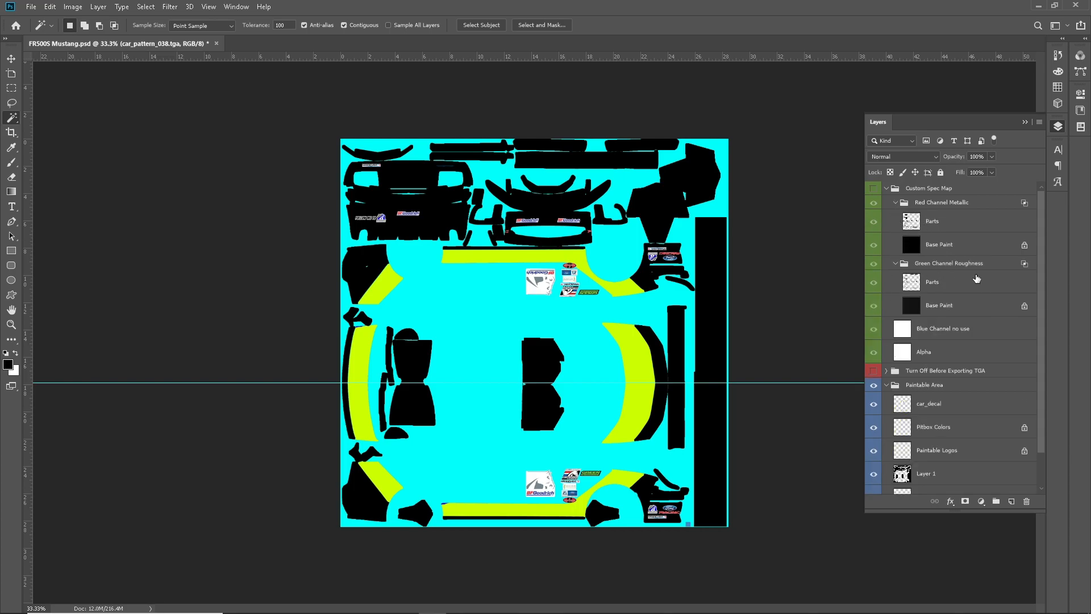
click(947, 244)
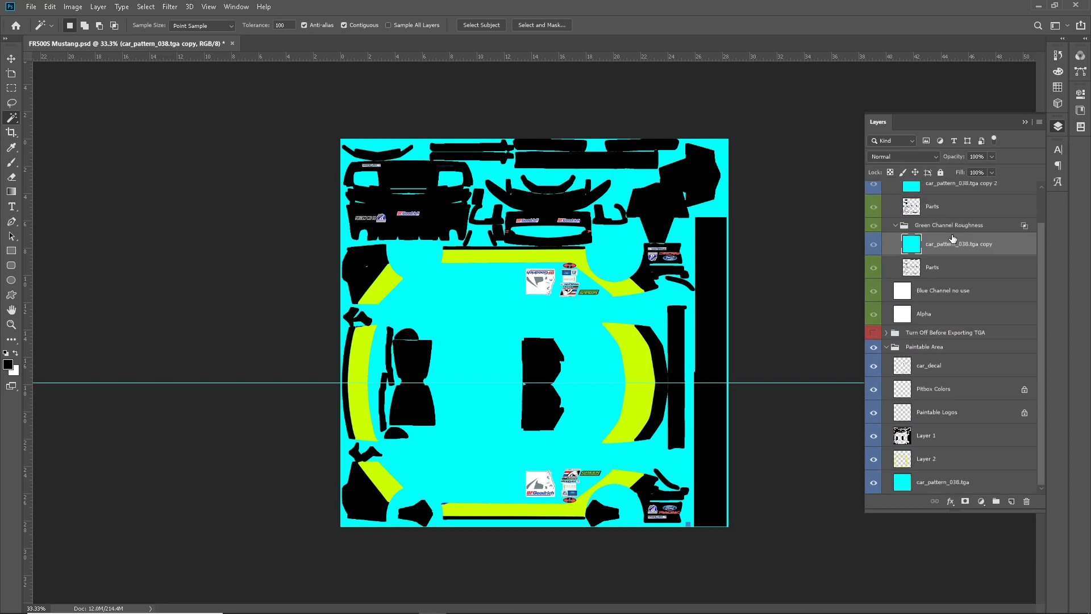
mouse_move(979, 395)
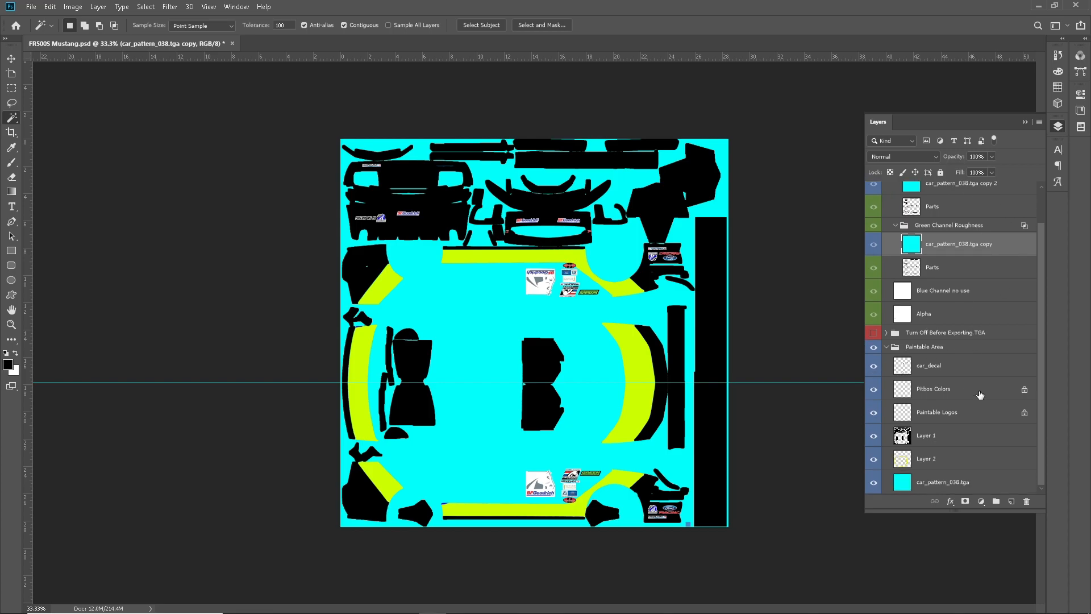
mouse_move(953, 459)
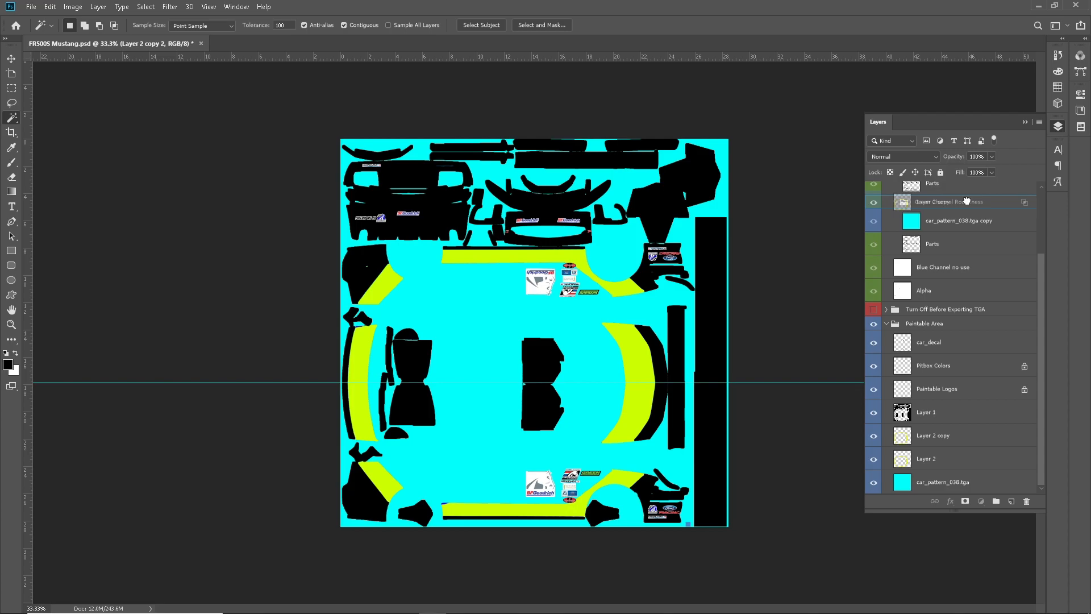
click(887, 201)
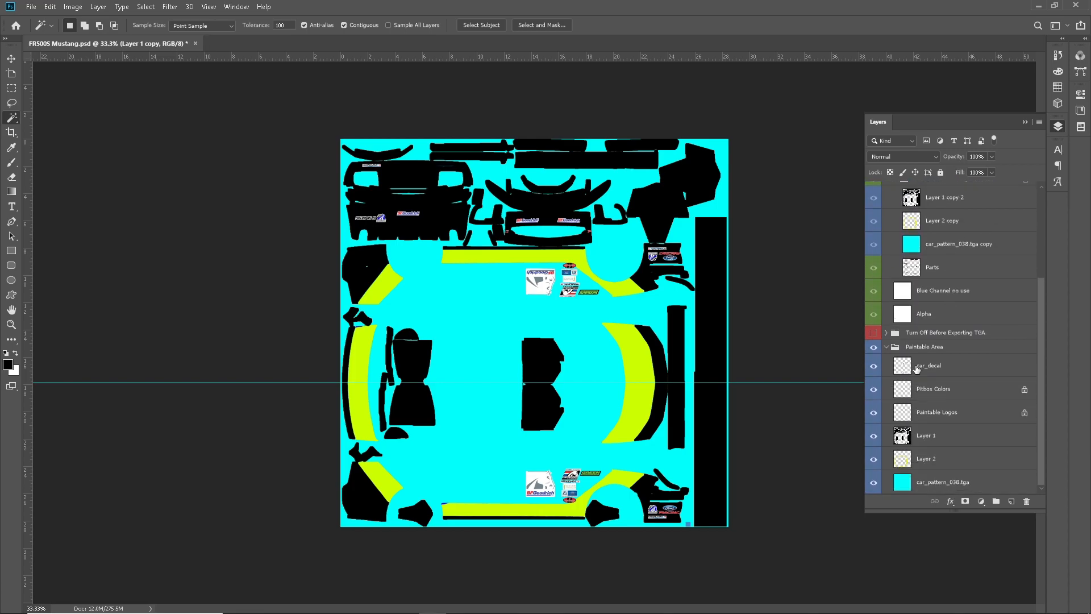
- Duplicate car_decal and move copies into the Red Channel Metallic and Green Channel Roughness groups
click(873, 365)
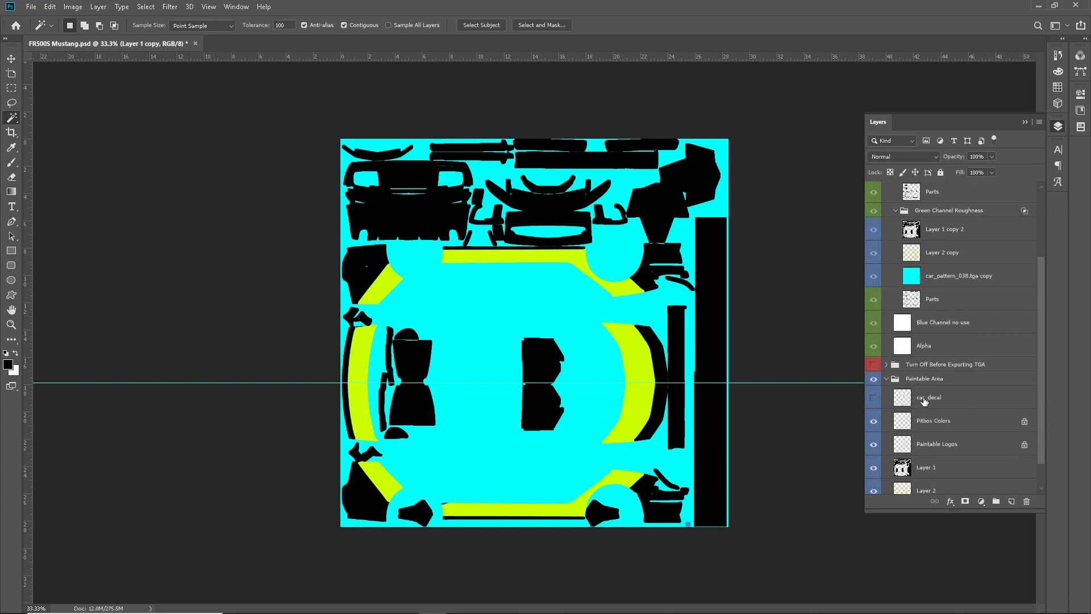
click(873, 398)
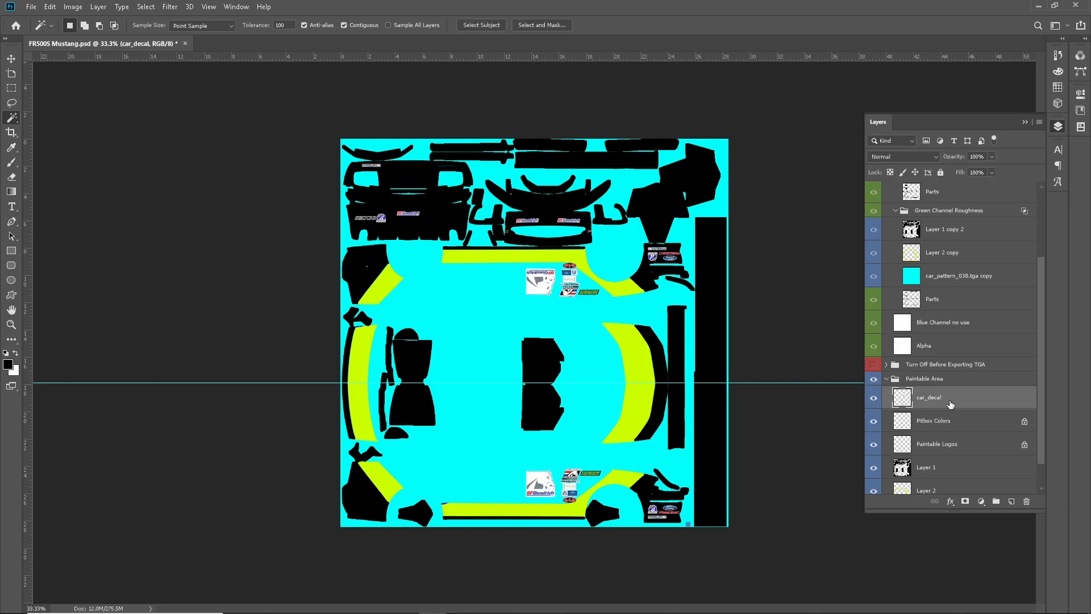
mouse_move(1009, 431)
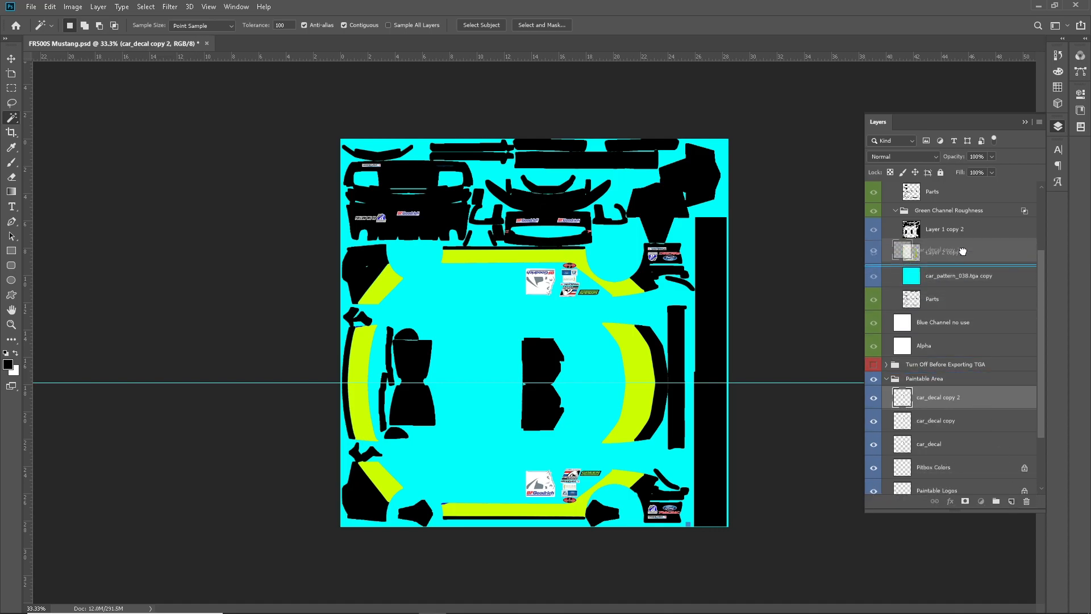
drag(937, 397, 947, 229)
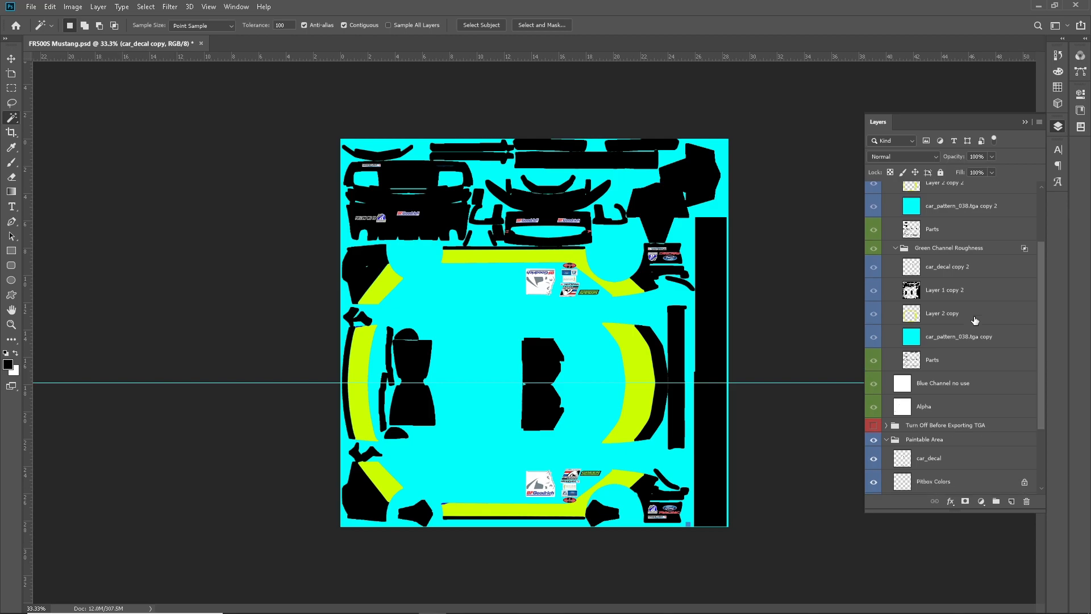
scroll(down, 3)
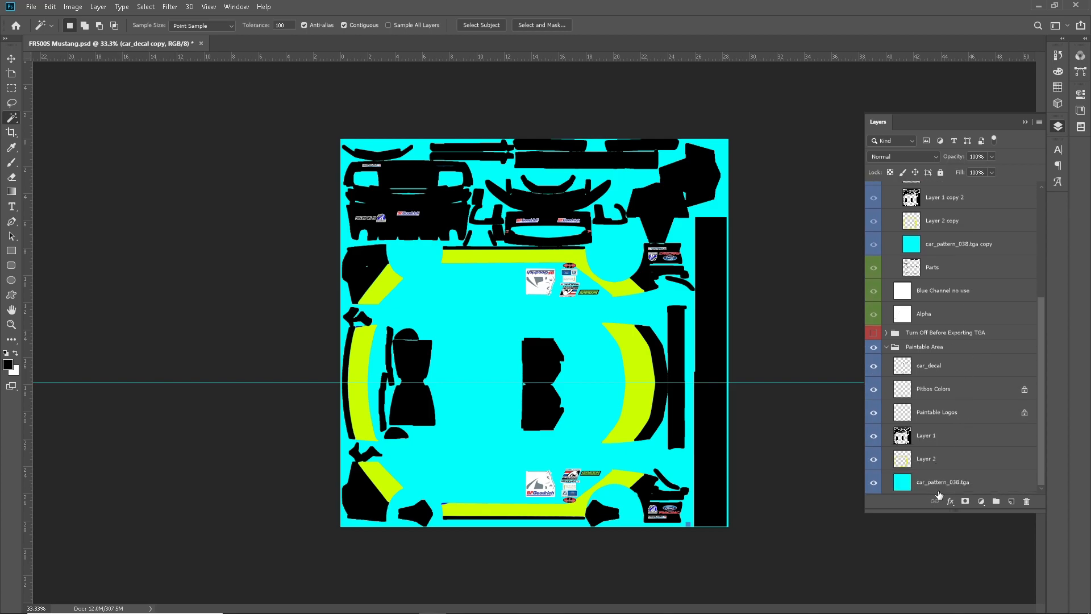
click(925, 435)
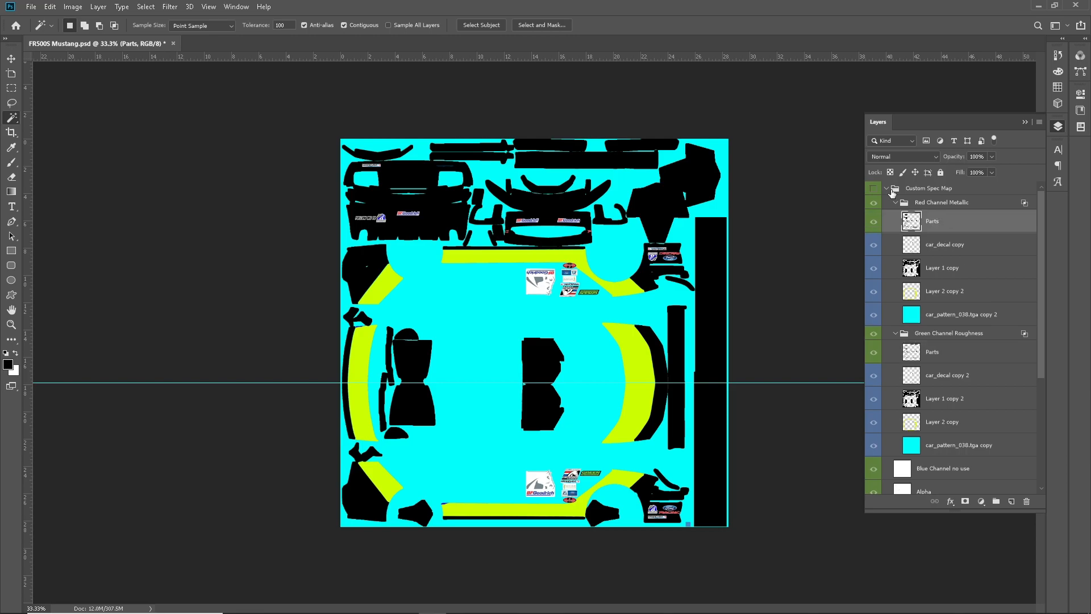
scroll(down, 3)
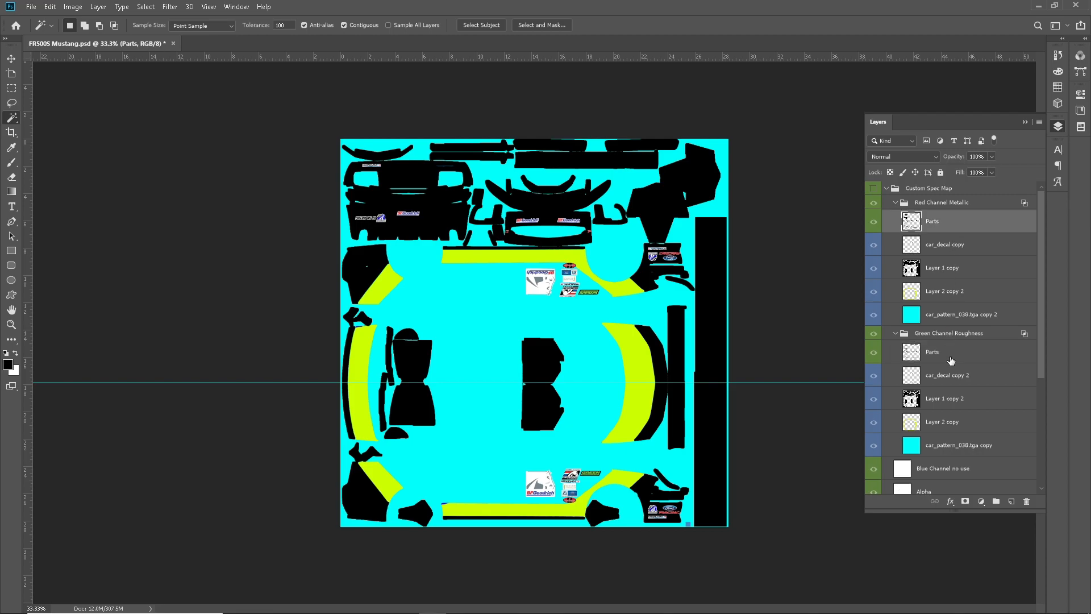
click(960, 351)
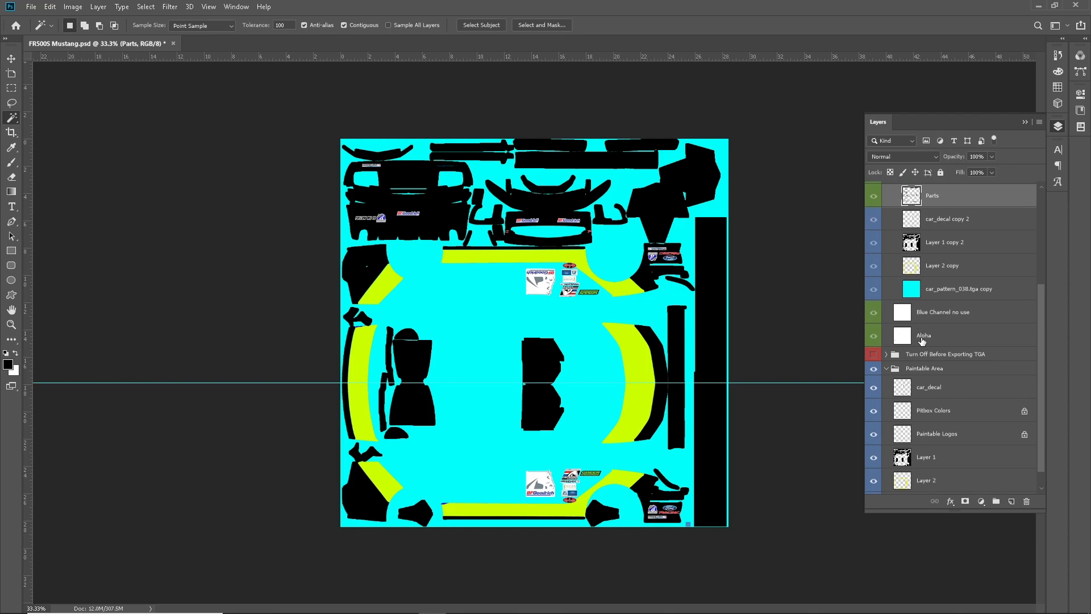
- Hide the Paintable Area group and show the Custom Spec Map group
scroll(down, 3)
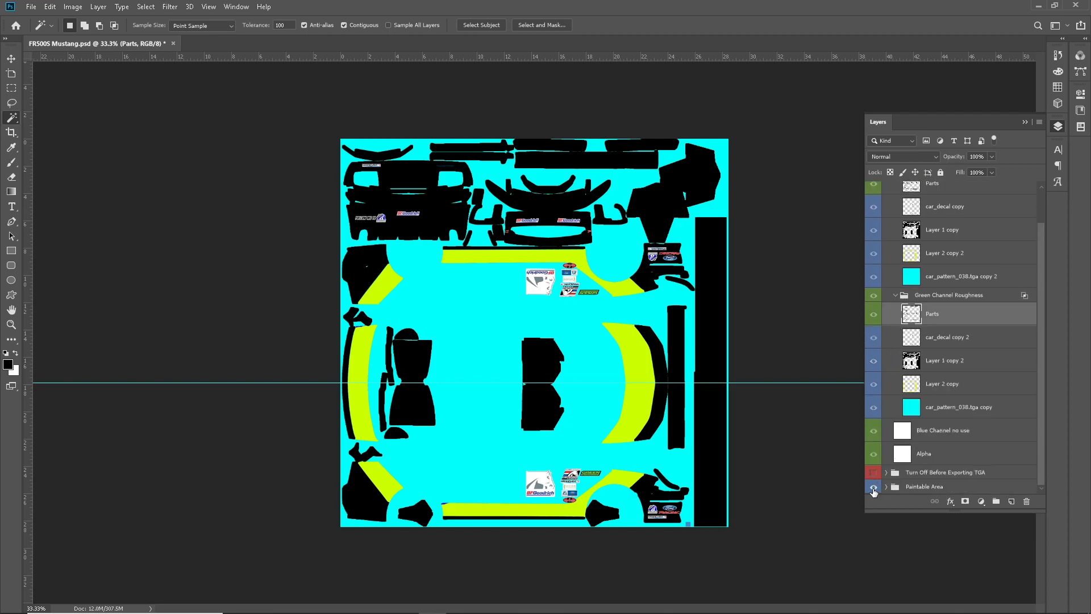
click(873, 487)
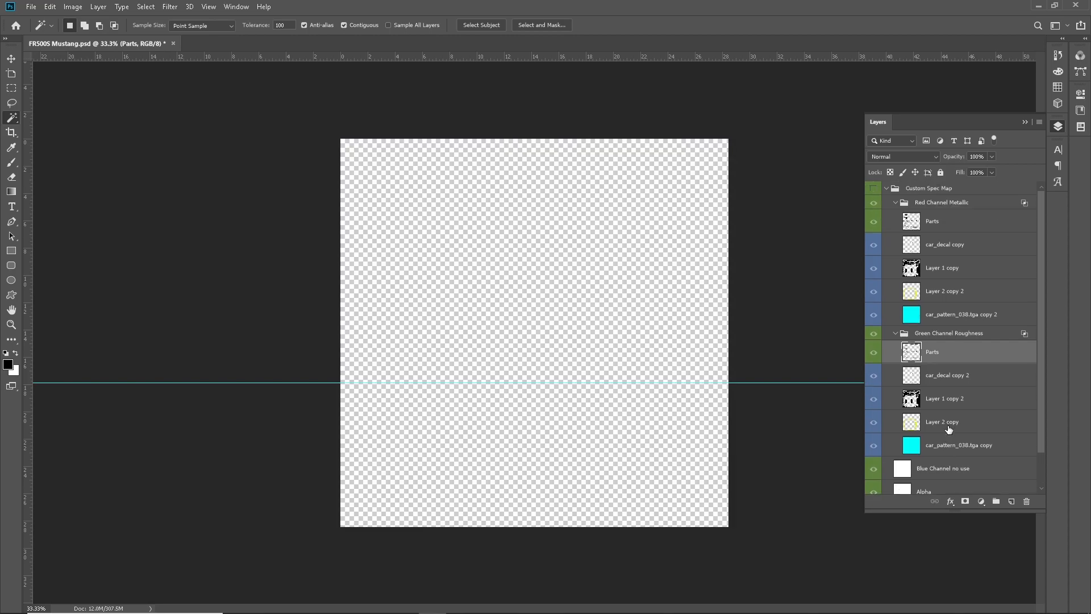
click(874, 188)
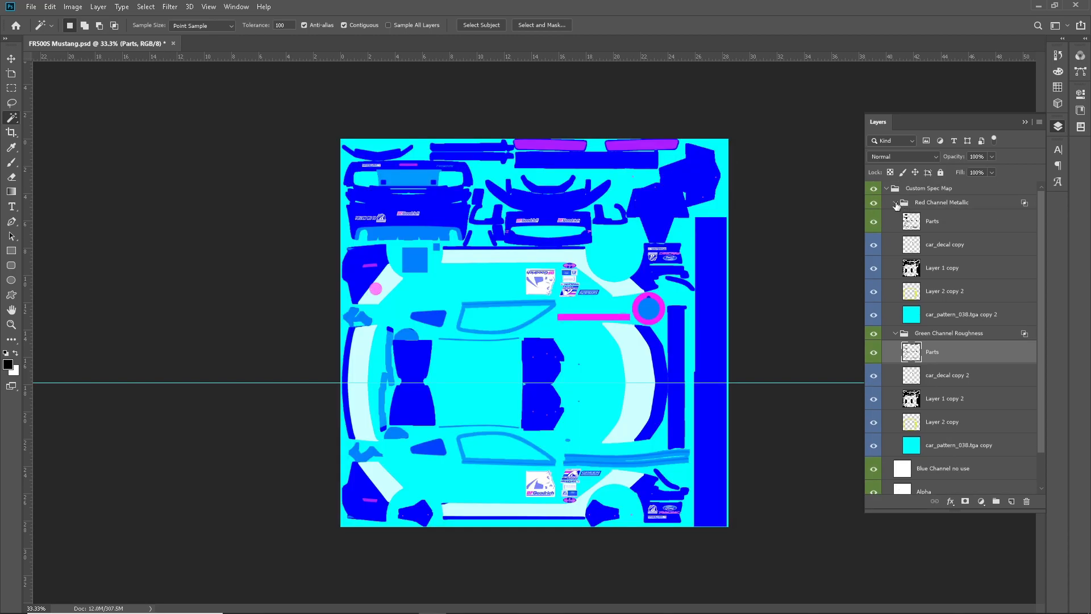
- Collapse the channel groups, expand Red Channel Metallic and select car_pattern_038.tga copy 2
click(895, 202)
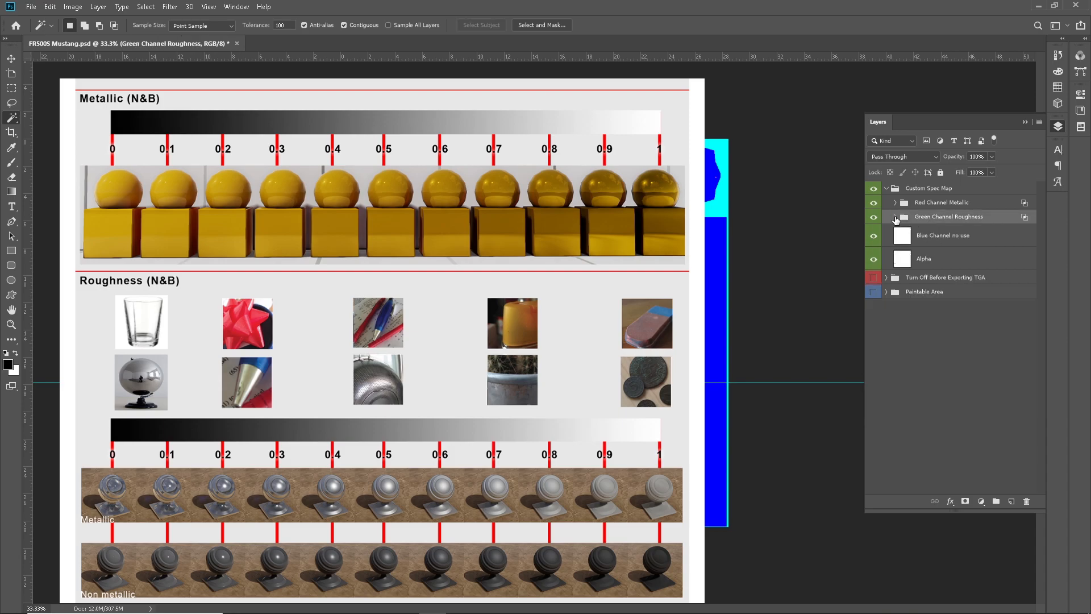
click(896, 202)
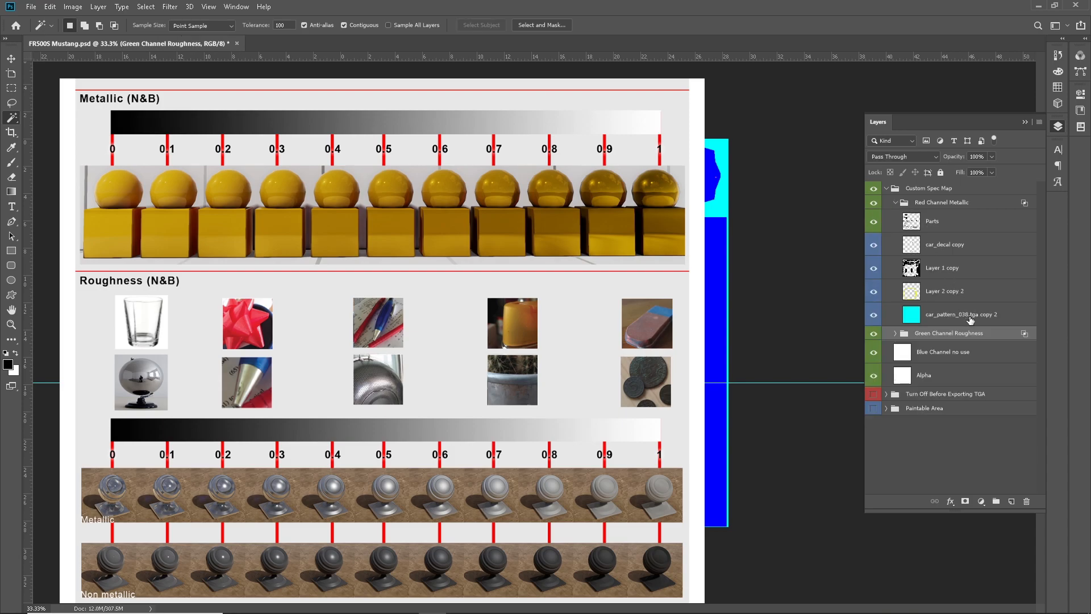
click(962, 313)
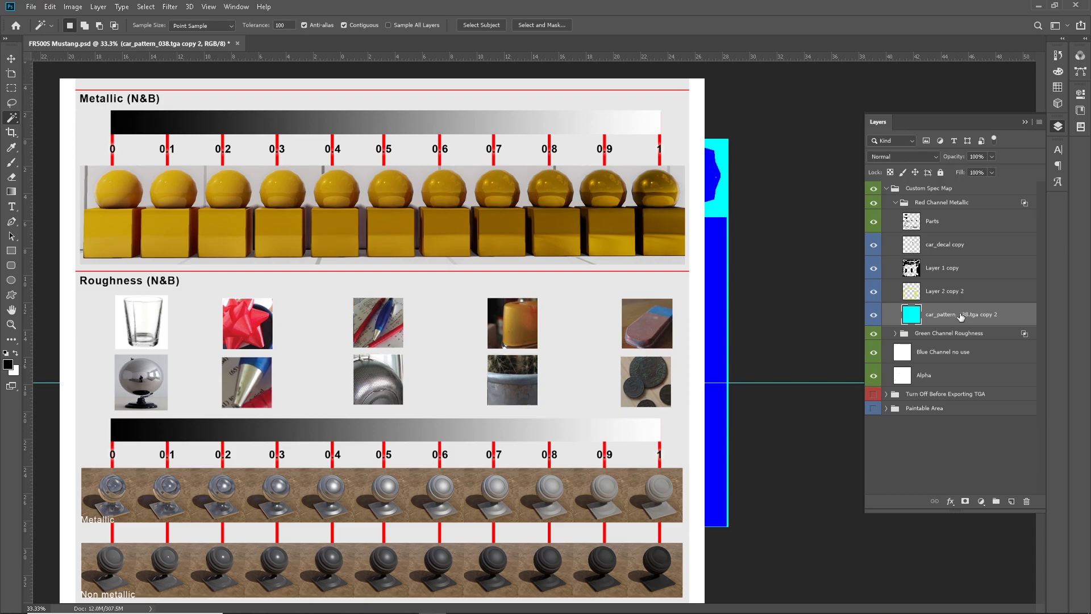
mouse_move(963, 317)
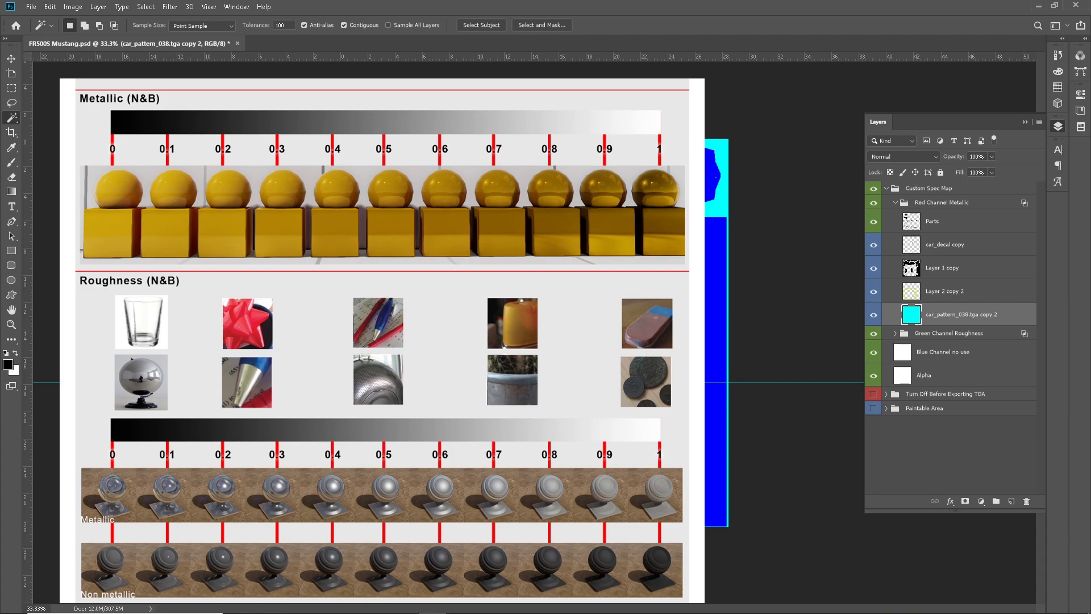
mouse_move(981, 324)
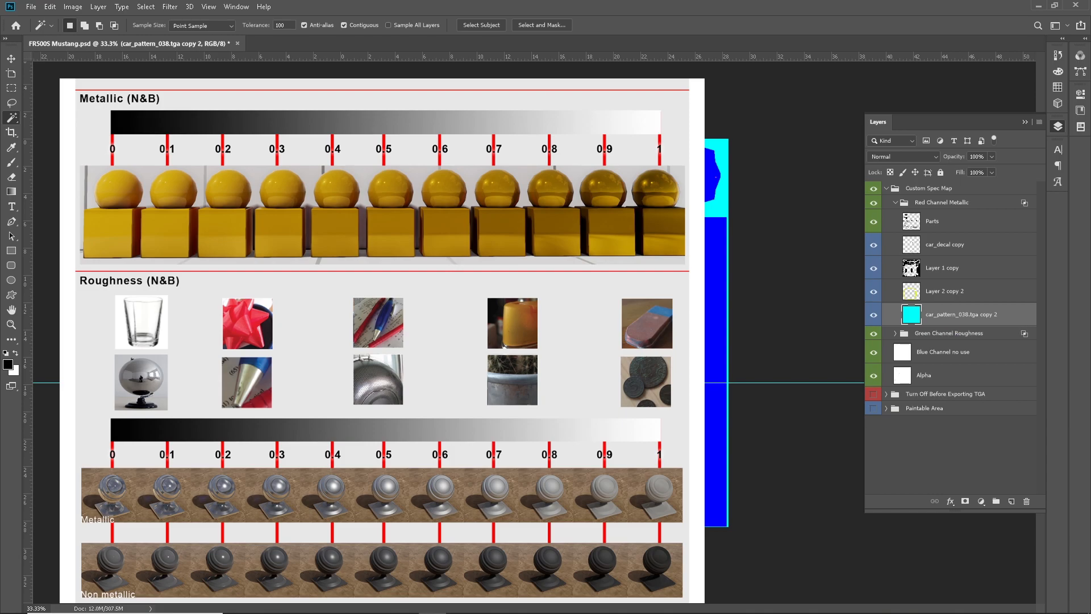
mouse_move(970, 478)
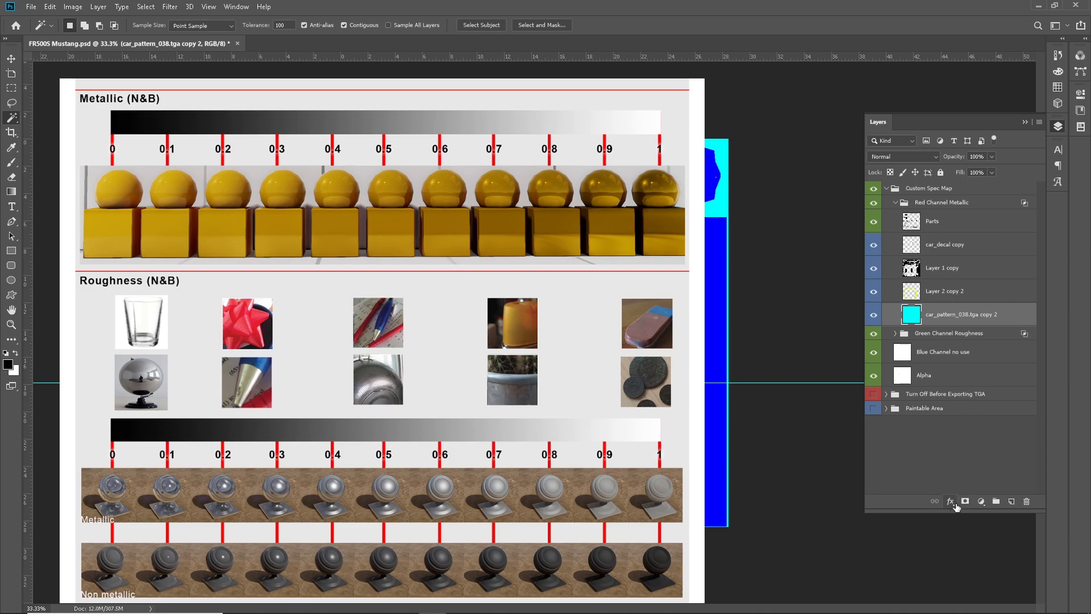
mouse_move(950, 501)
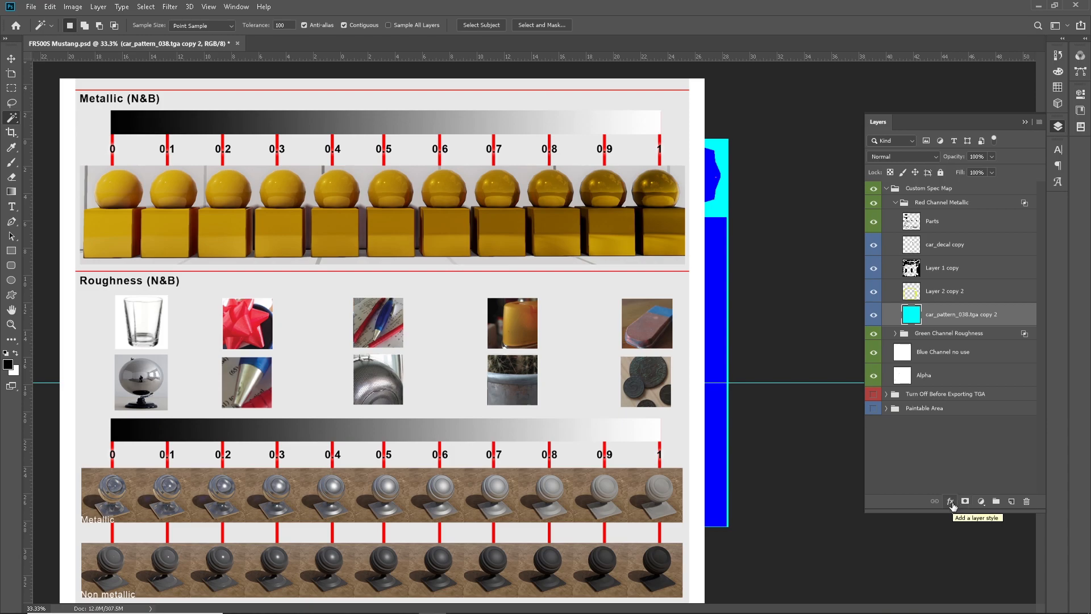
- Add a black colour overlay to car_pattern_038.tga copy 2 and rasterize the layer style
click(949, 501)
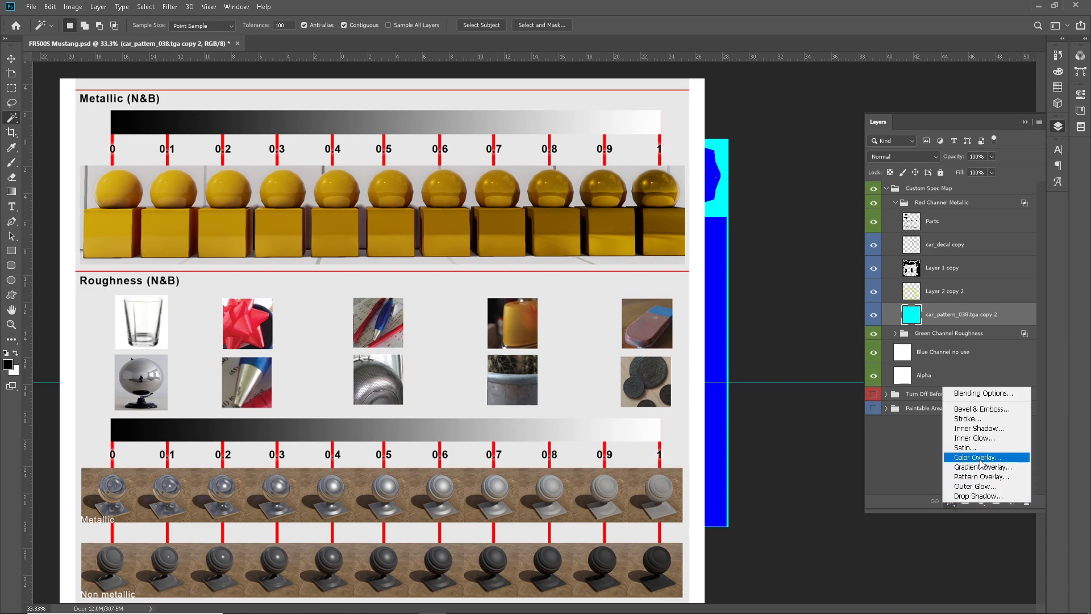
click(975, 457)
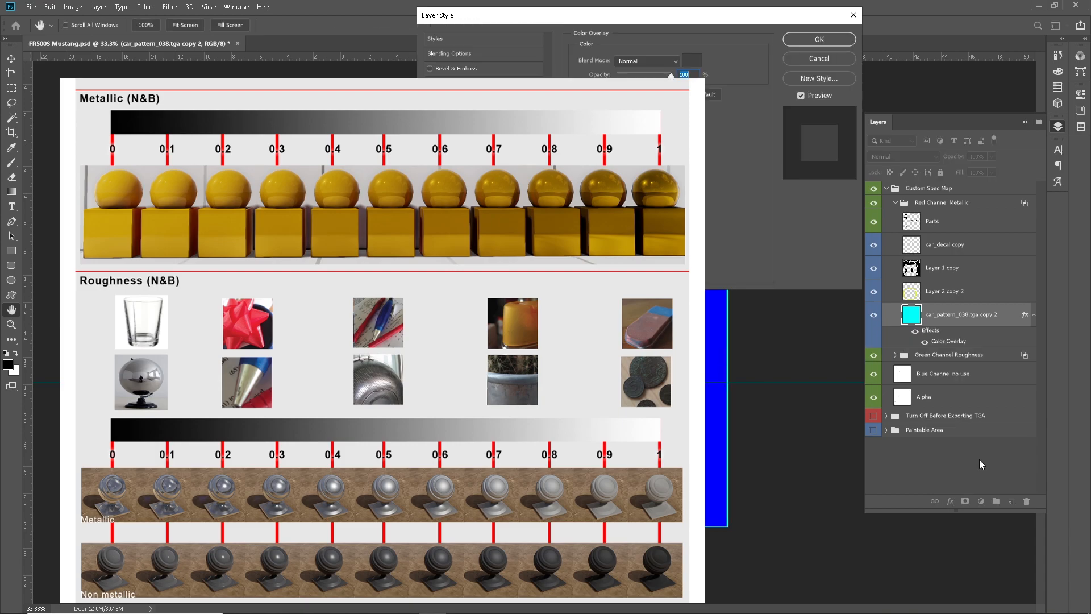
click(692, 60)
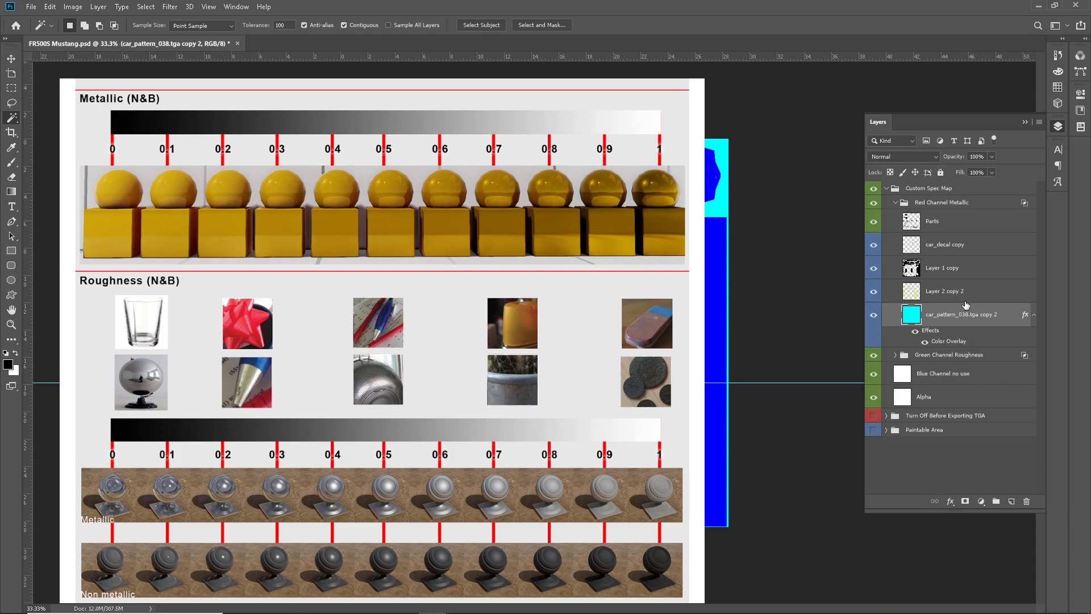
right_click(963, 314)
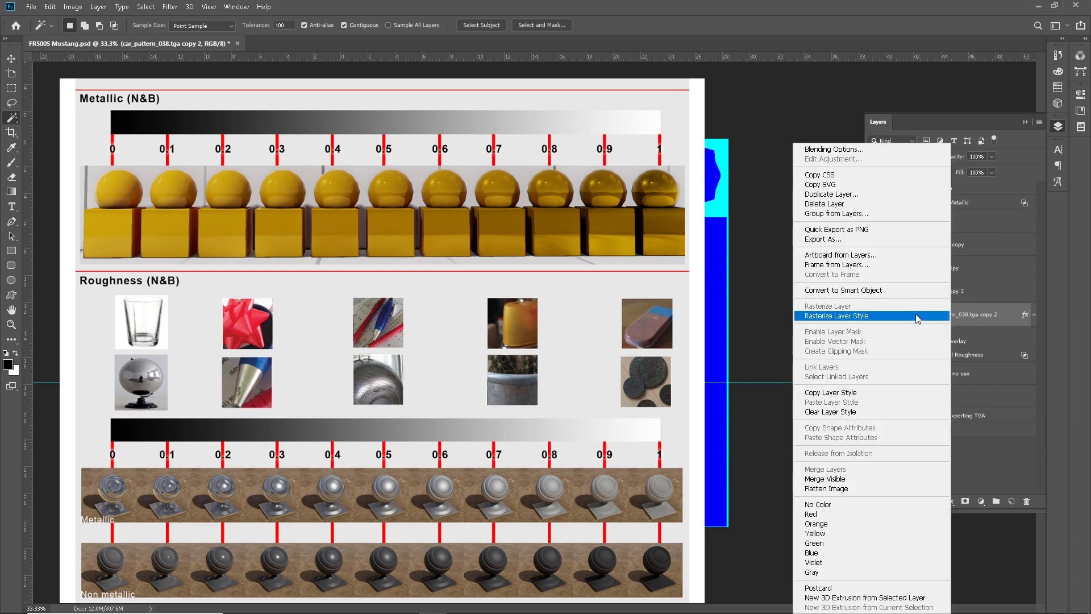
click(834, 315)
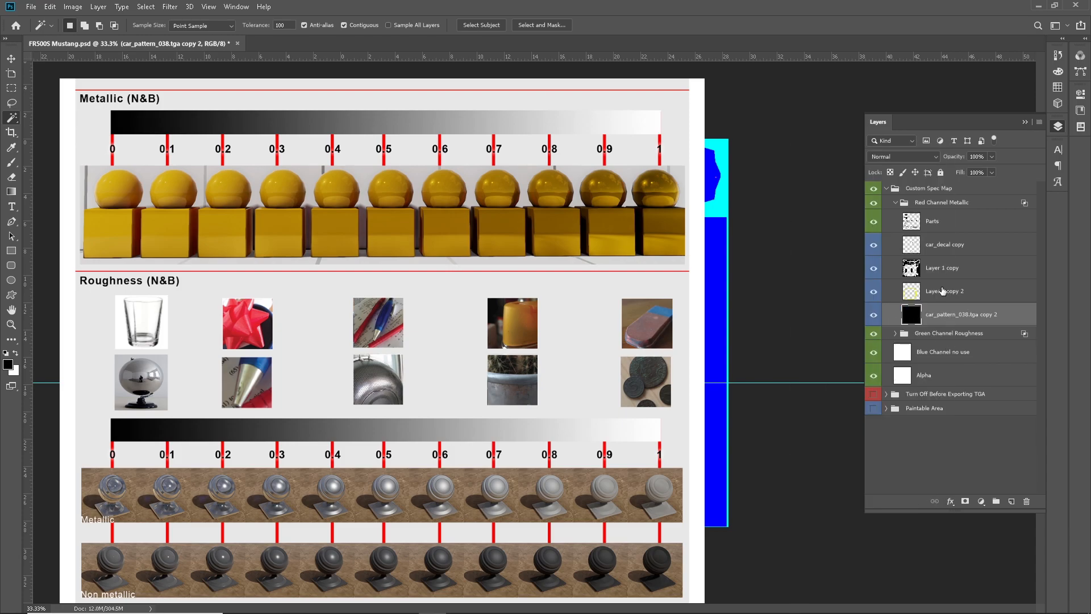
- Give Layer 2 copy 2 a colour overlay set to pure white #ffffff
click(944, 291)
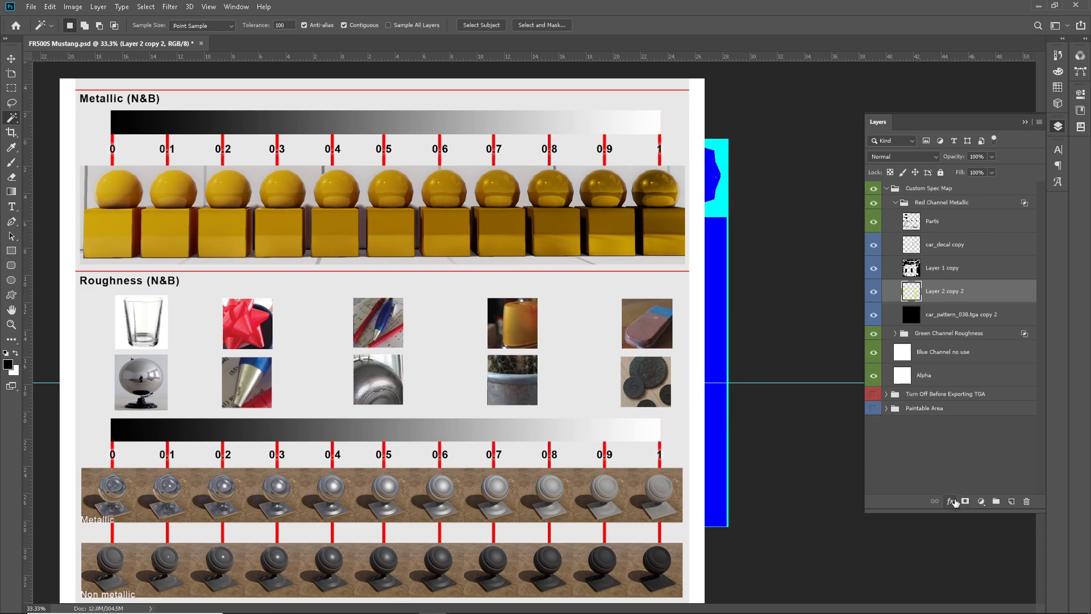
click(951, 501)
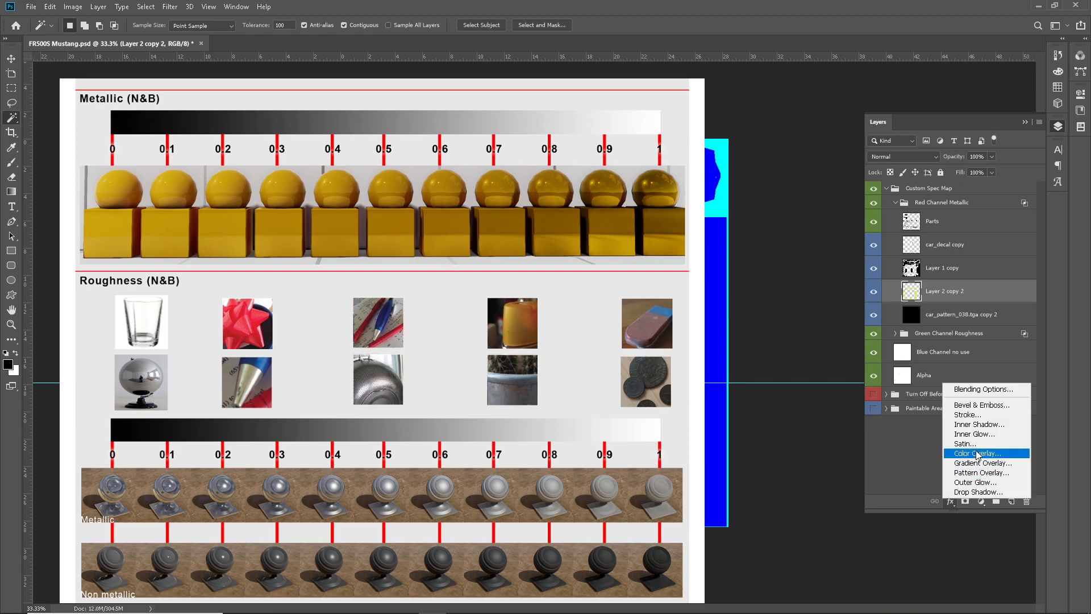
mouse_move(977, 454)
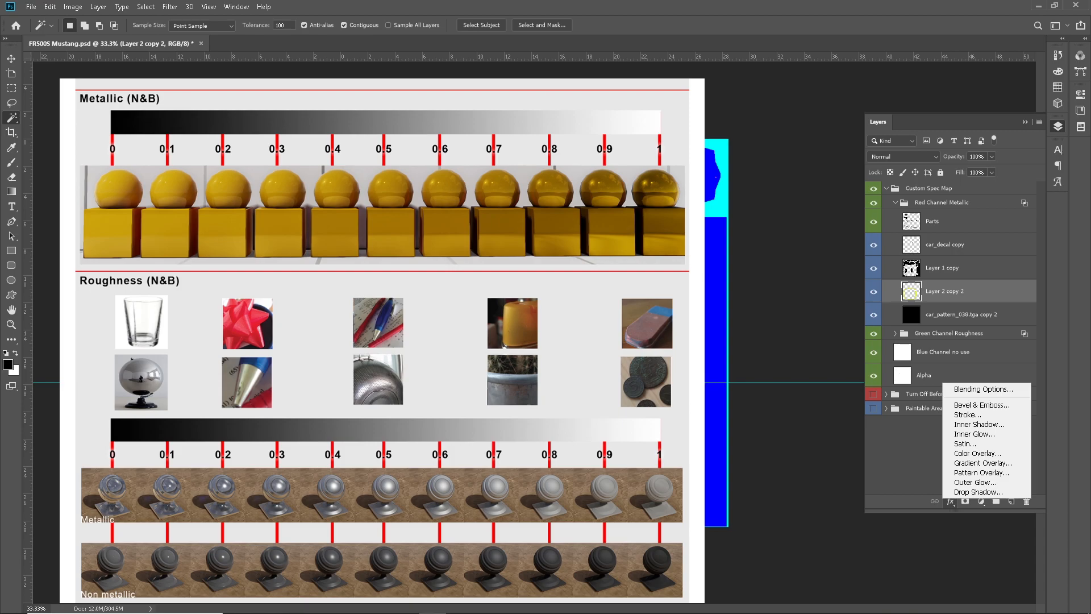
mouse_move(985, 462)
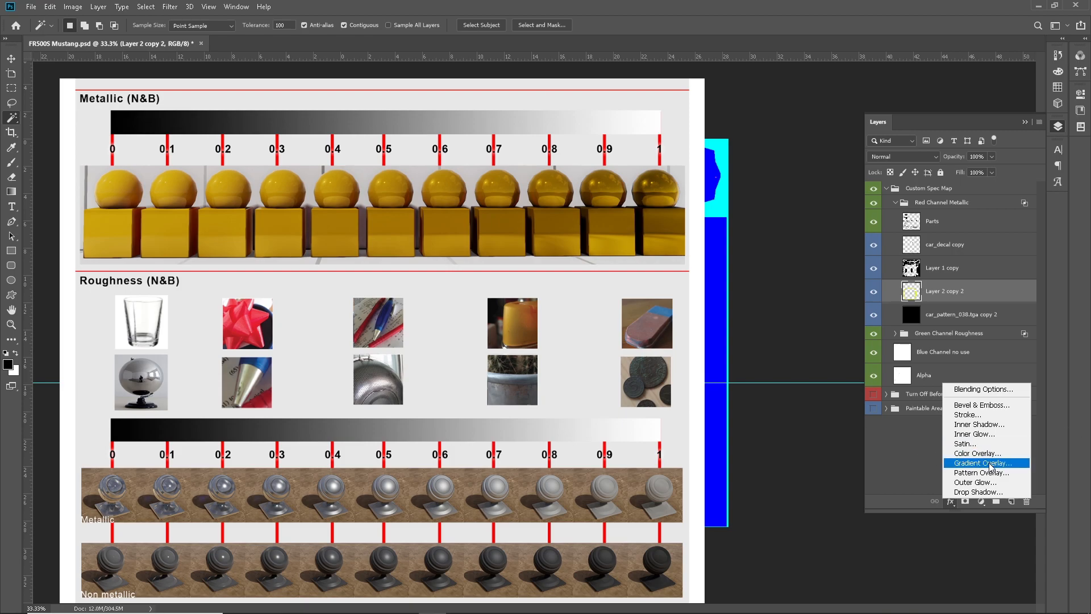
click(978, 453)
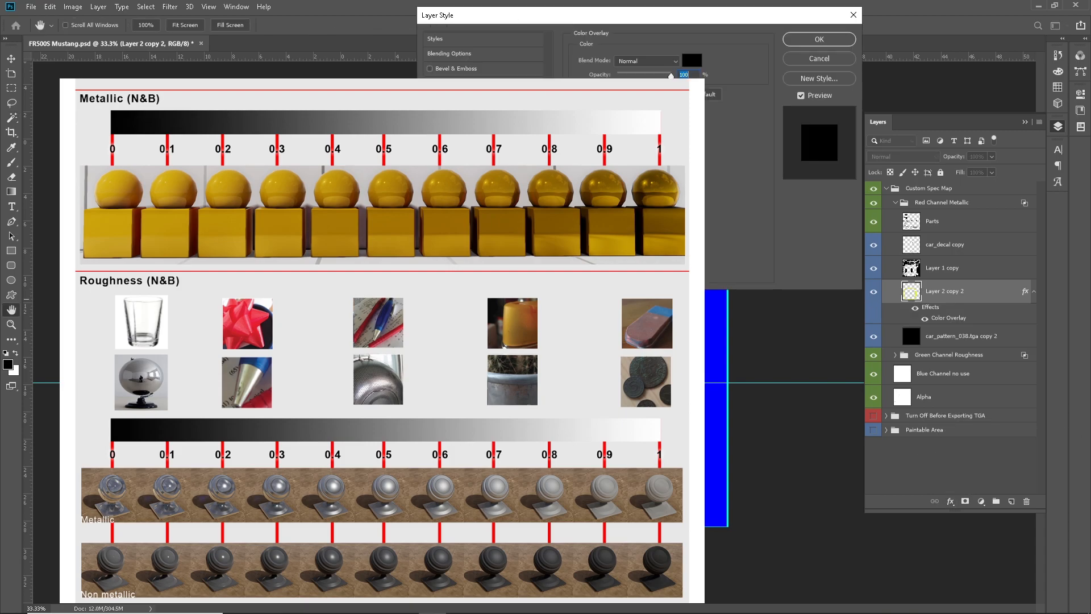
click(691, 60)
text(ffffff)
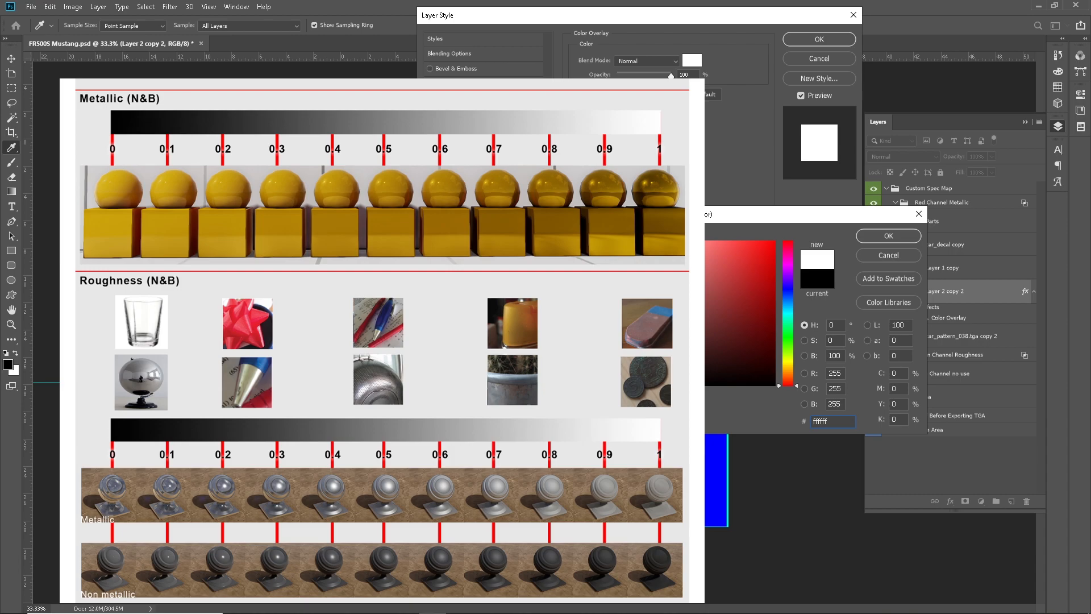
text(5d5d5d)
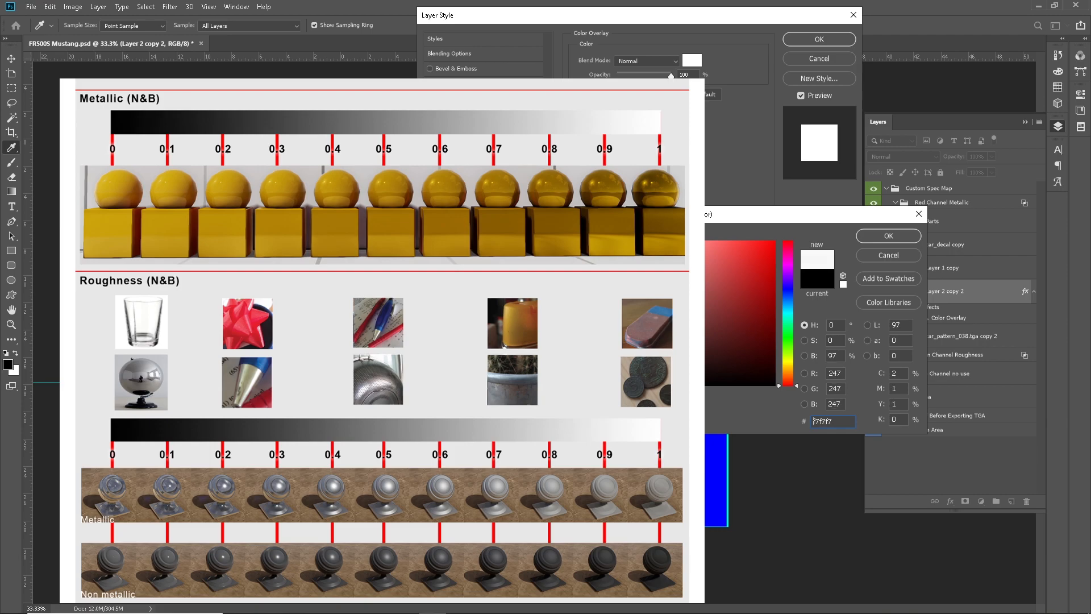
text(ffffff)
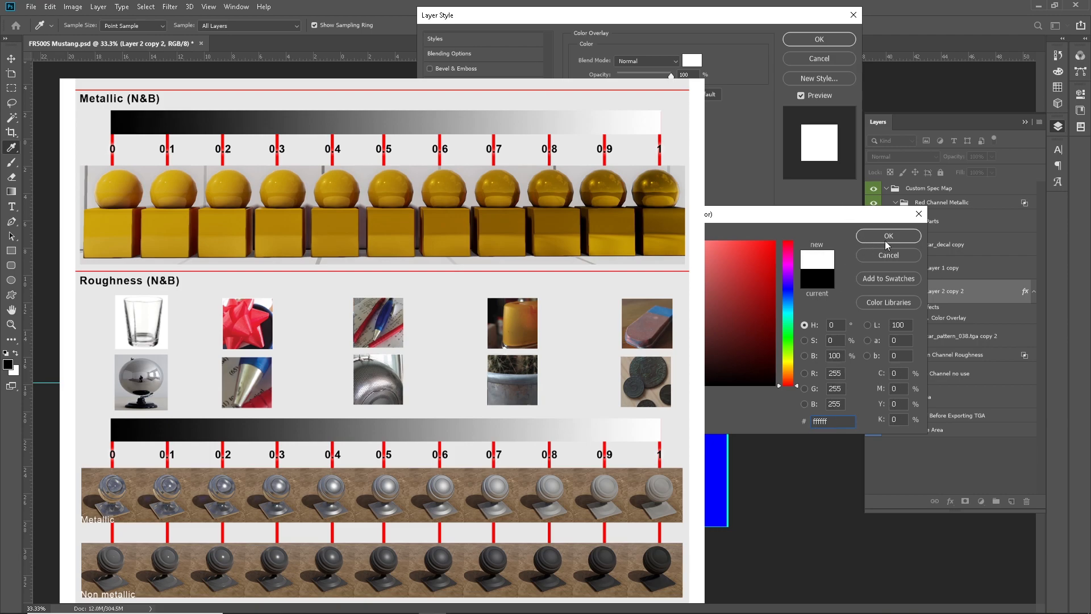
click(888, 236)
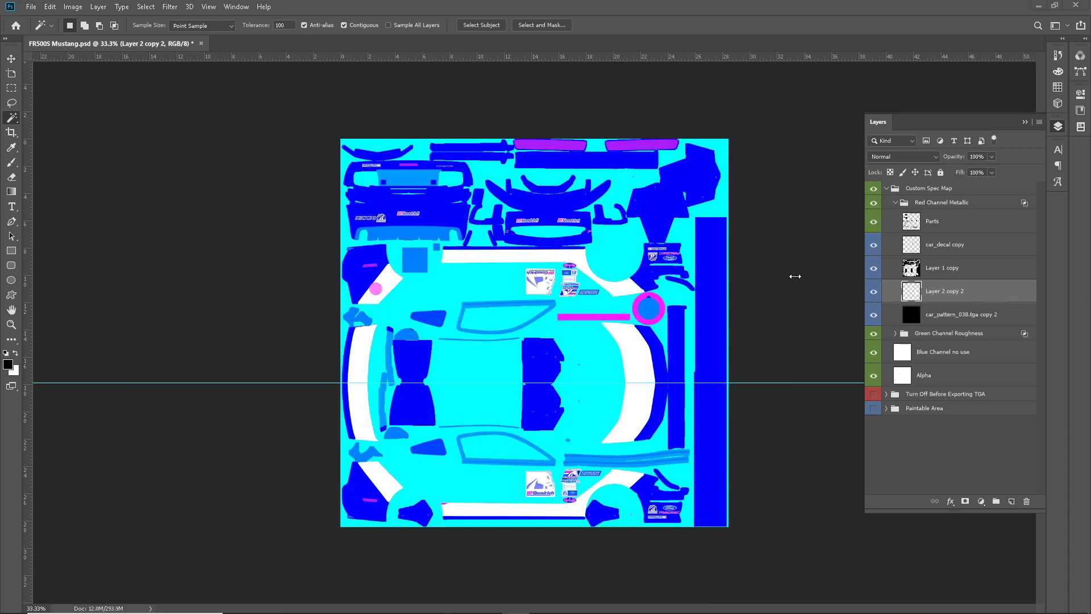
mouse_move(944, 315)
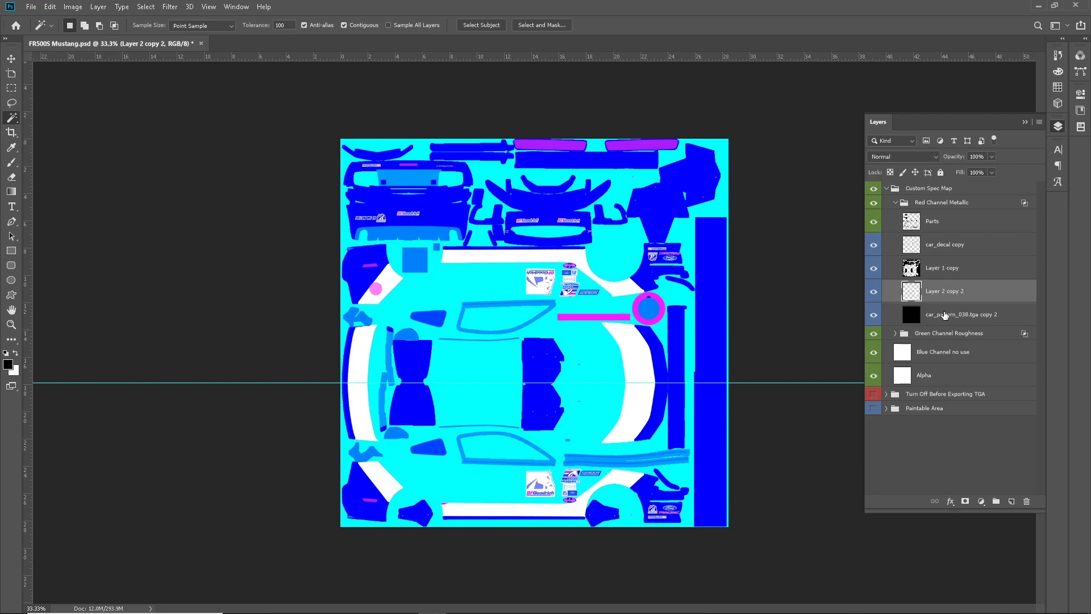
- Give Layer 1 copy a white colour overlay and collapse the Red Channel Metallic group
click(942, 267)
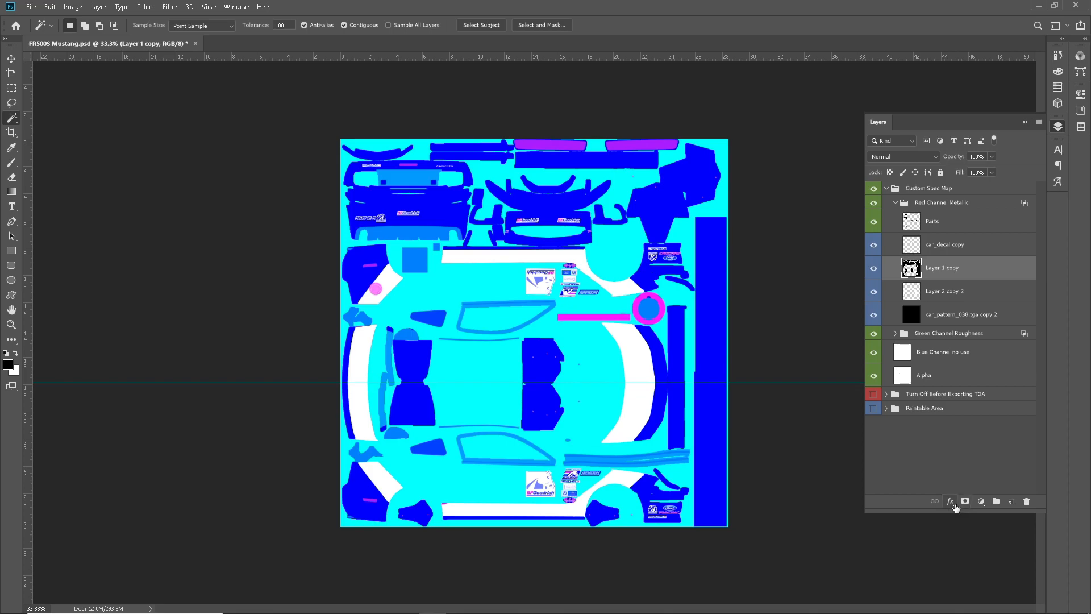
click(949, 501)
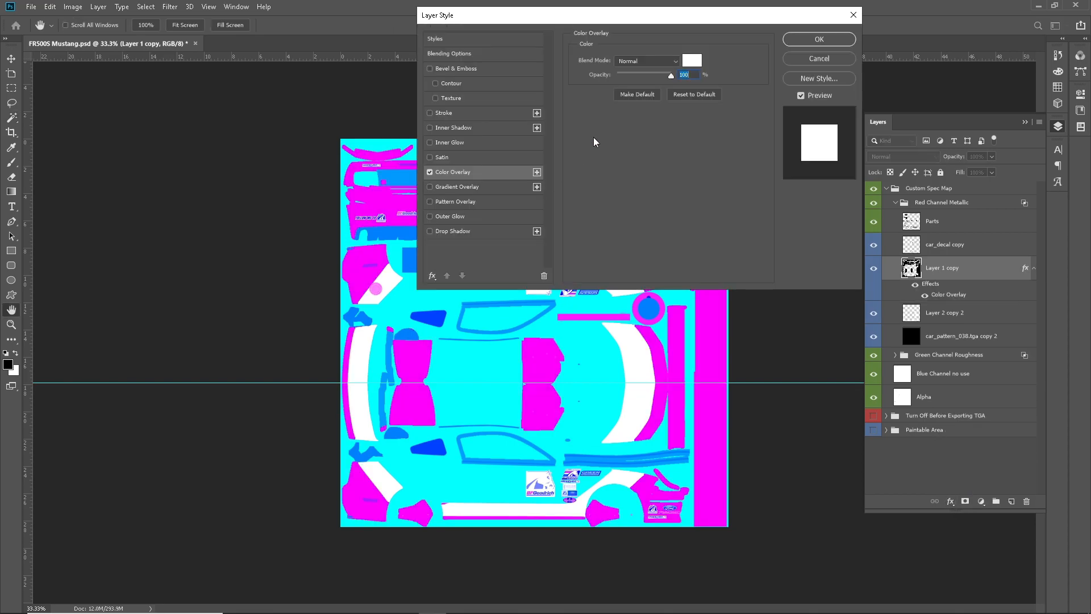
click(693, 61)
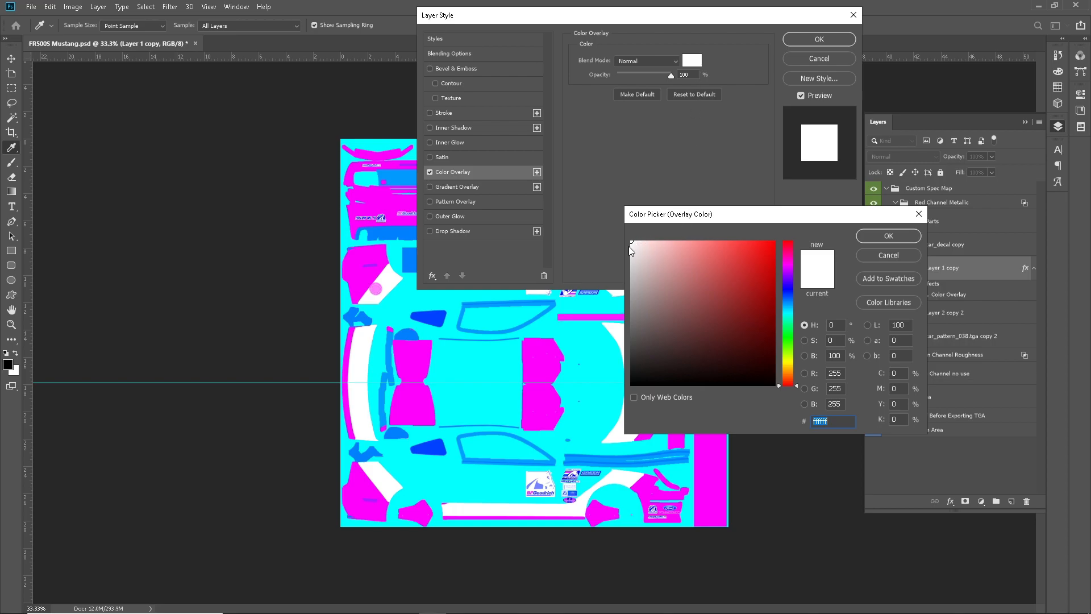
mouse_move(957, 331)
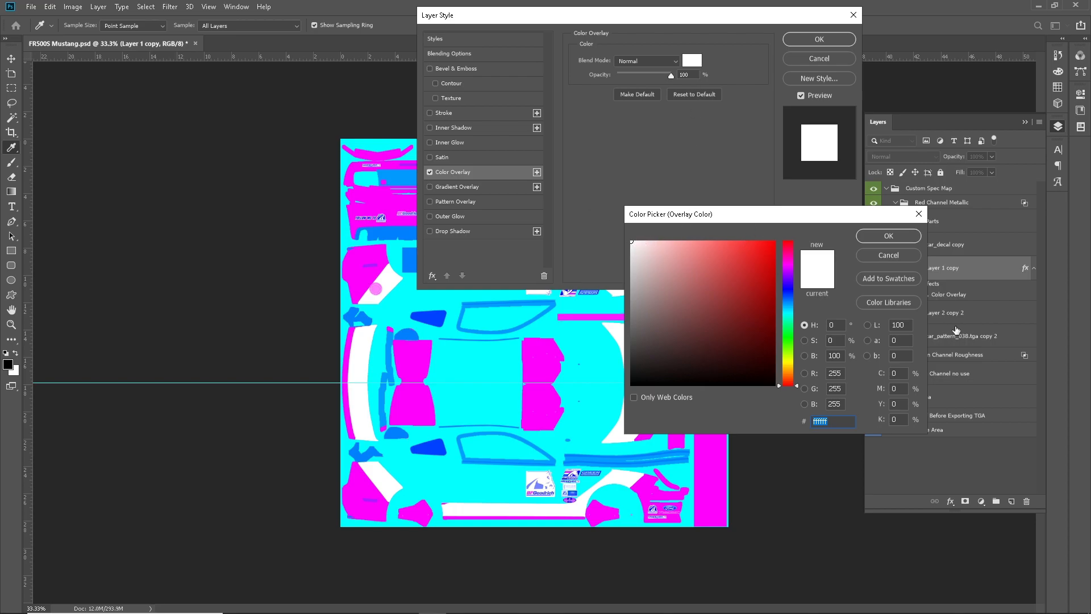
click(888, 237)
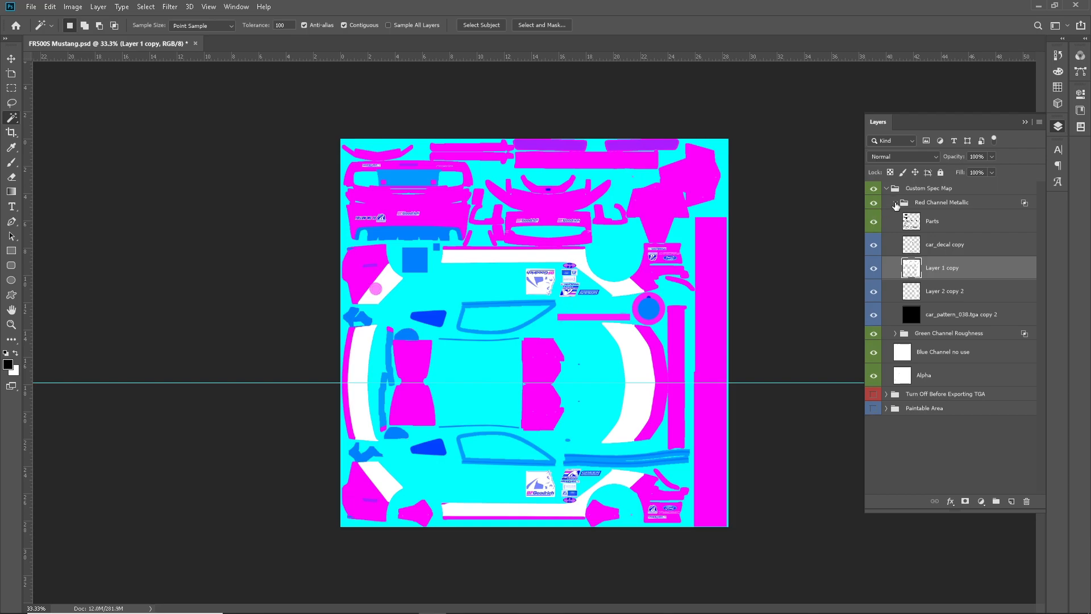
click(895, 202)
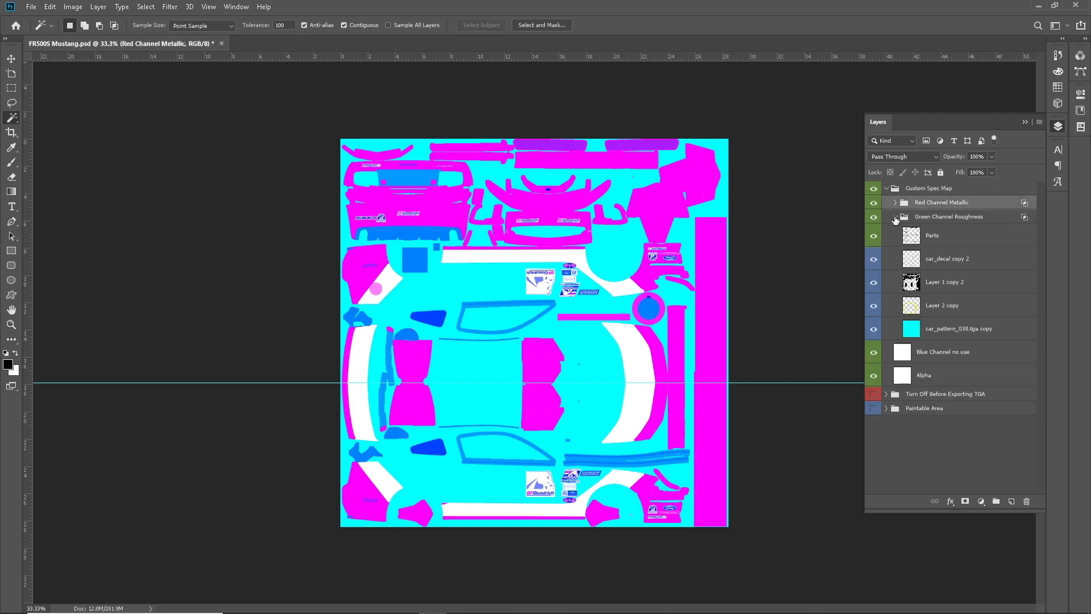
- Give car_pattern_038.tga copy a #8c8c8c Color Overlay and rasterize the layer style into grey pixels
click(958, 327)
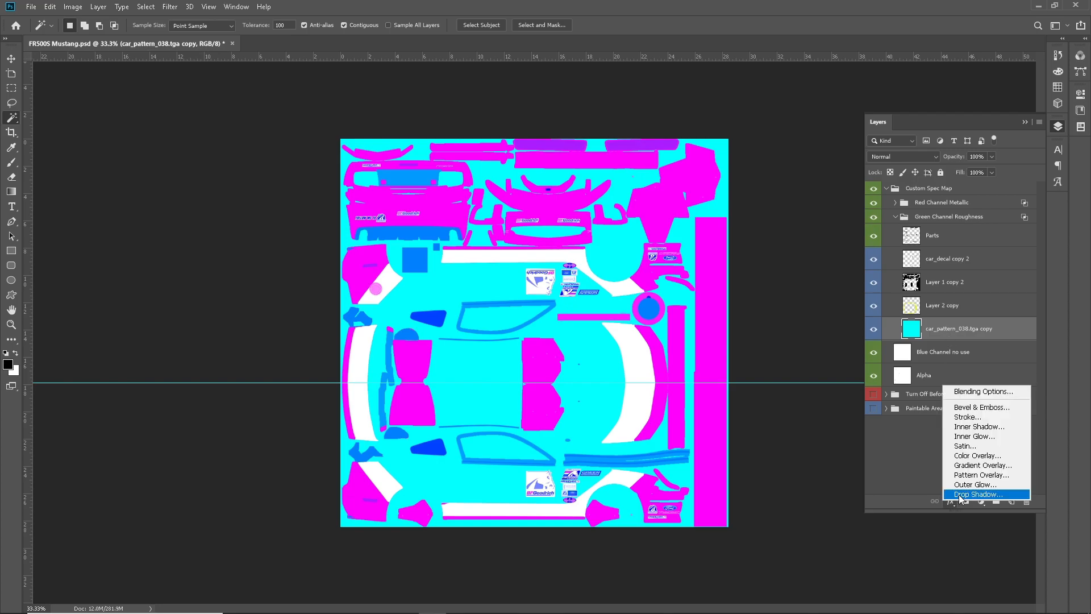
mouse_move(978, 436)
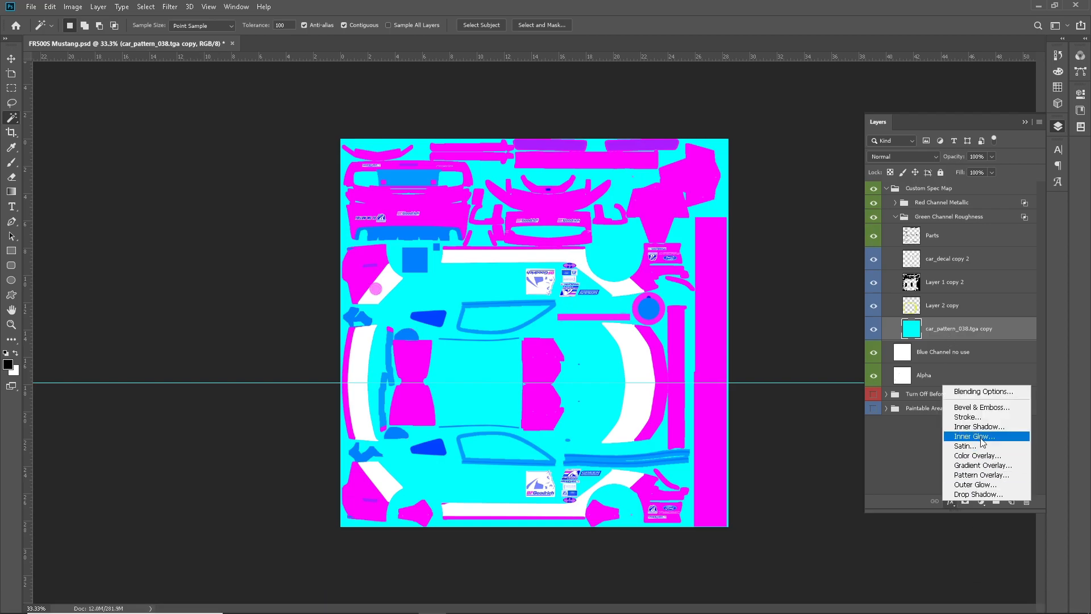
click(977, 455)
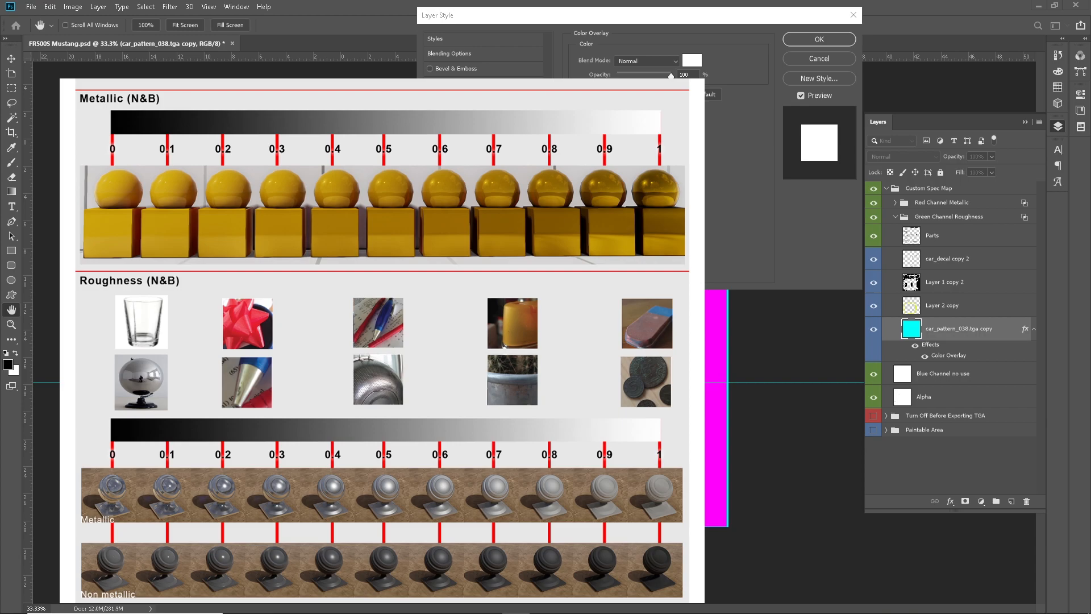
mouse_move(797, 146)
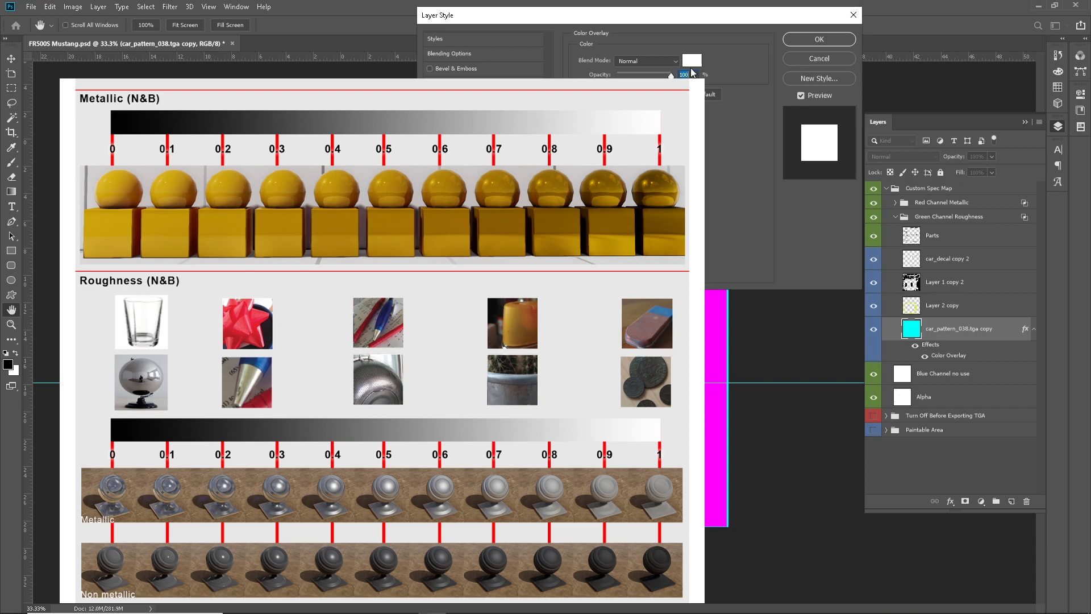
click(692, 60)
text(55)
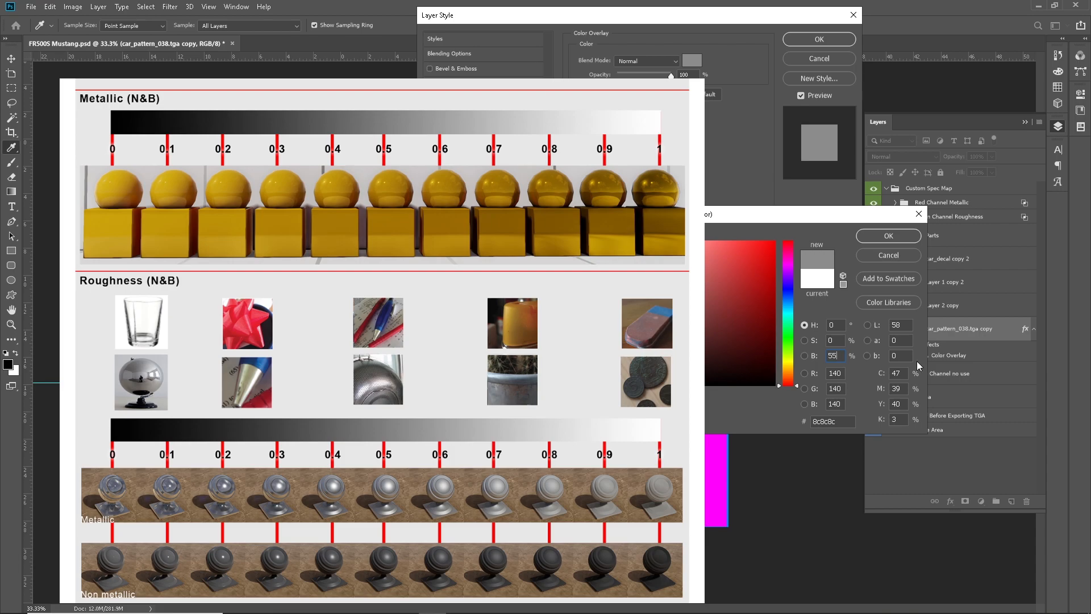
click(888, 235)
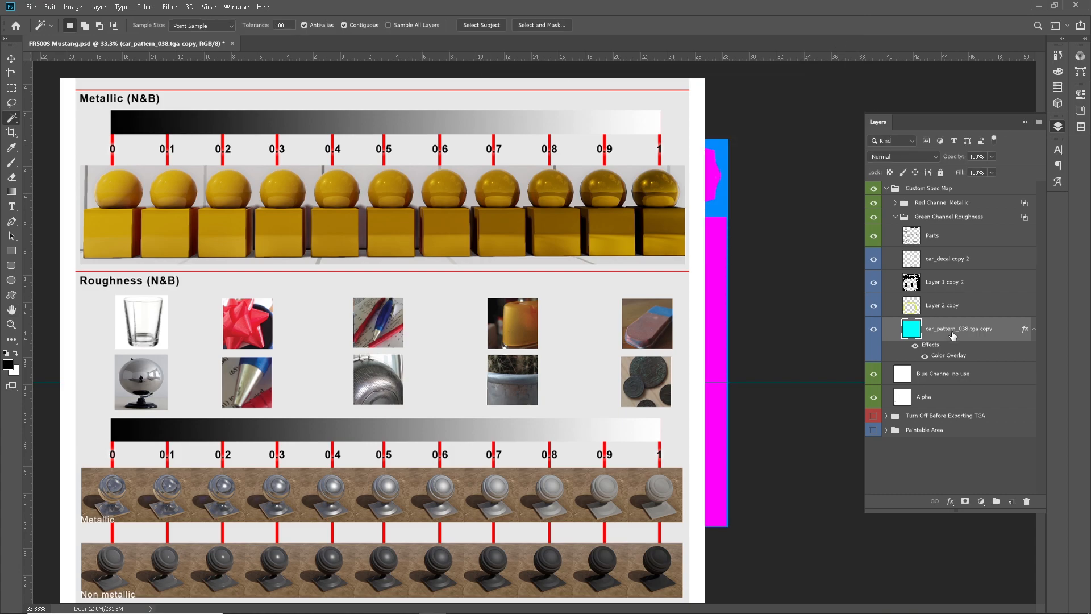
right_click(960, 329)
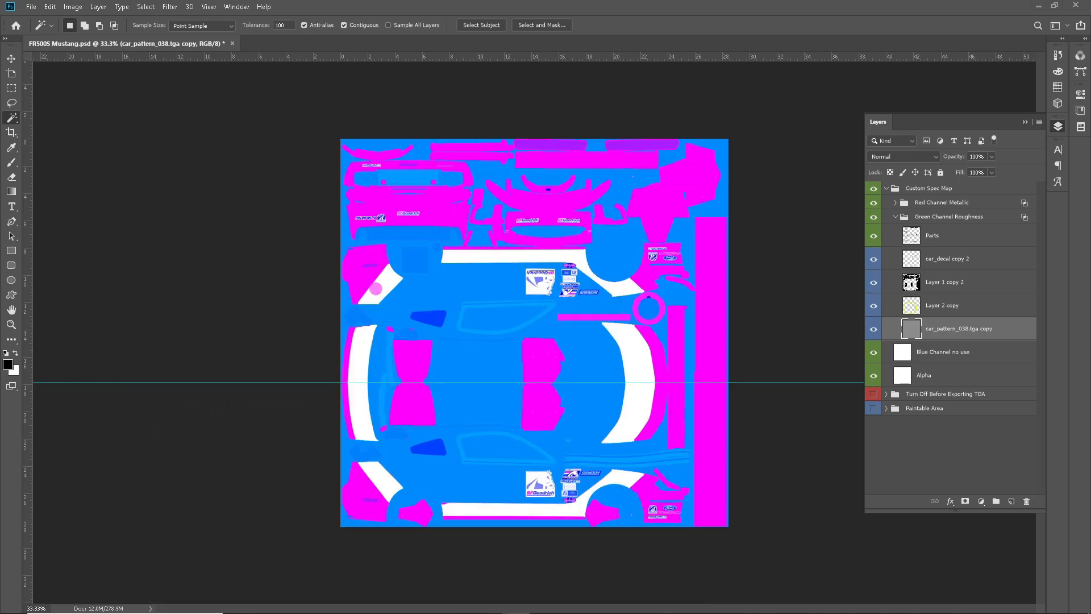
mouse_move(944, 311)
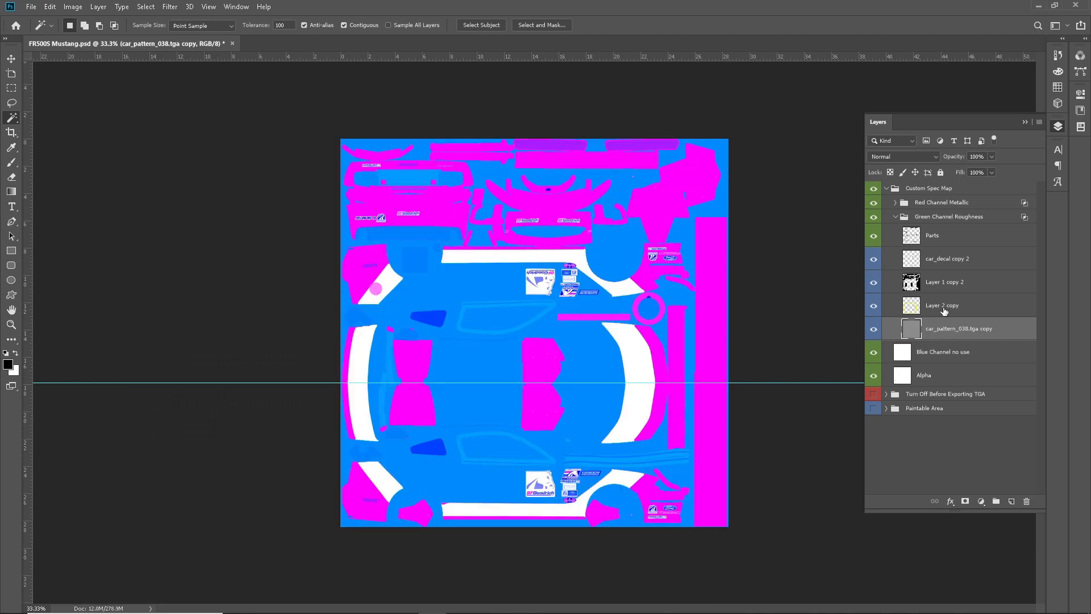
click(950, 501)
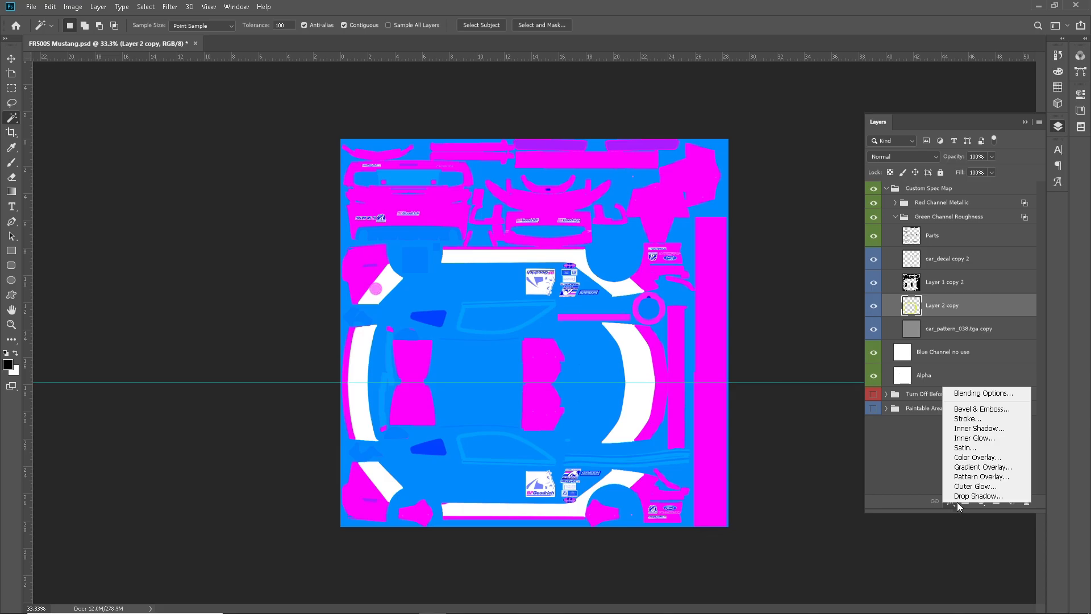
- Give Layer 2 copy a grey Color Overlay (#7e7e7e) and start one on Layer 1 copy 2
click(978, 457)
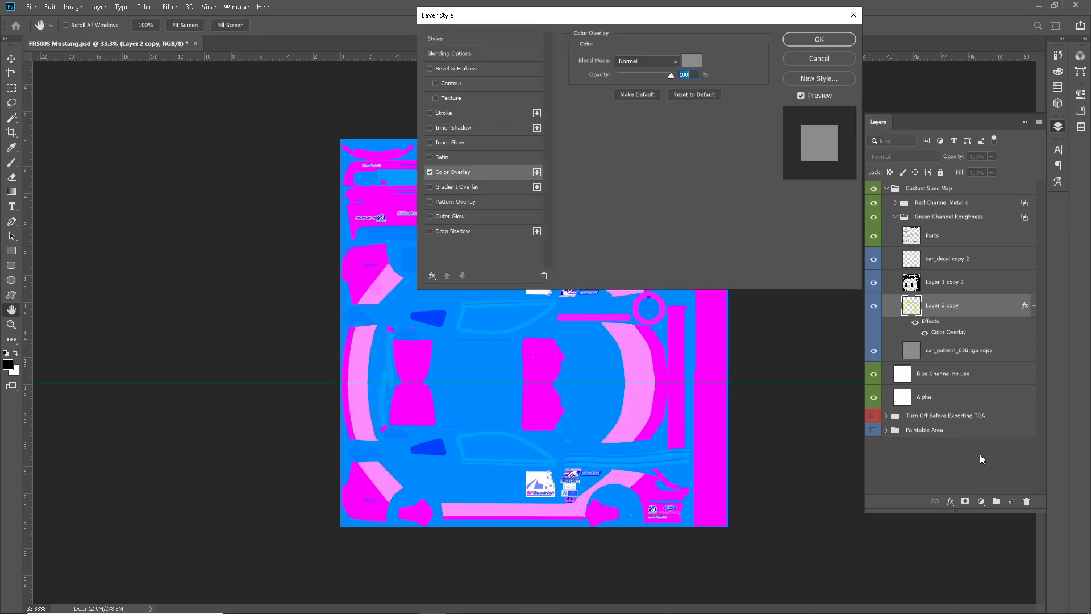
click(691, 61)
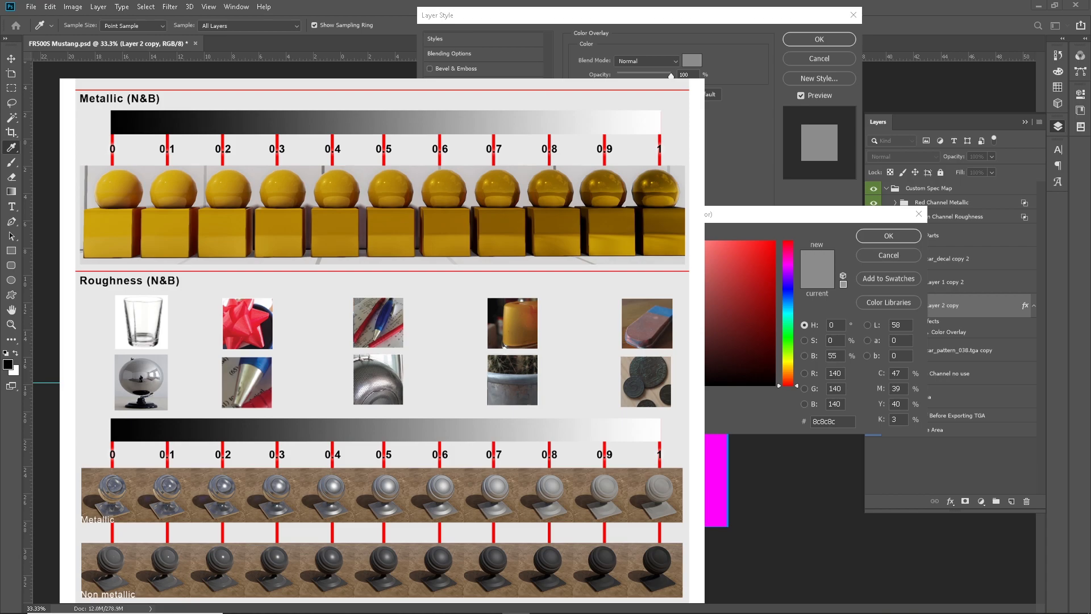
text(7e7e7e)
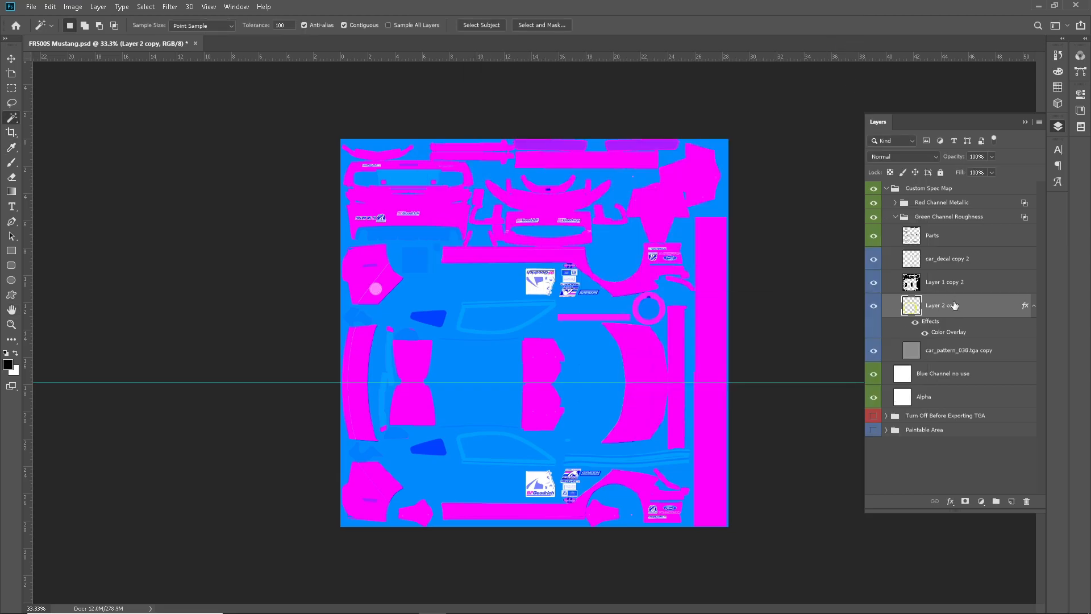
right_click(943, 305)
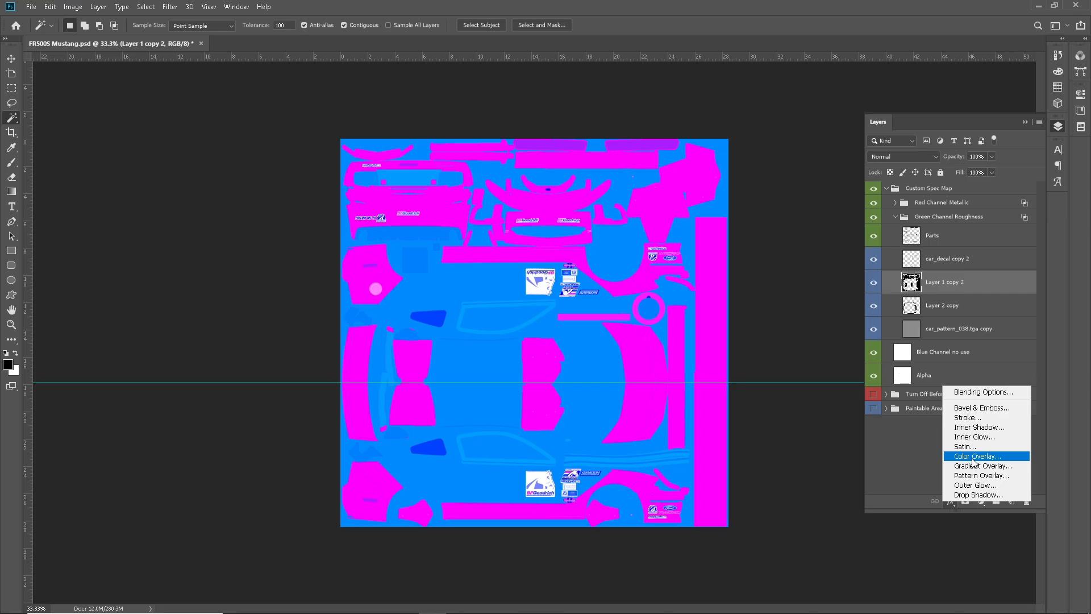
click(975, 457)
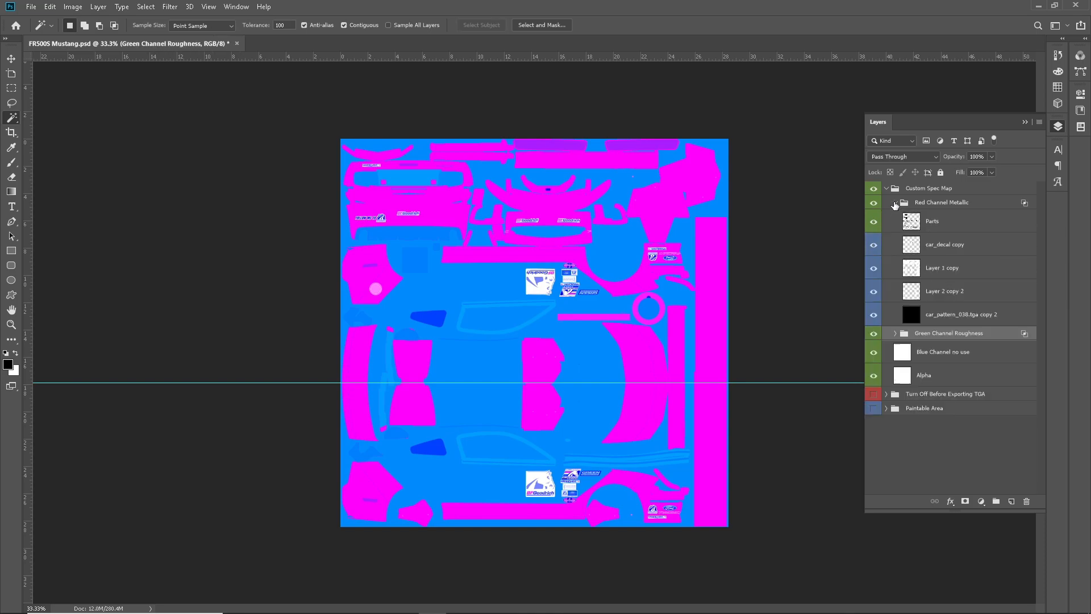
- Make car_decal copy black via a rasterized Color Overlay and collapse the Red Channel Metallic group
click(944, 244)
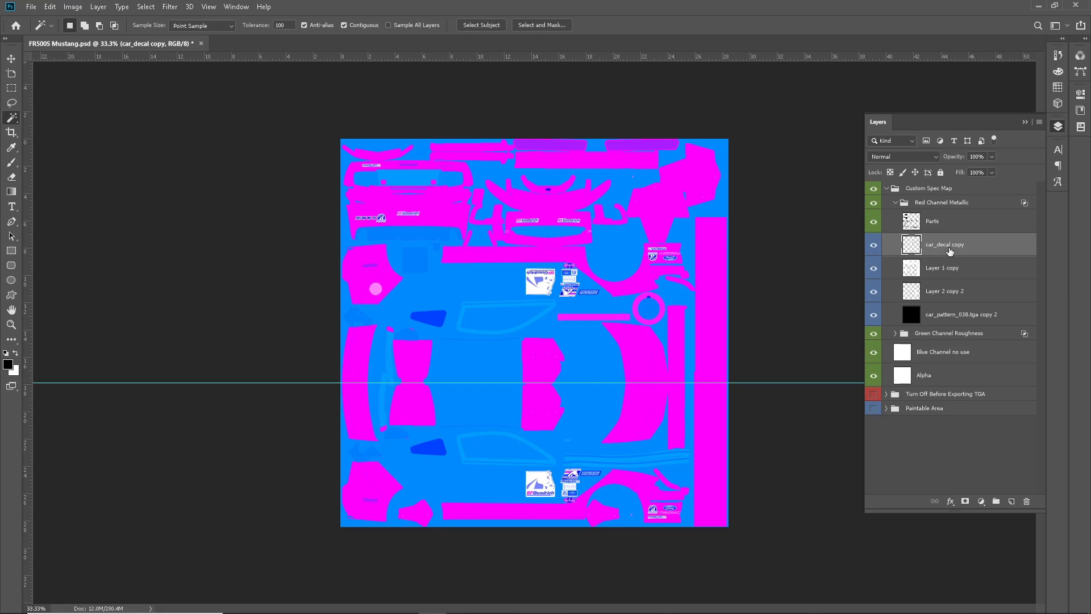
click(965, 501)
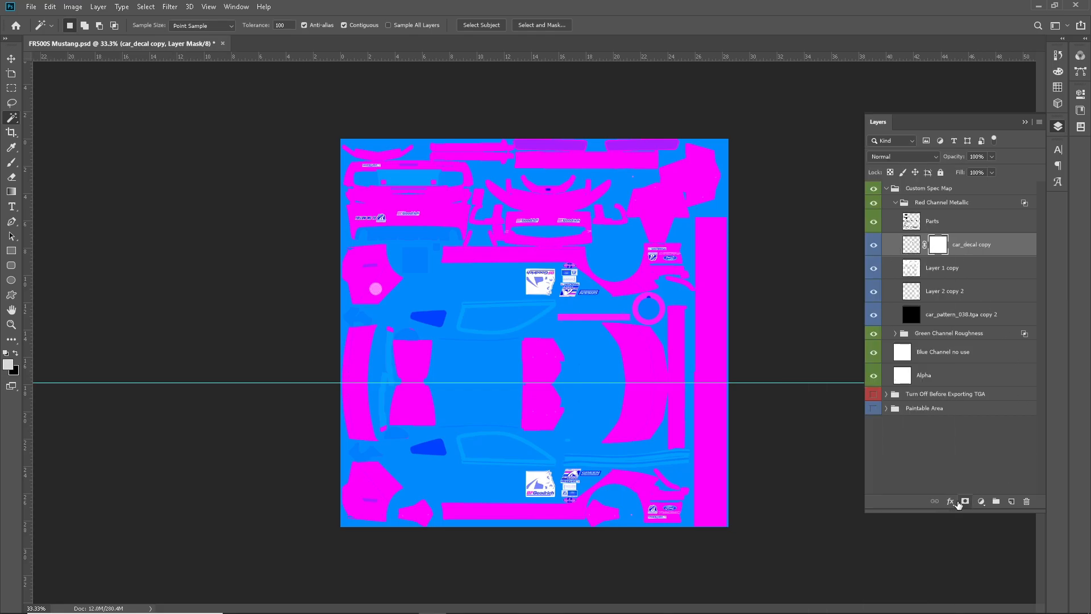
right_click(938, 245)
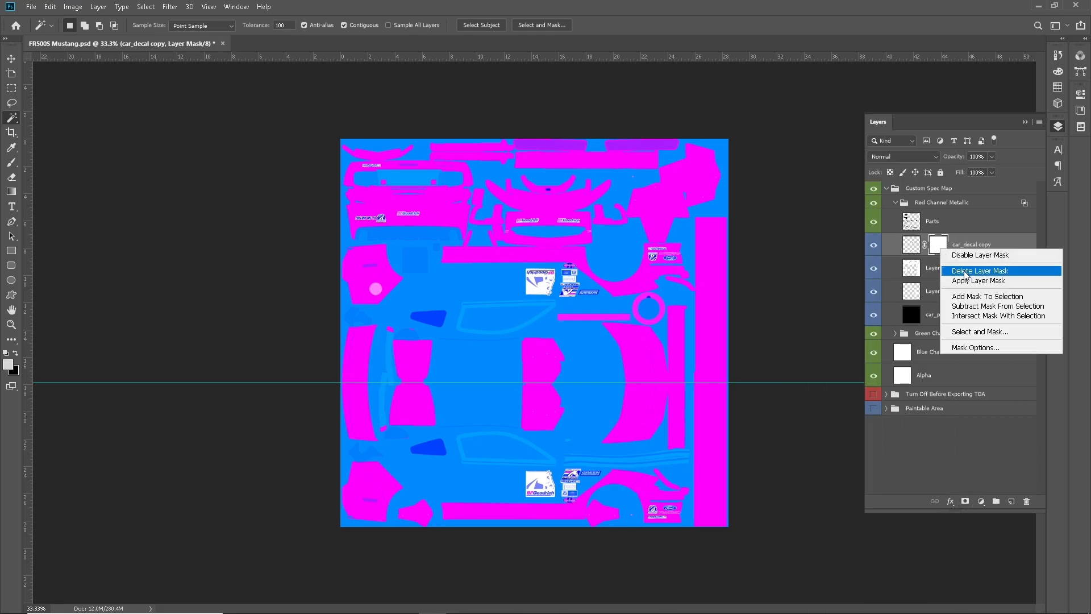
click(979, 271)
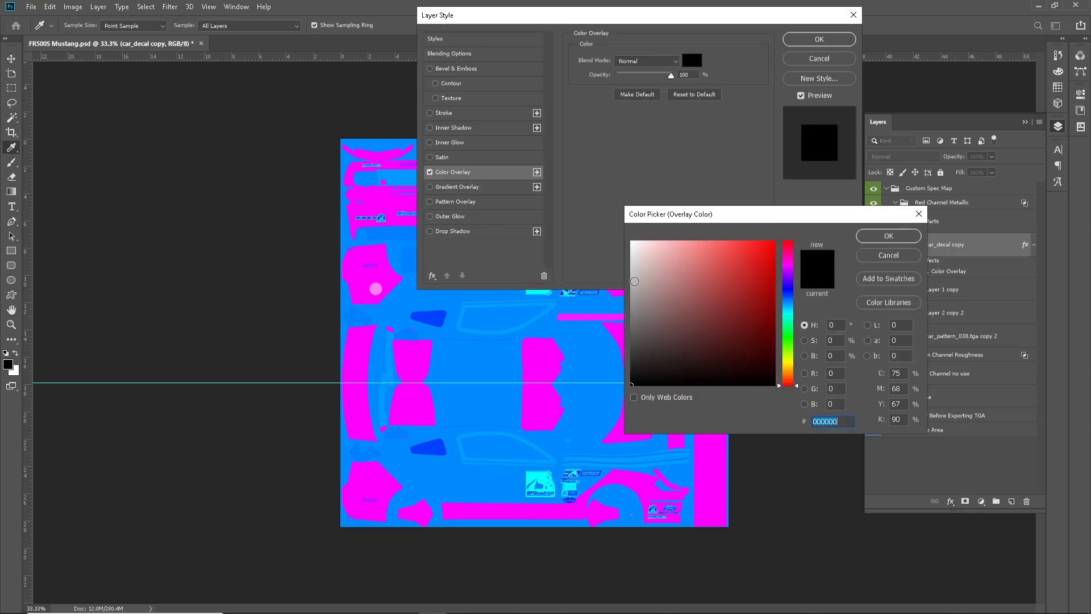
click(887, 235)
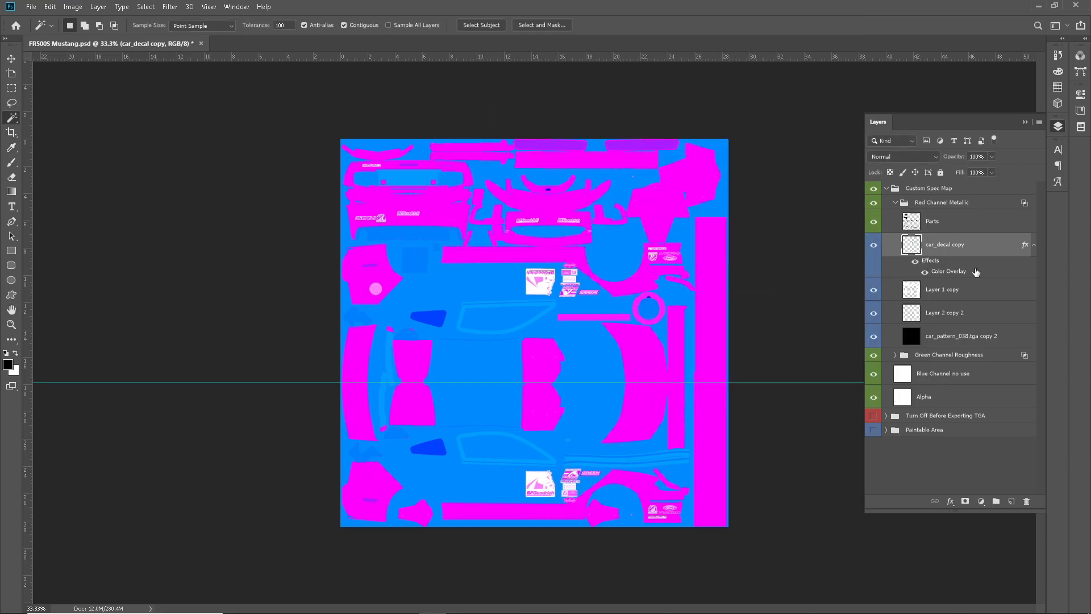
right_click(944, 244)
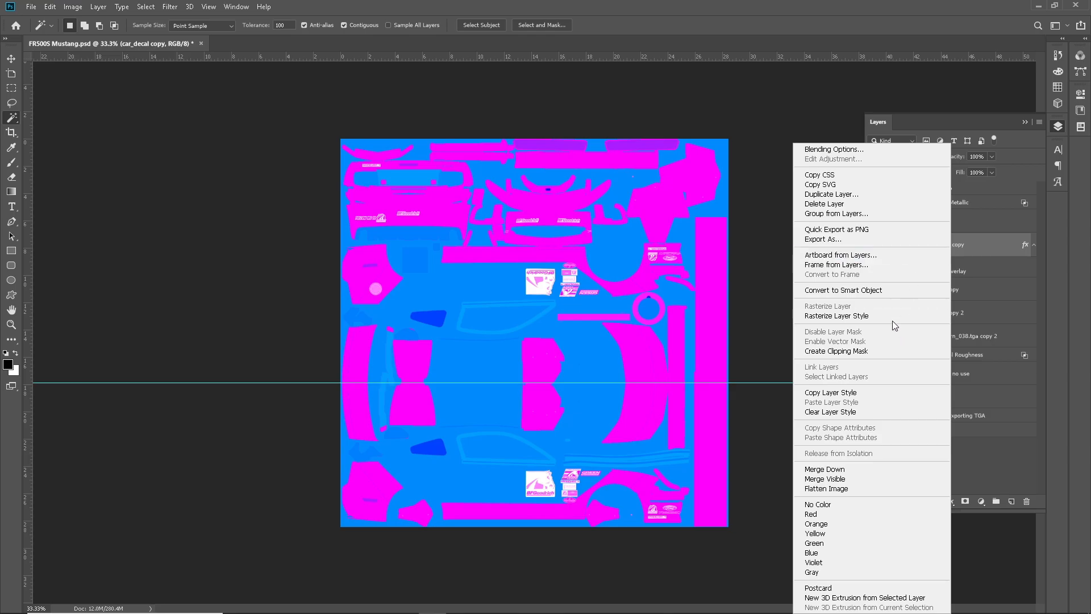
click(956, 357)
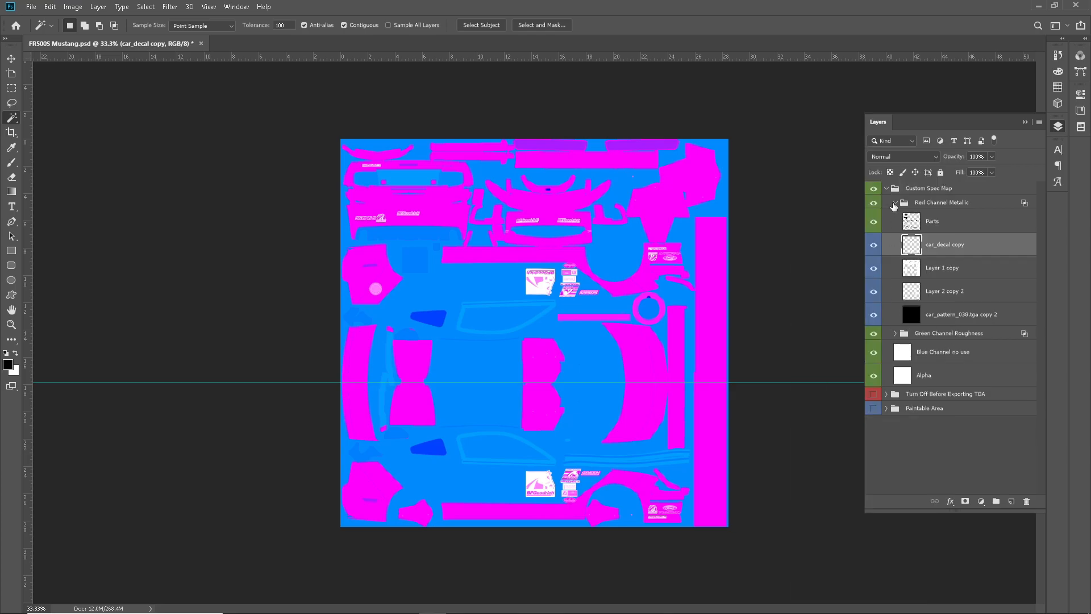
click(894, 202)
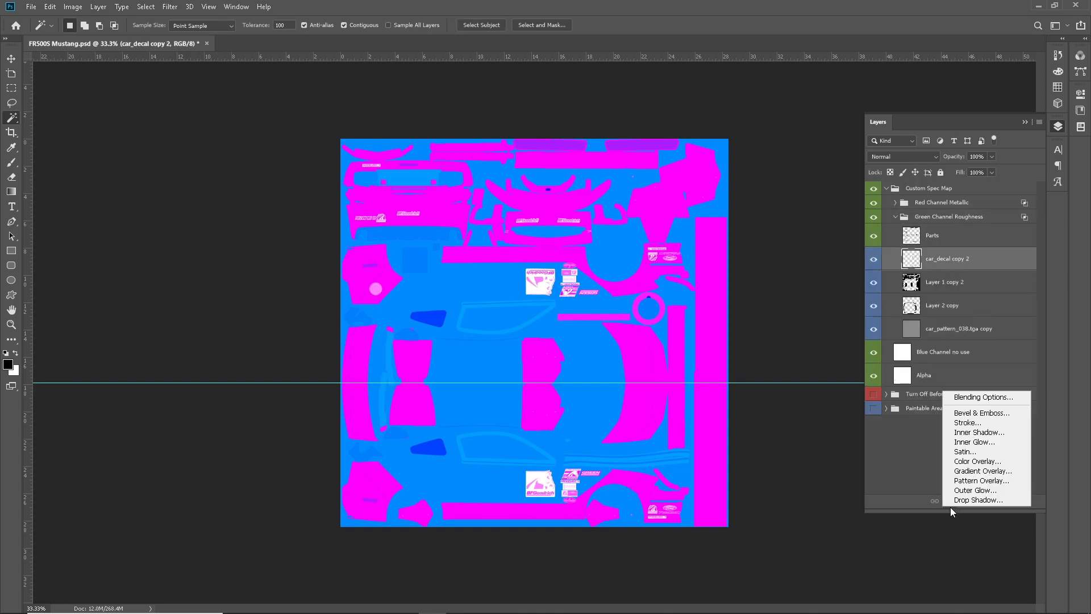
mouse_move(981, 461)
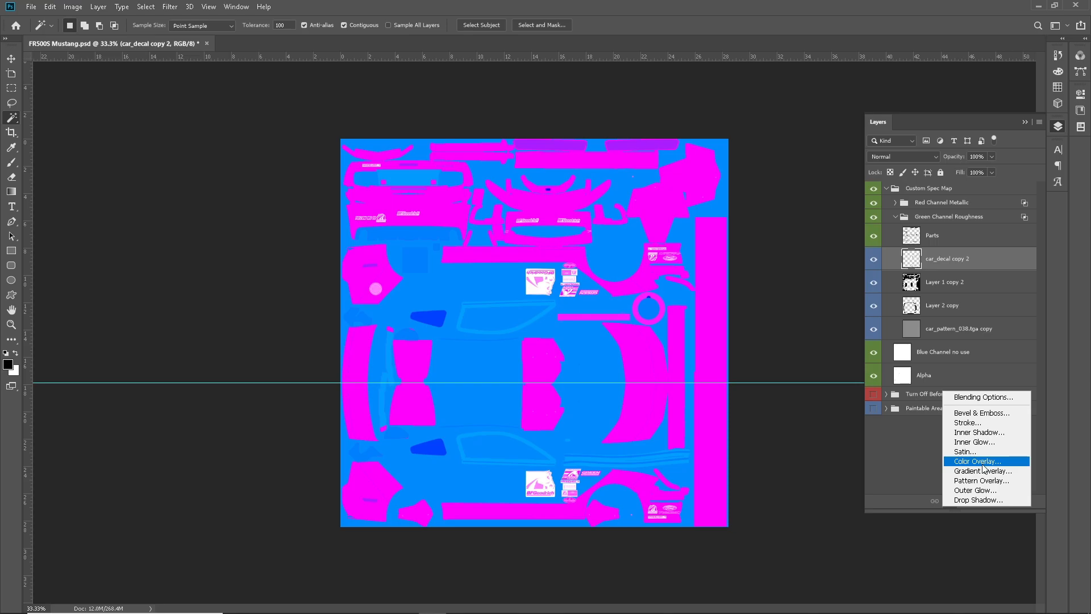
- Give car_decal copy 2 a white Color Overlay and collapse the Green Channel Roughness group
click(978, 460)
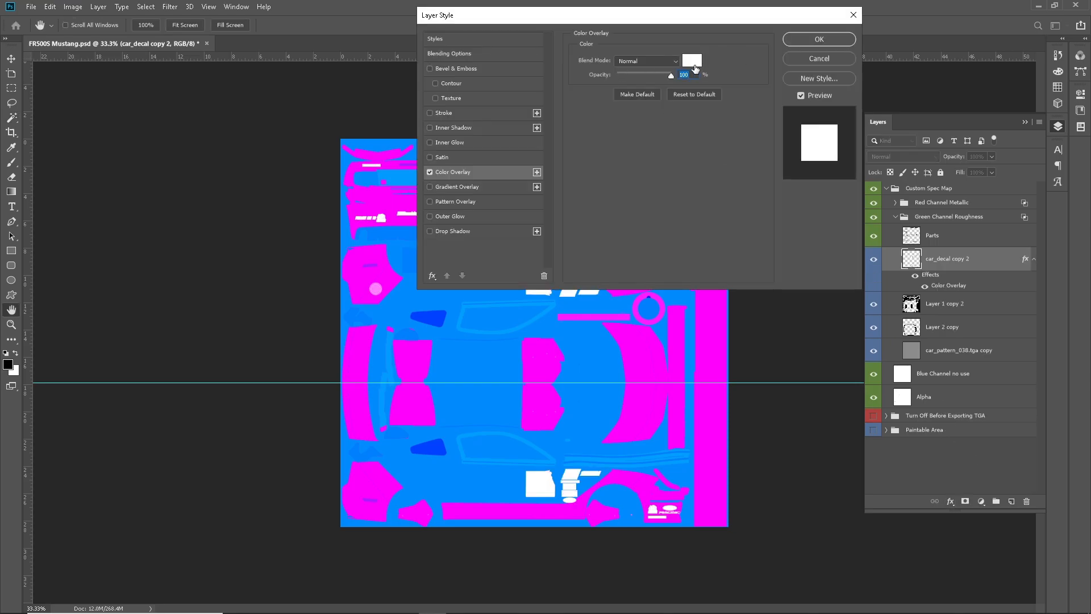
click(692, 60)
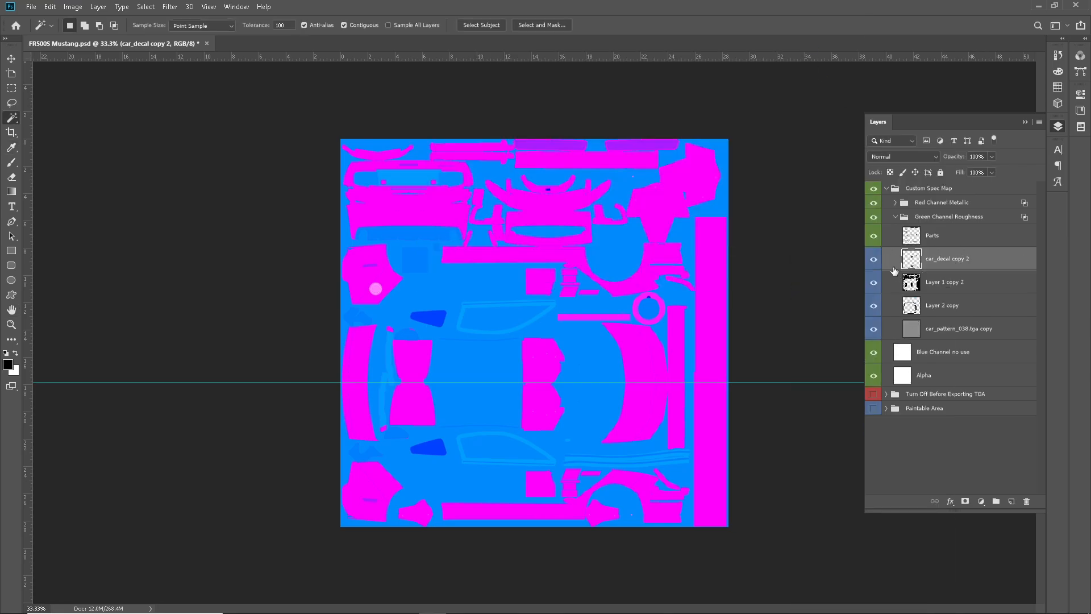
click(895, 216)
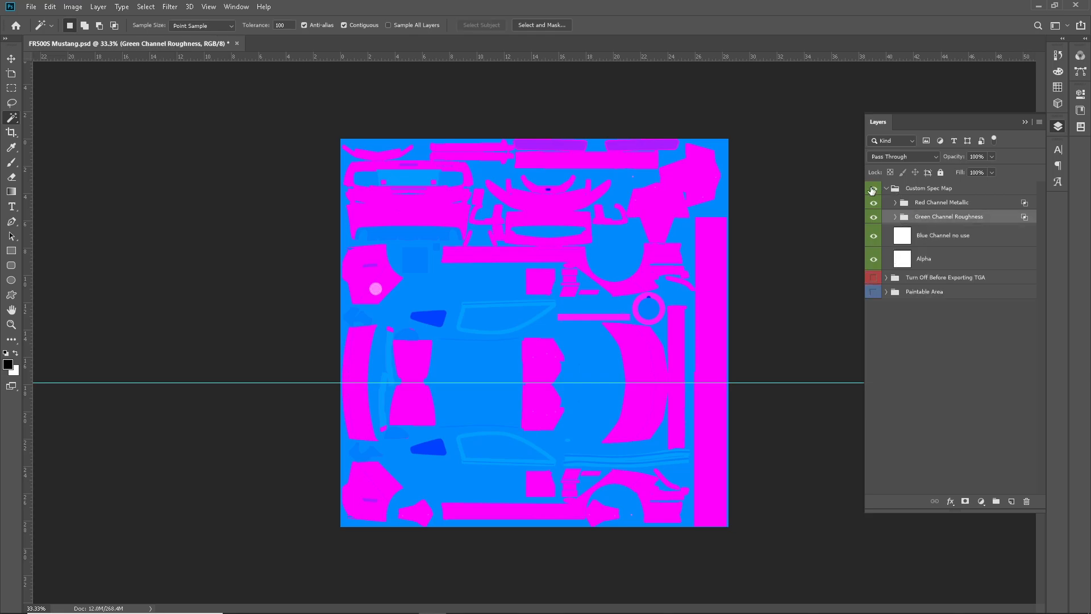
- Hide Custom Spec Map and save the livery as 24-bit Targa car_268937 in iRacing/paint/fr500s, replacing the old file
click(31, 7)
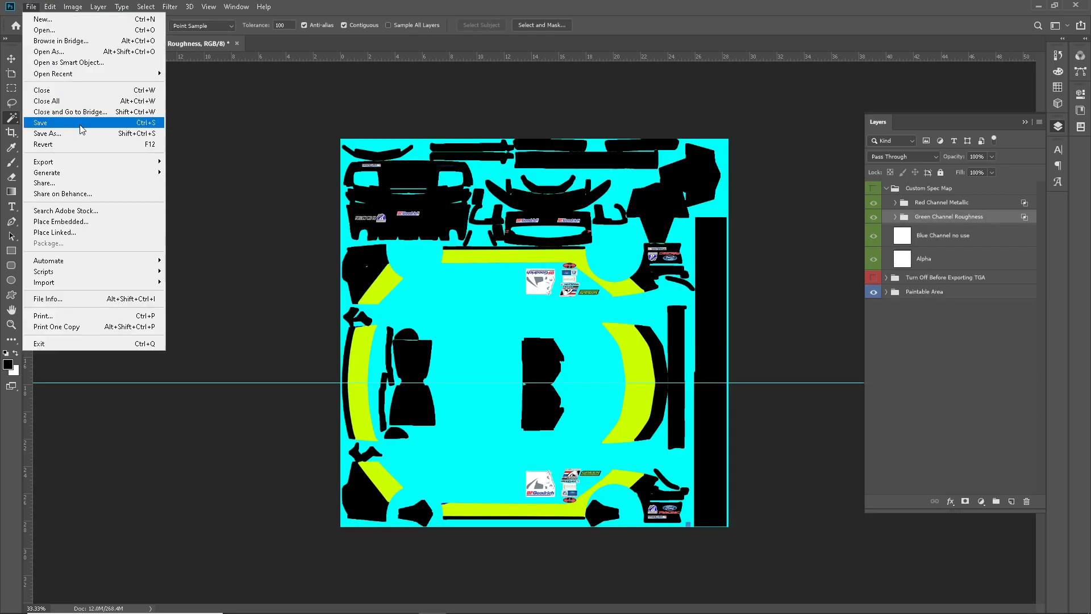
click(47, 133)
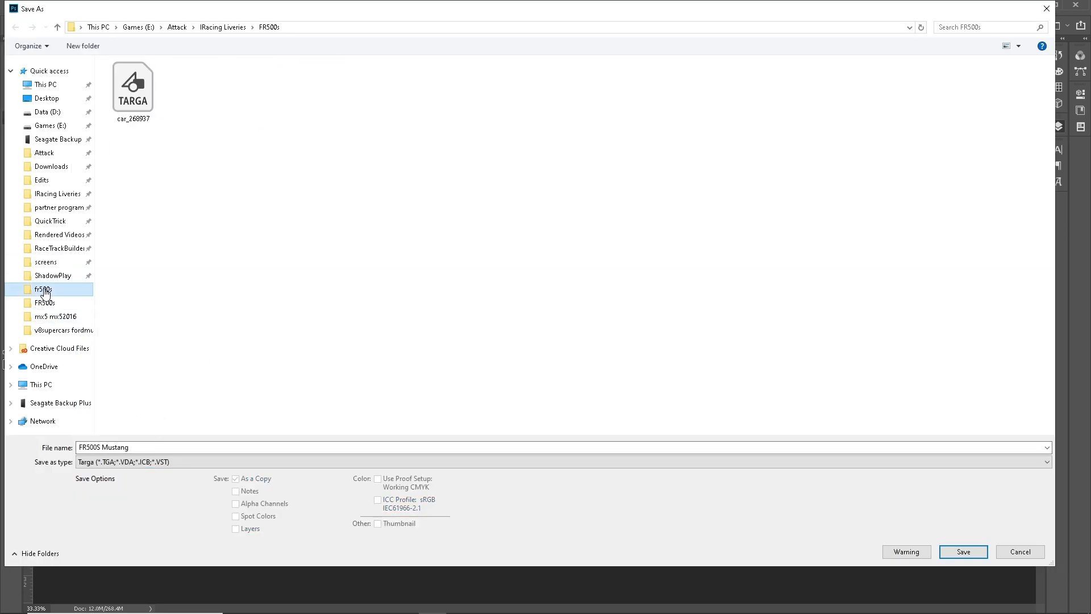
double_click(44, 288)
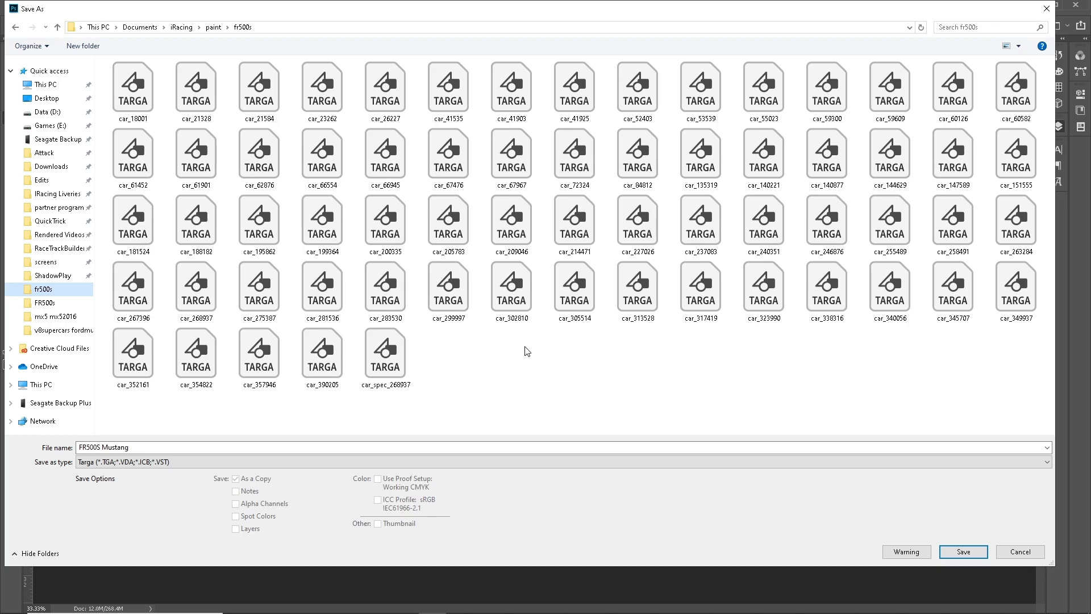
right_click(386, 355)
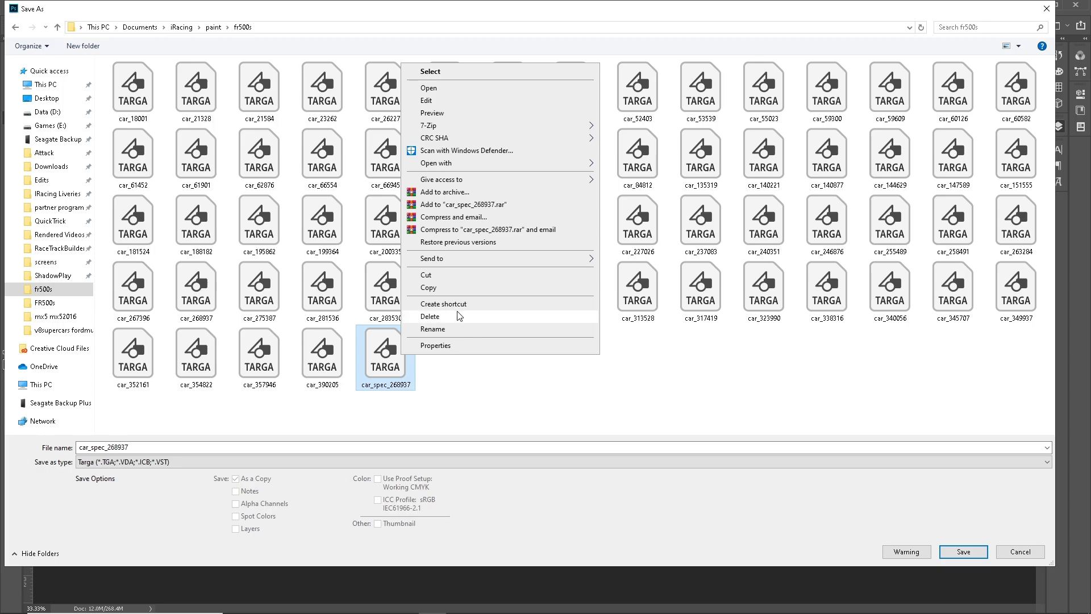
click(444, 374)
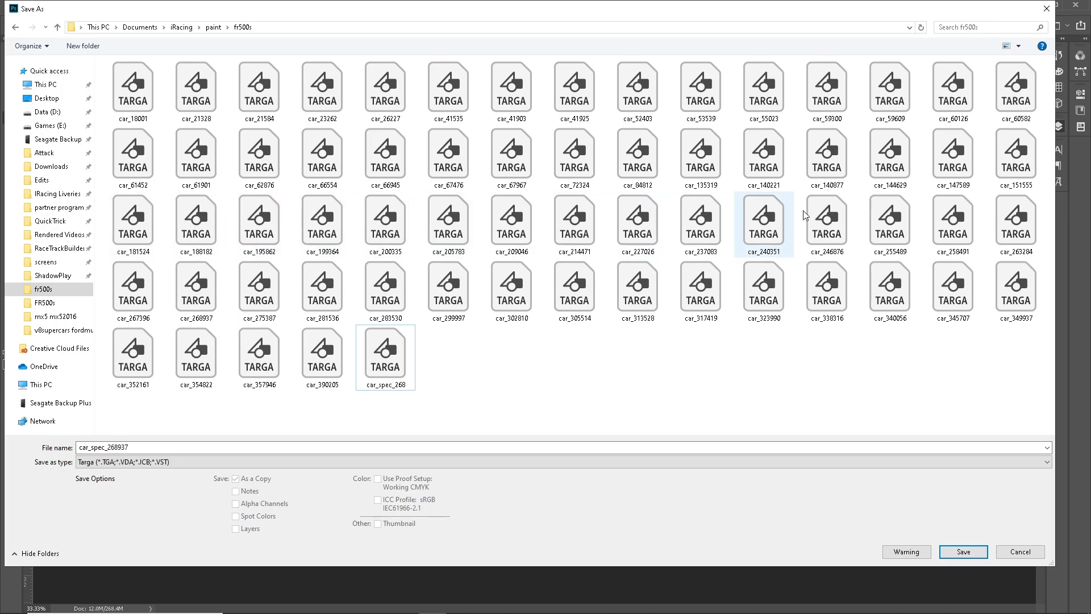
mouse_move(1016, 285)
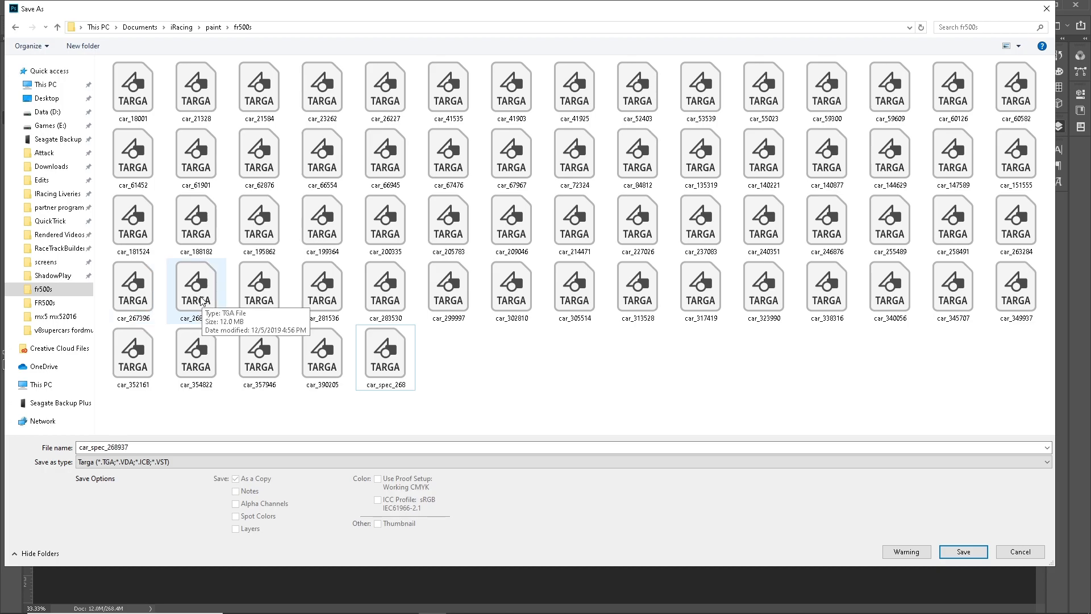
click(962, 552)
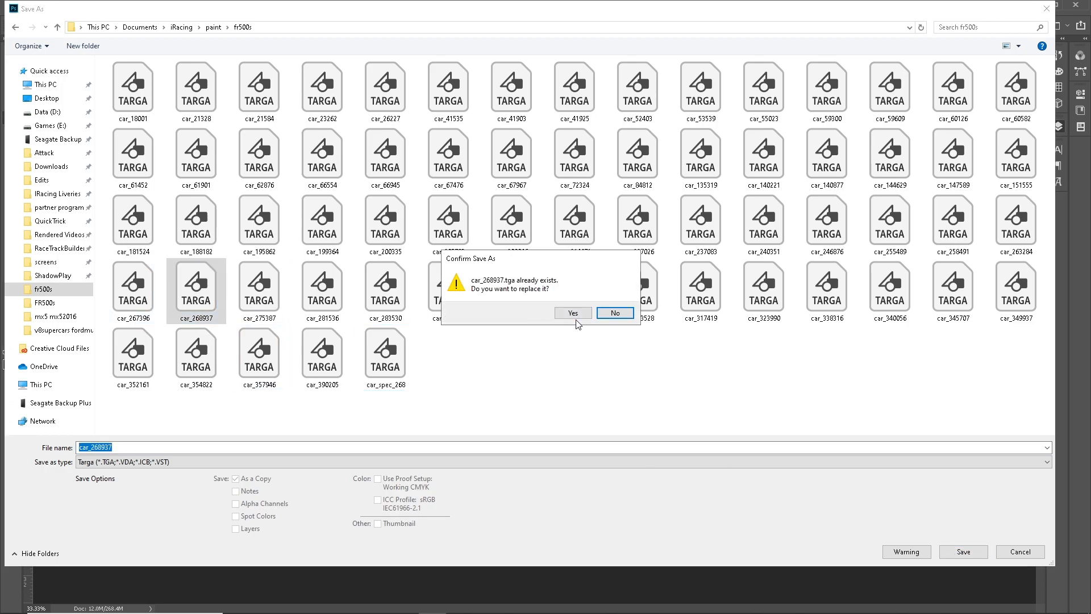
click(572, 312)
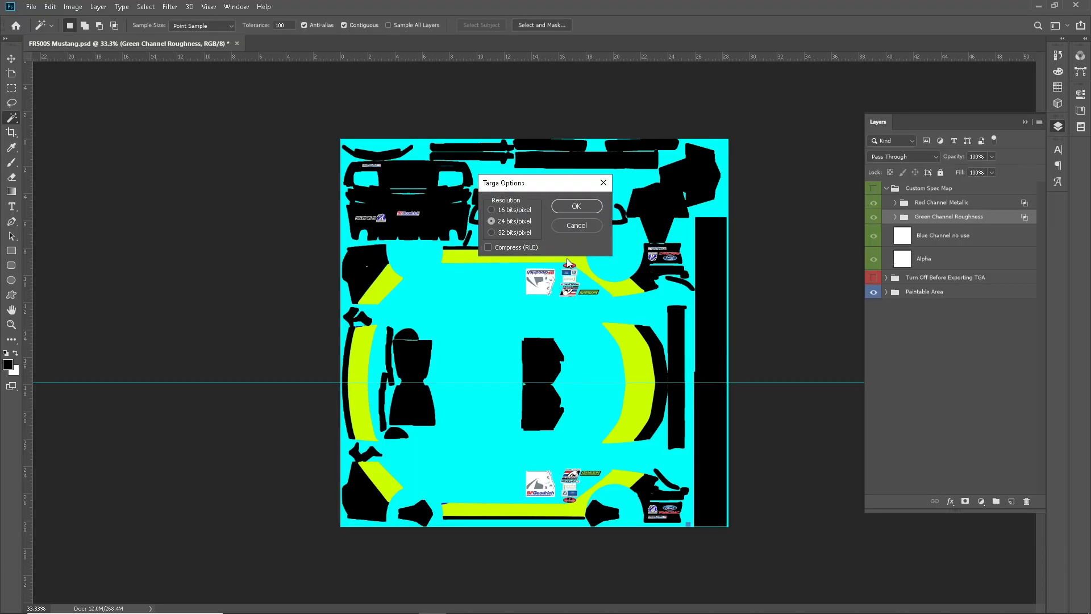
click(575, 206)
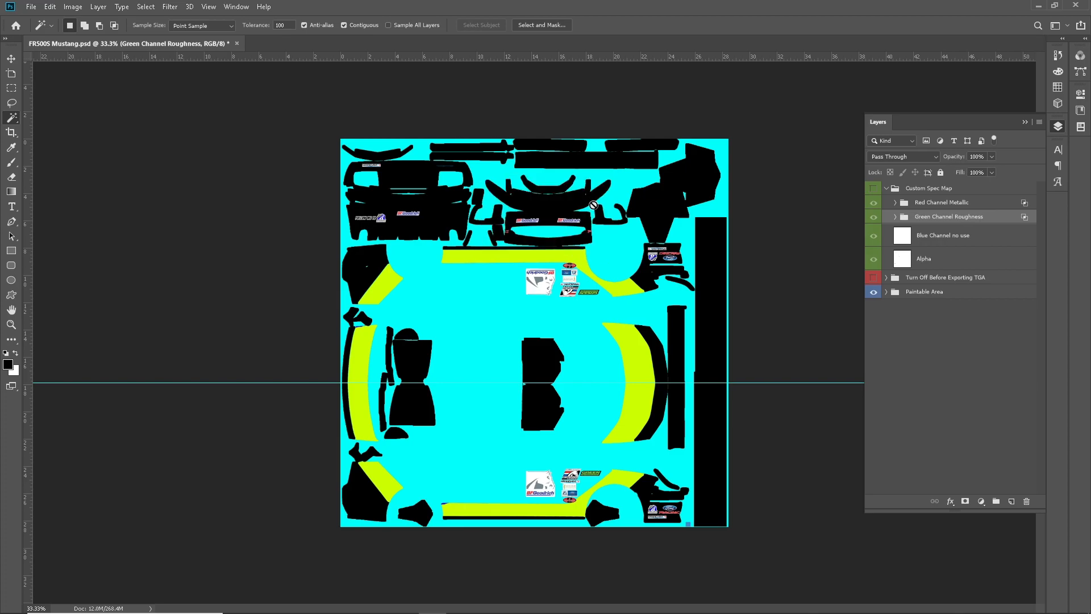
mouse_move(923, 377)
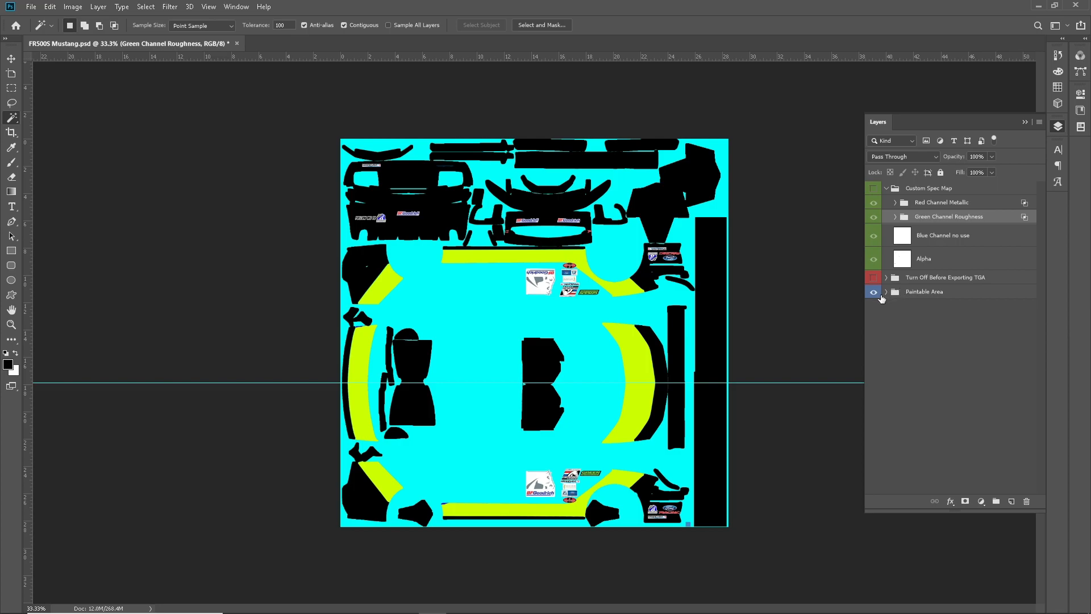
- Hide the car_decal logos, collapse Paintable Area and switch away with Alt+Tab
click(886, 291)
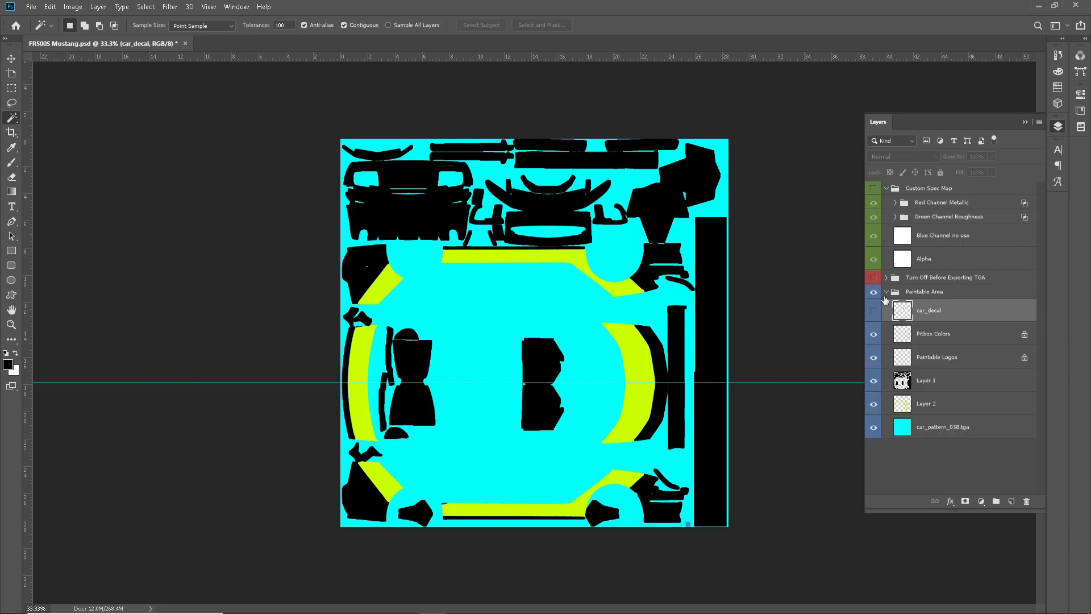
click(895, 292)
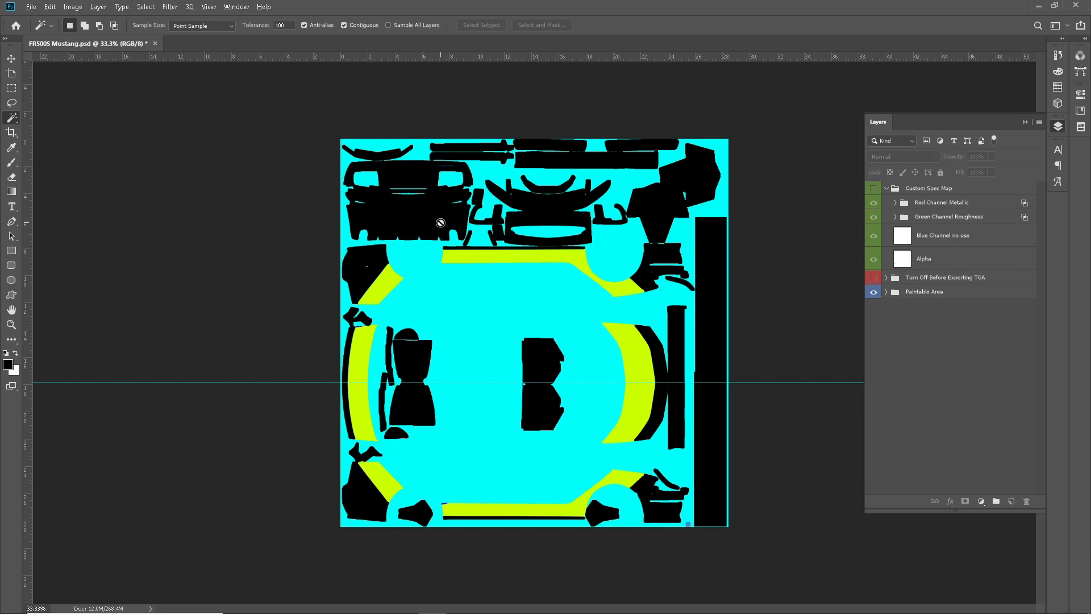
key(alt+tab)
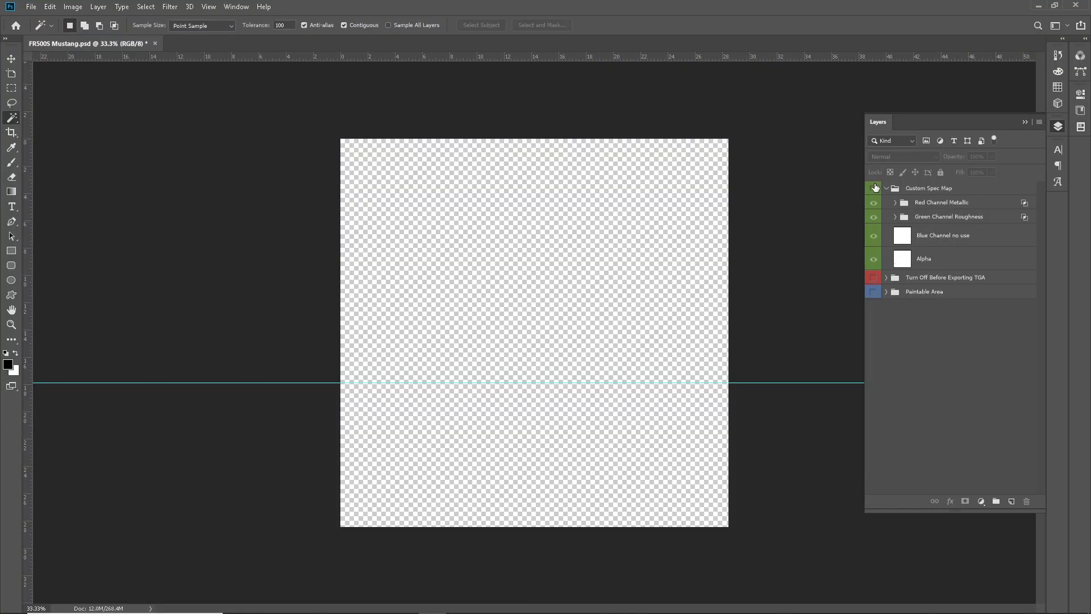
- Show Custom Spec Map again, save it as Targa car_spec_268937 and switch to the simulator
click(874, 187)
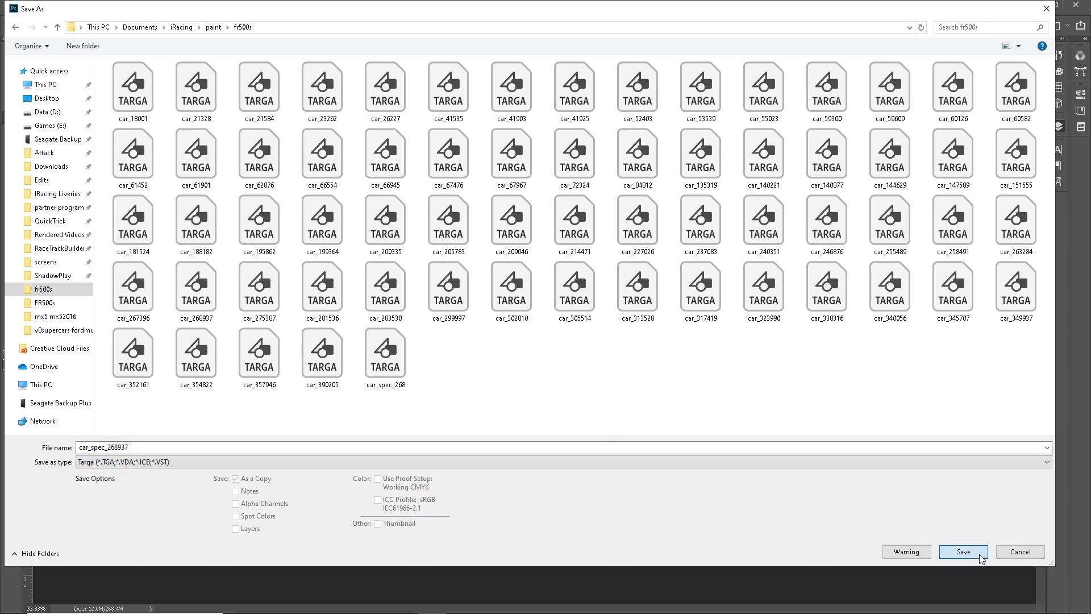
click(962, 553)
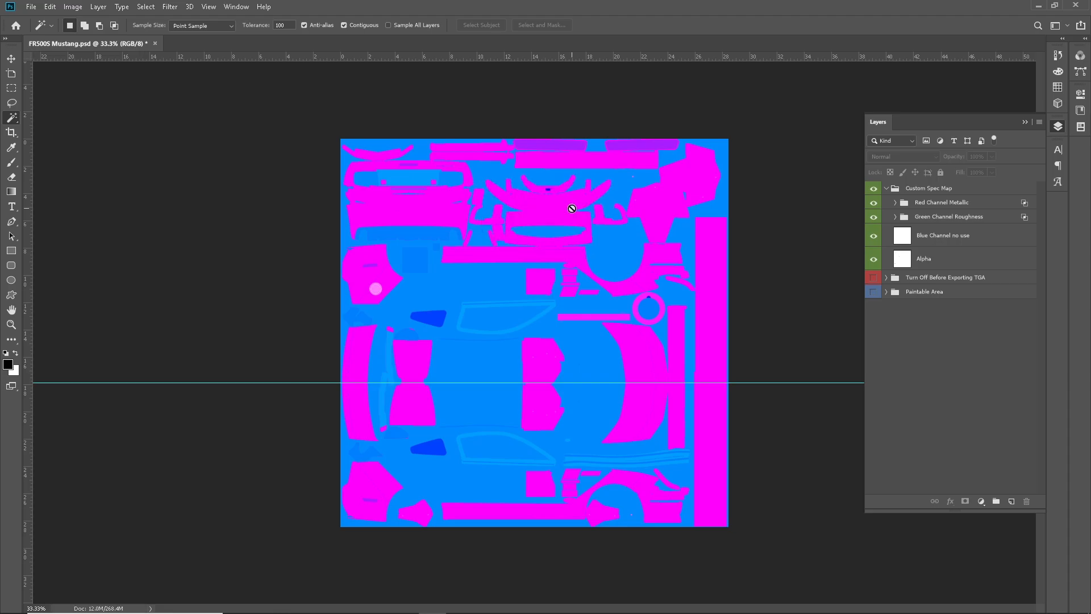
key(alt+tab)
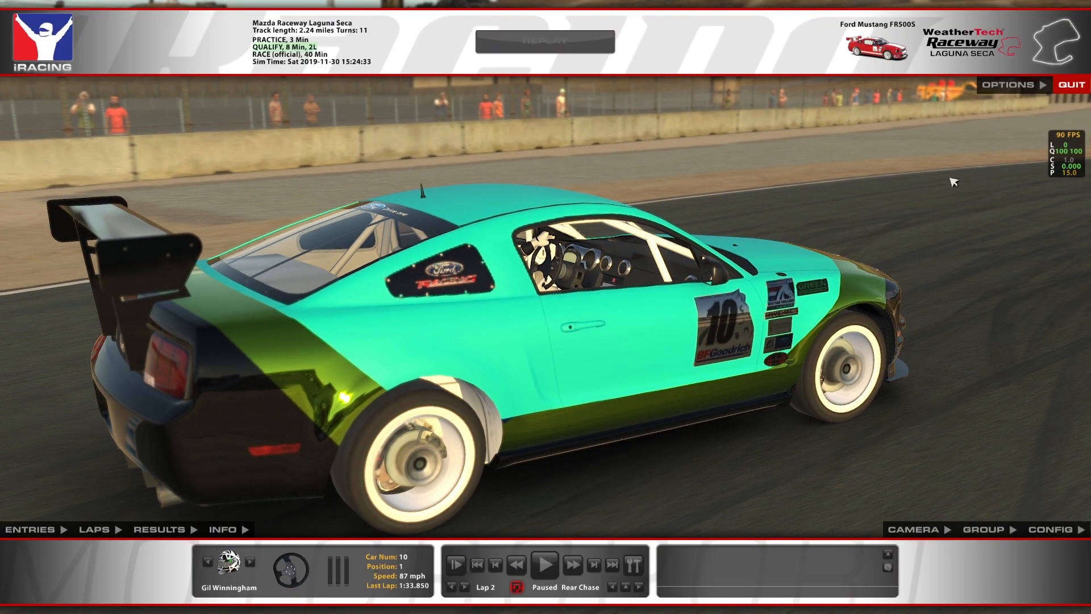
- View the Mustang's finish from another replay camera, then switch back toward Photoshop
click(917, 528)
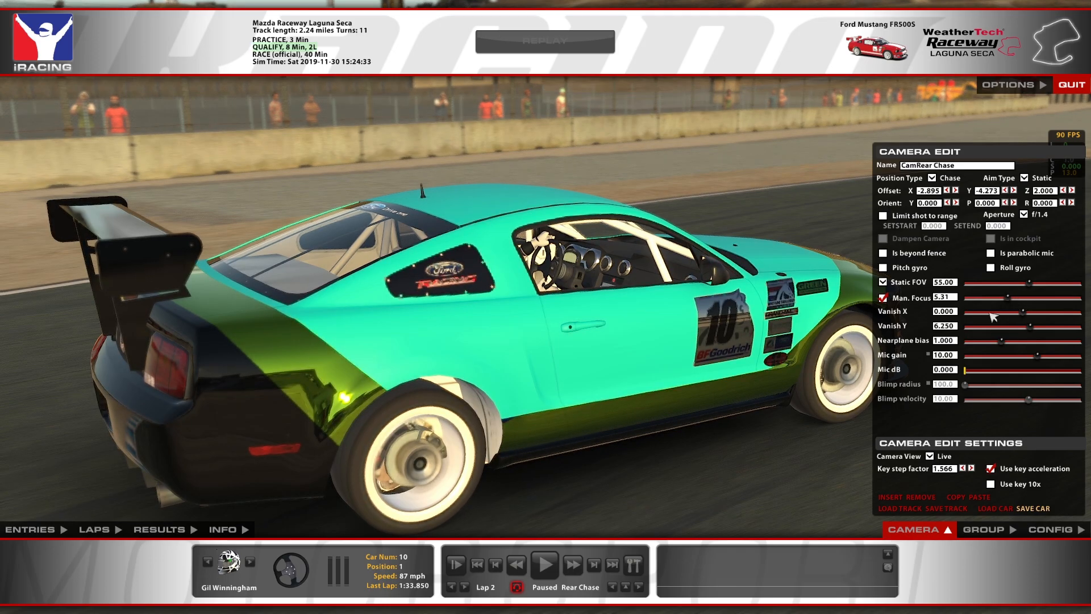
click(916, 529)
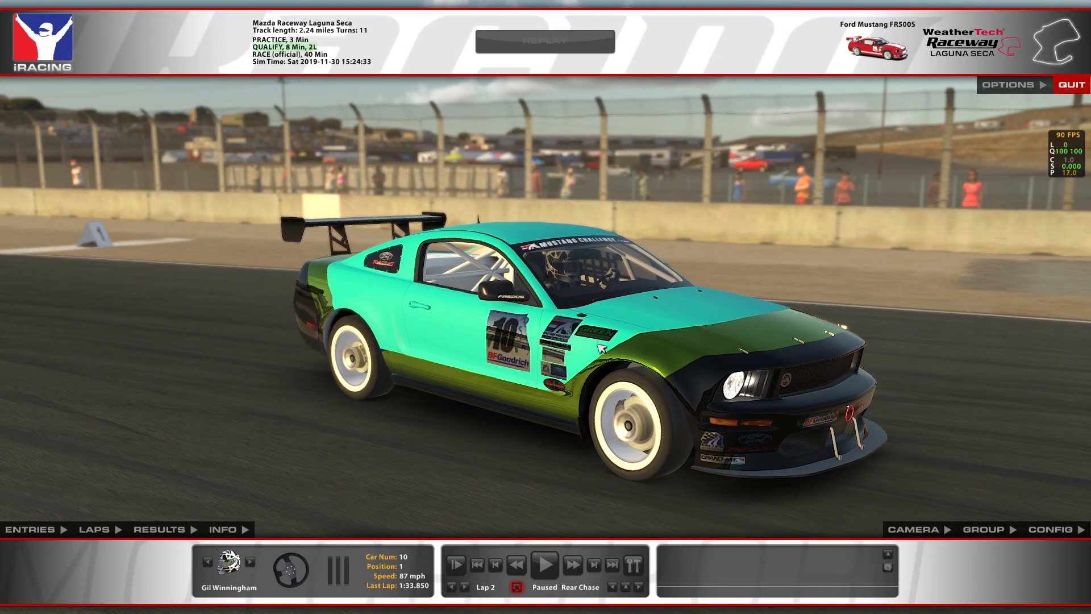
key(alt+tab)
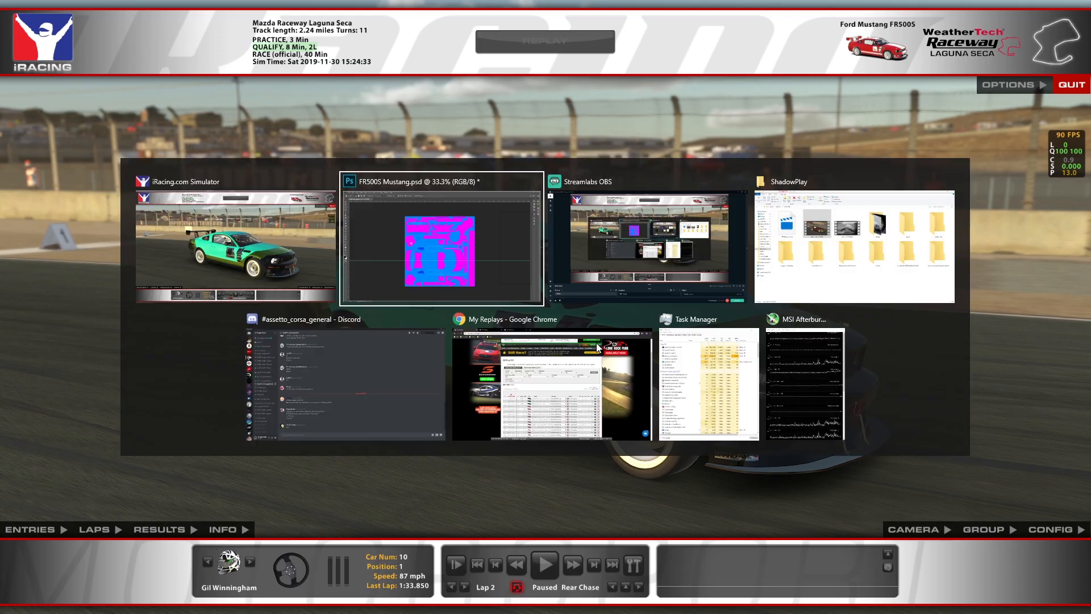
- Expand Red Channel Metallic and give car_pattern_038.tga copy 2 a new Color Overlay
click(440, 240)
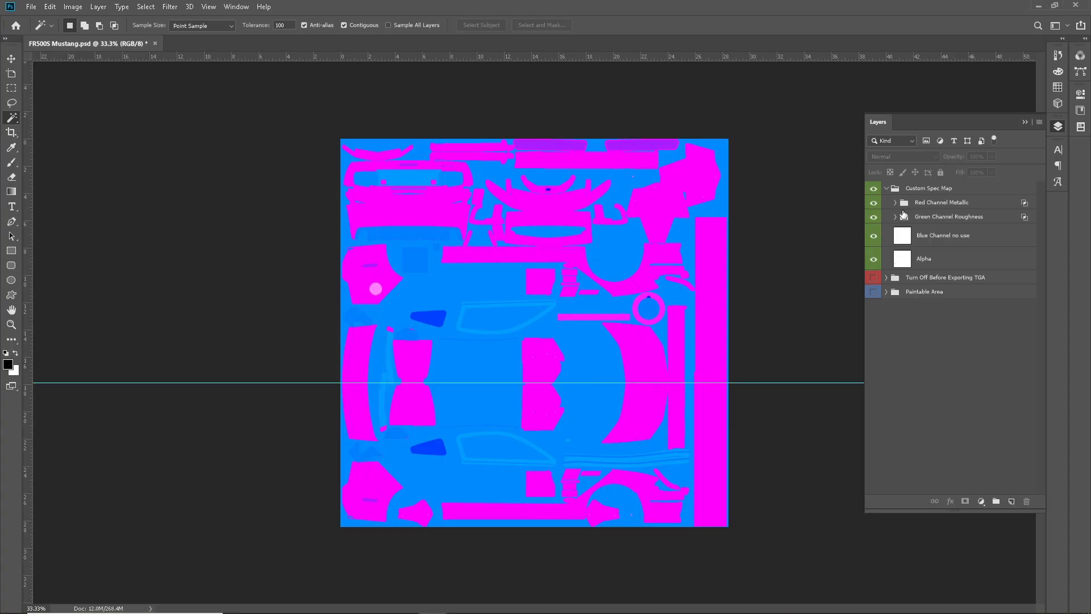
click(894, 203)
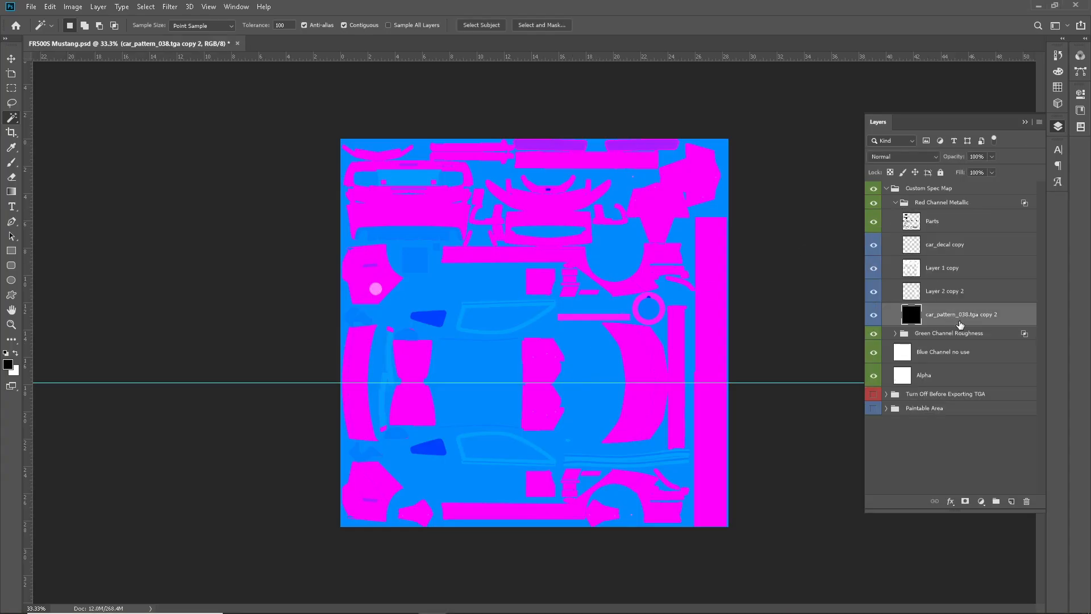
click(950, 501)
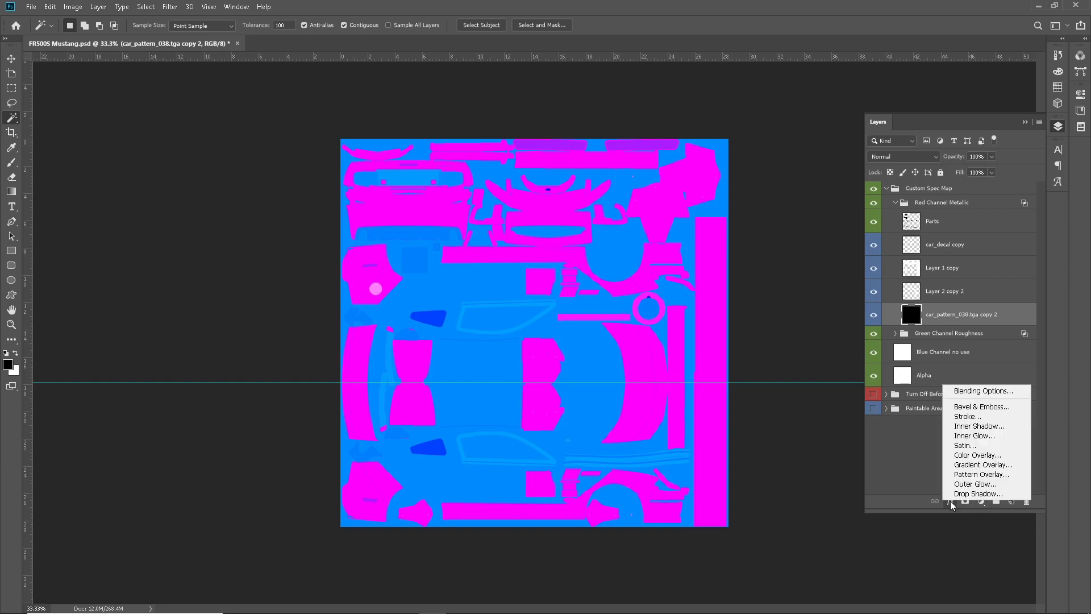
click(977, 455)
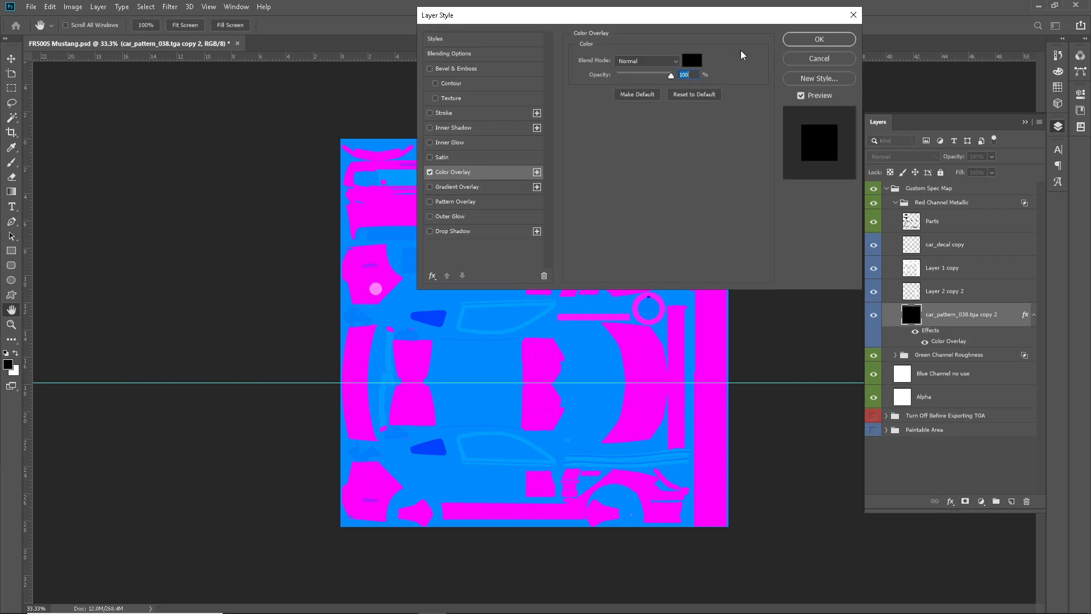
click(692, 60)
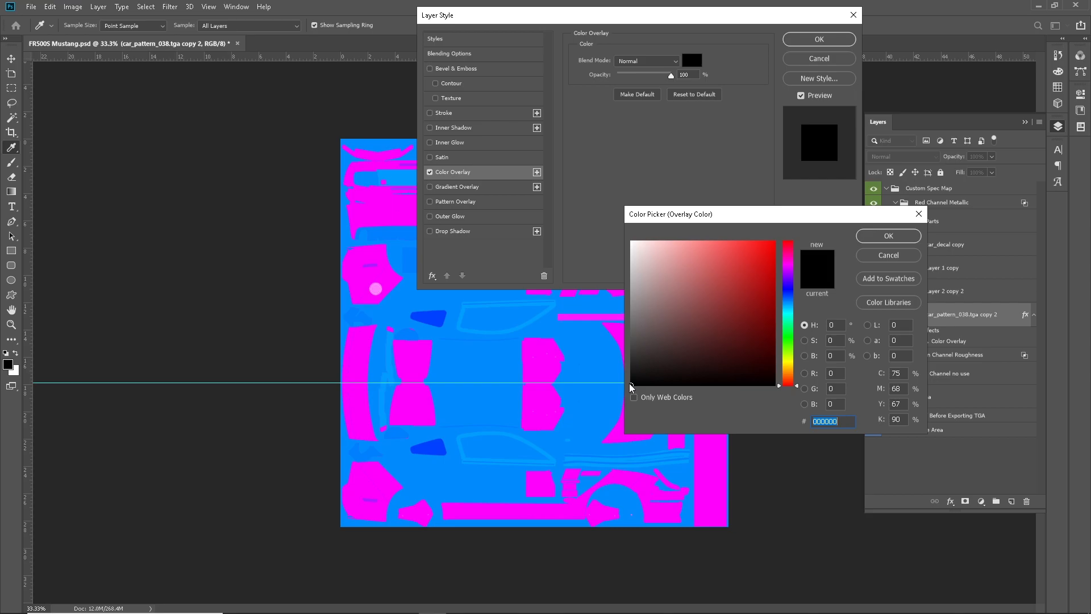
click(632, 241)
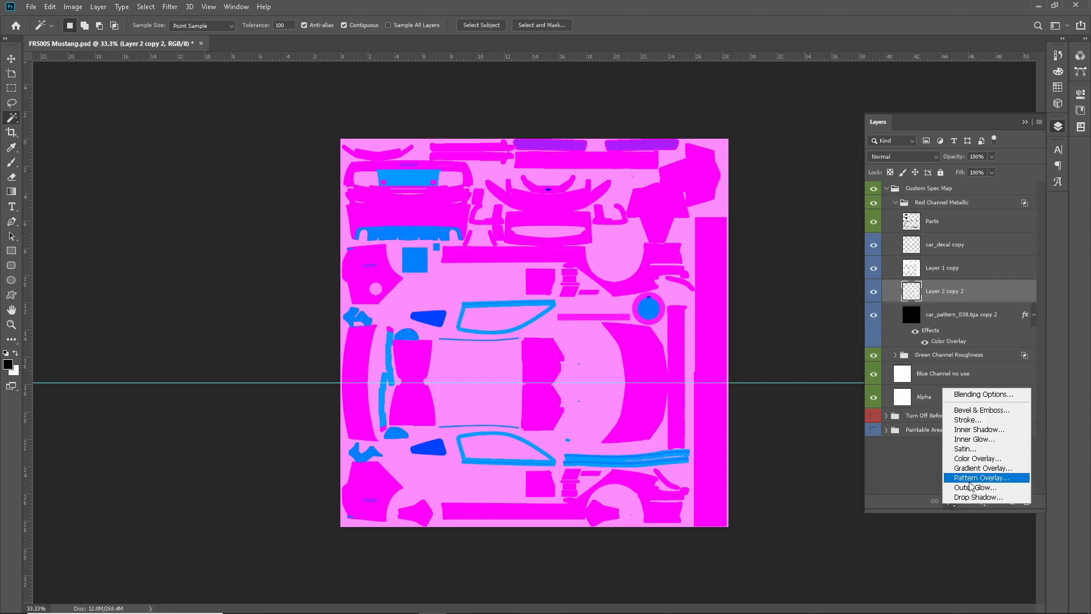
mouse_move(977, 459)
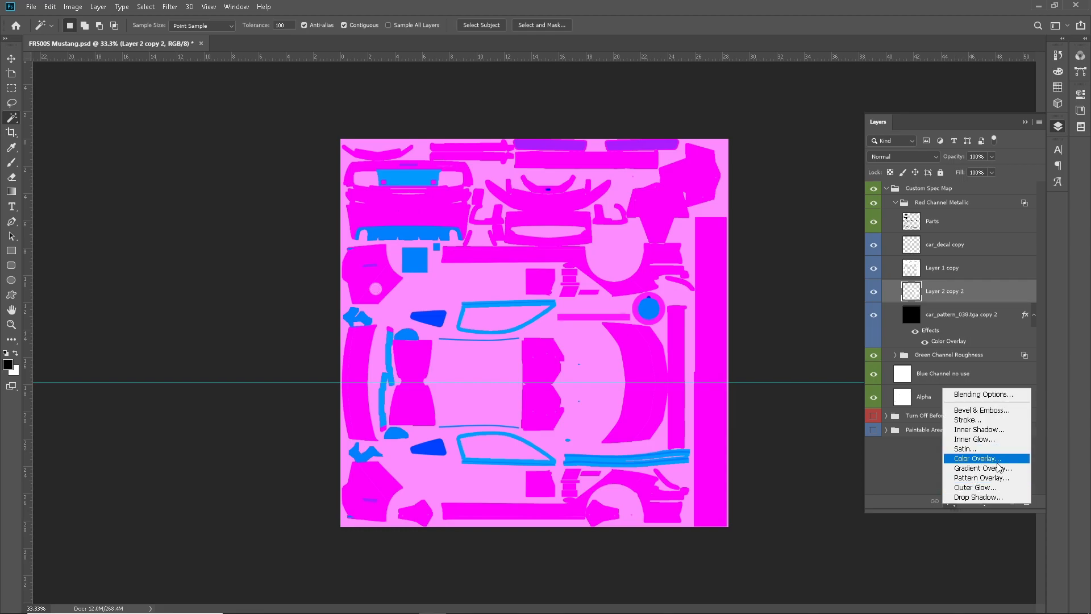
- Give Layer 2 copy 2 a white Color Overlay and rasterize the metallic layers' styles
click(975, 458)
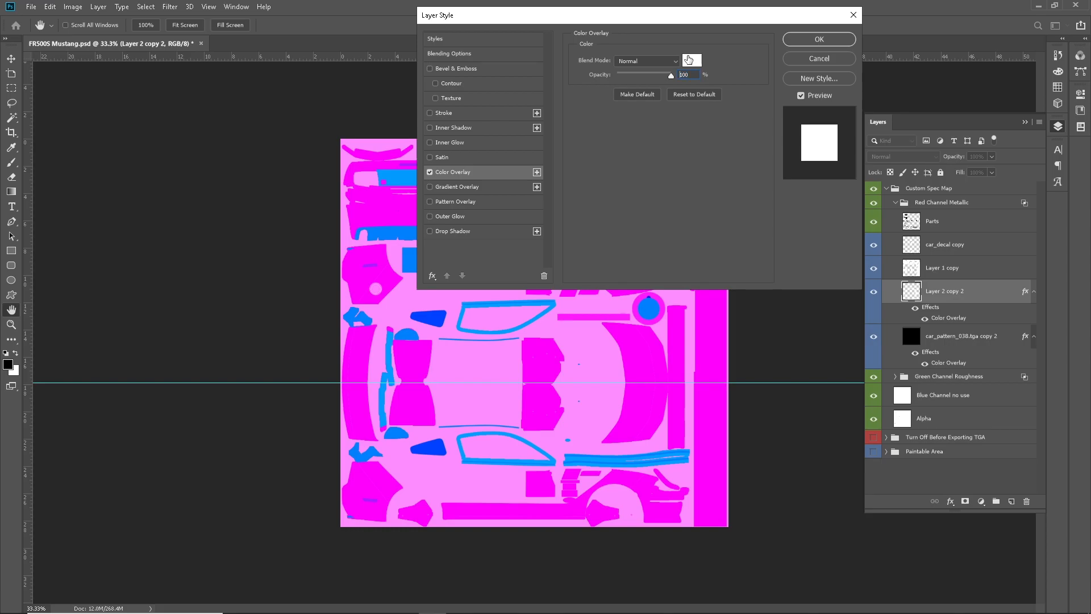
click(690, 60)
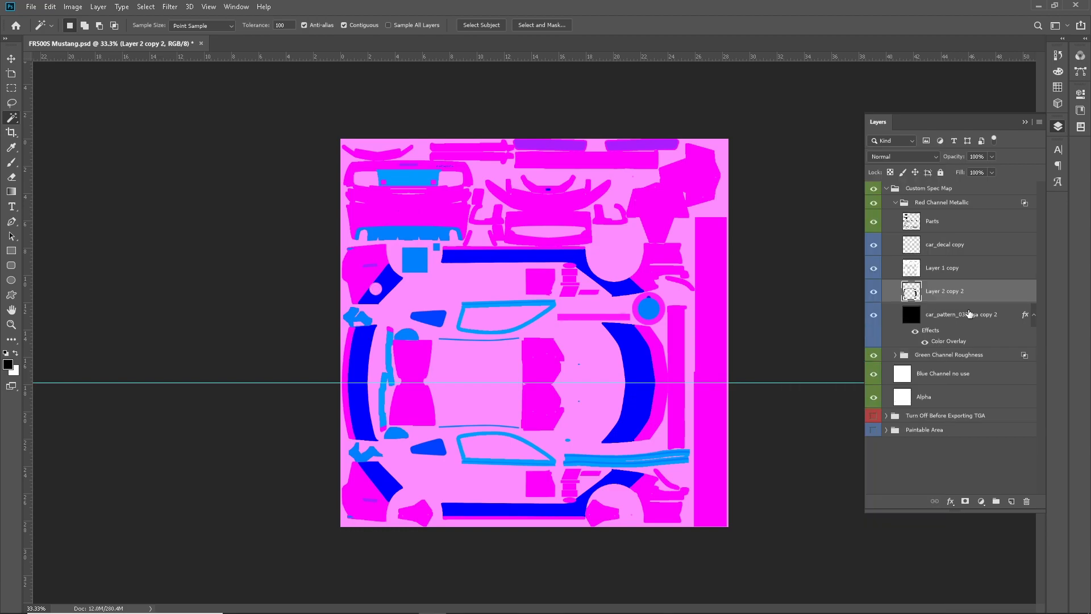
right_click(962, 314)
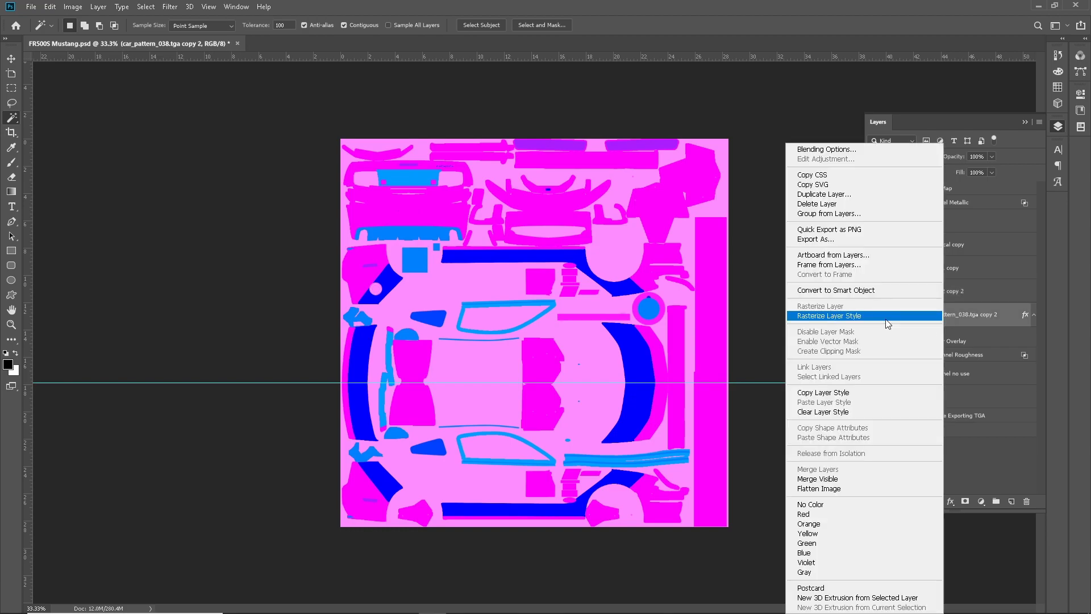
click(828, 315)
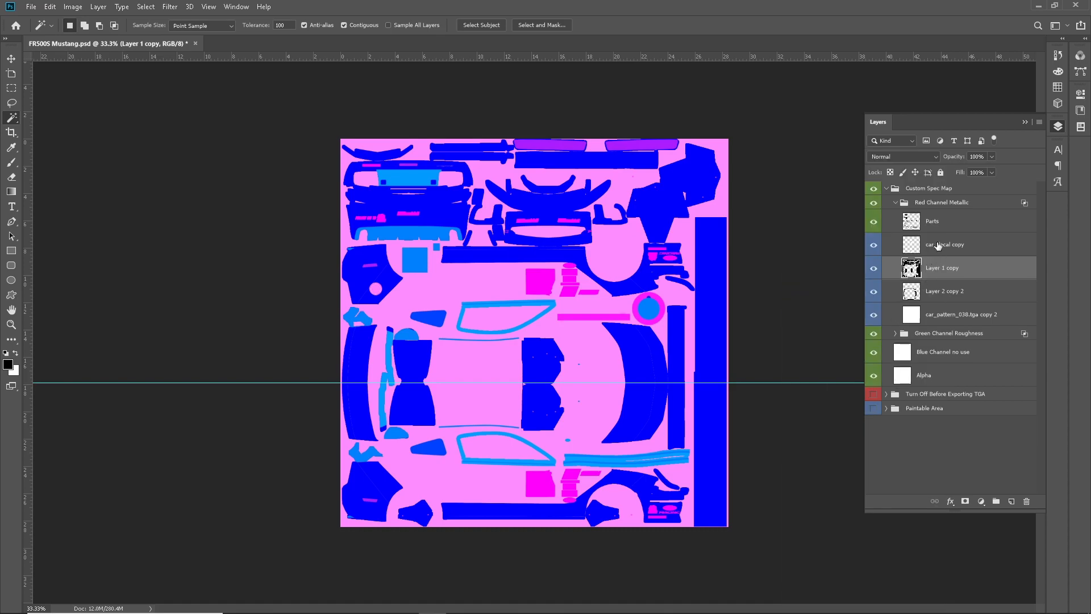
right_click(945, 245)
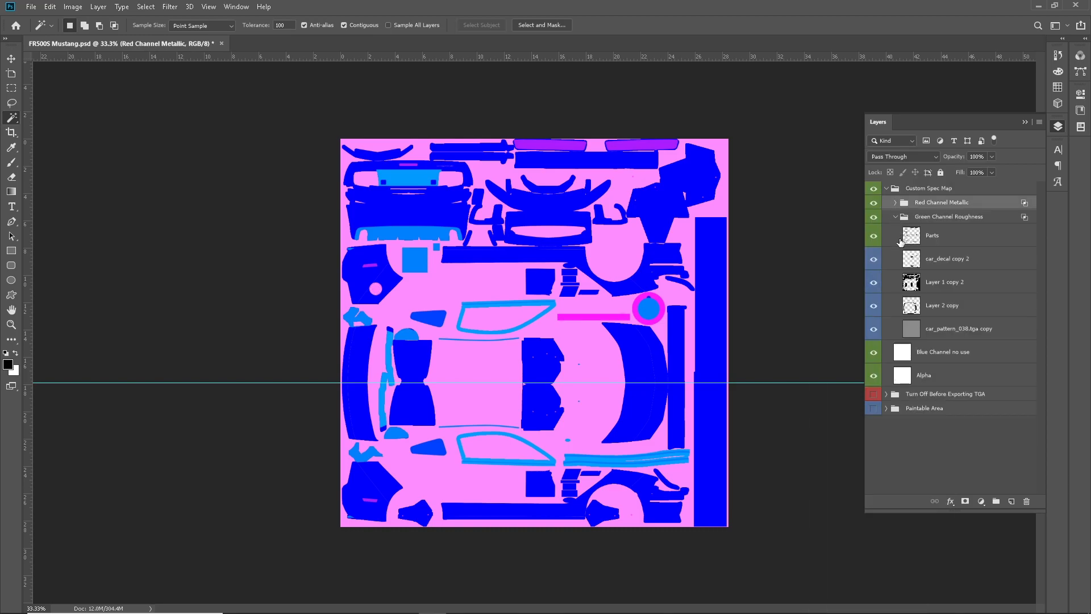
- Give the roughness-group car_pattern_038.tga copy a Color Overlay, light grey first then changed to black
click(959, 328)
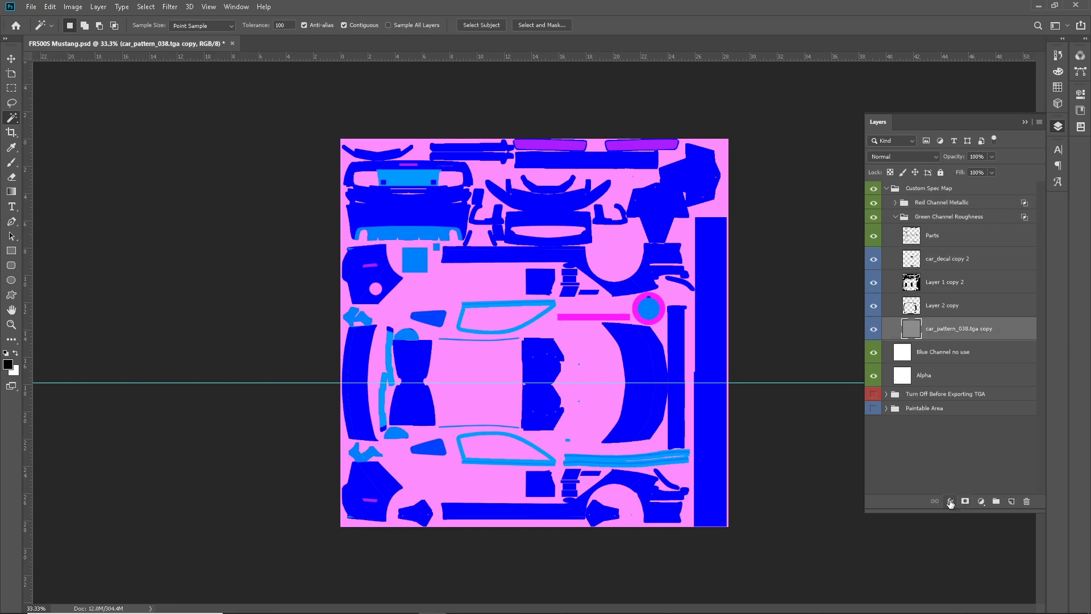
click(965, 501)
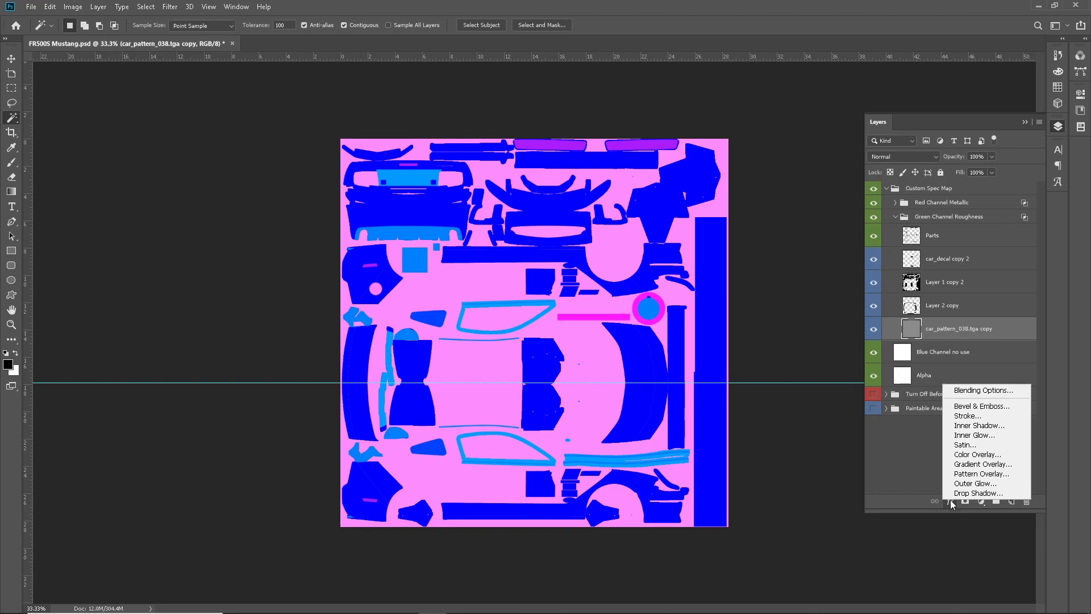
mouse_move(977, 453)
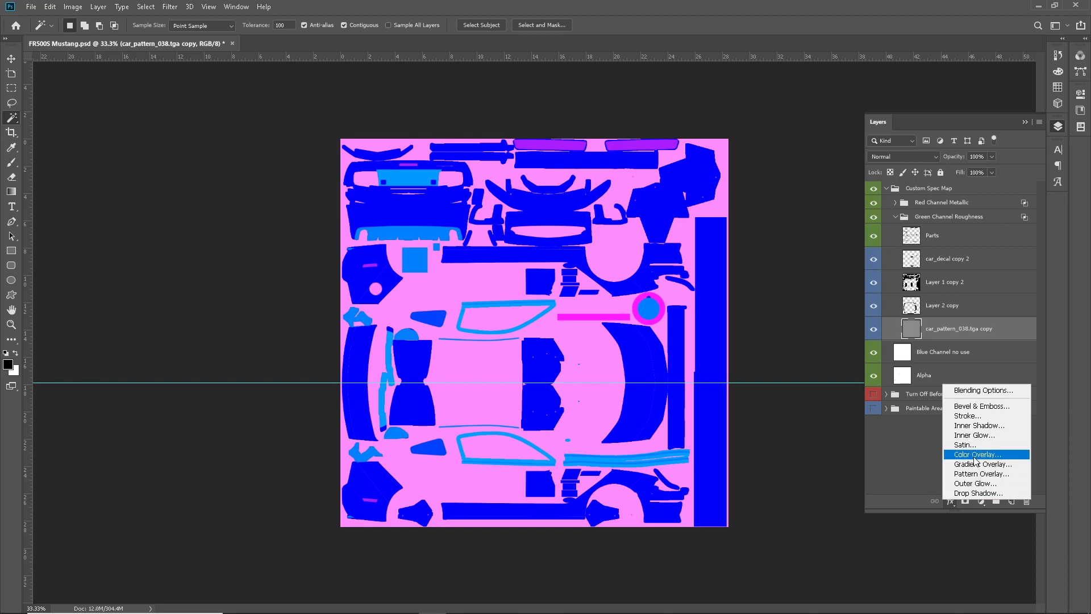
click(975, 453)
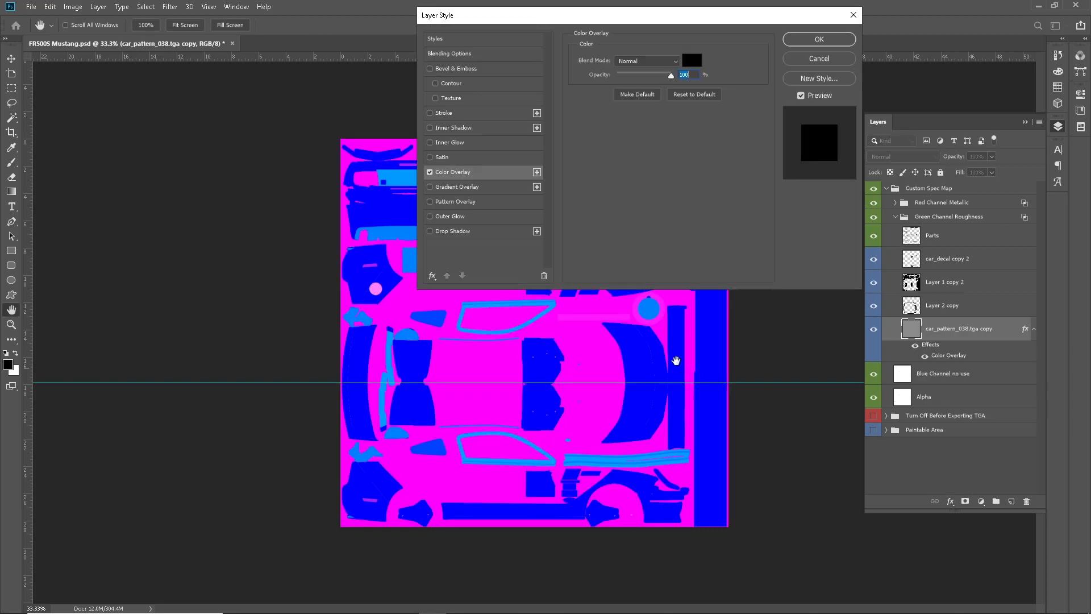
click(691, 60)
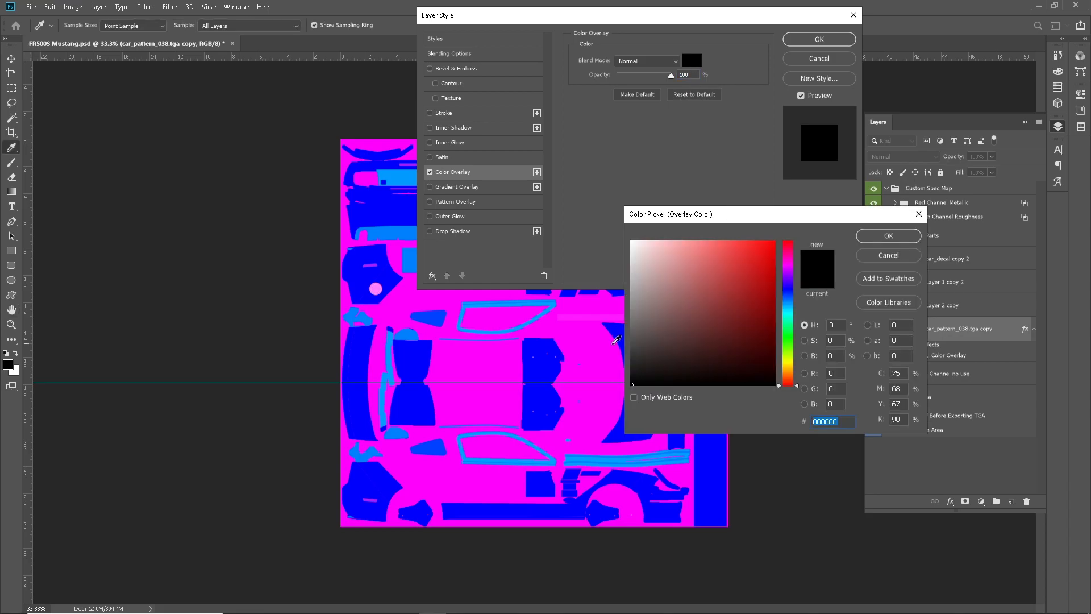
click(631, 294)
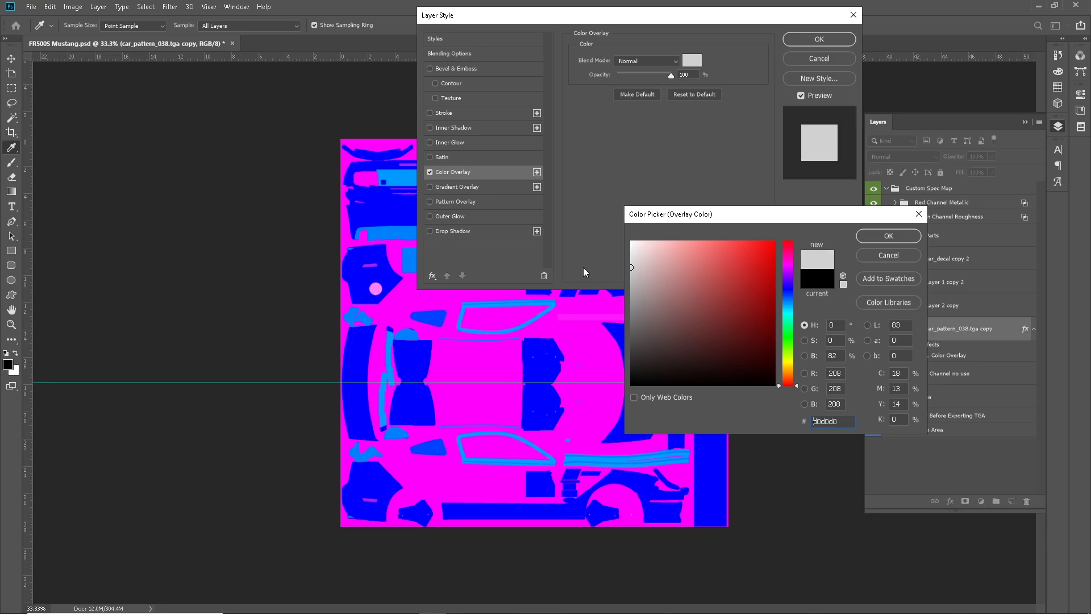
click(888, 236)
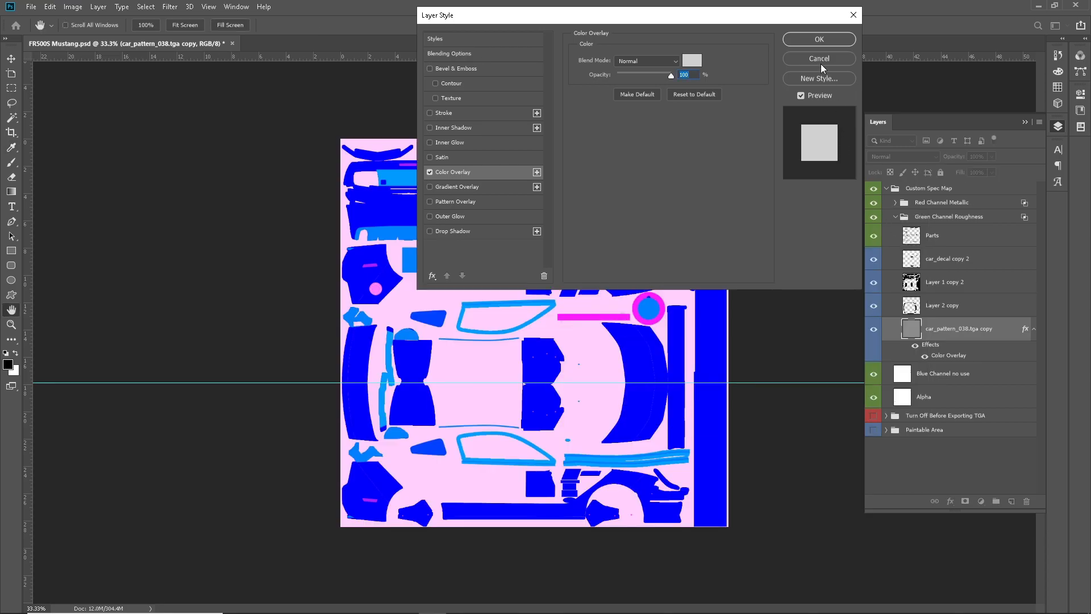
click(819, 58)
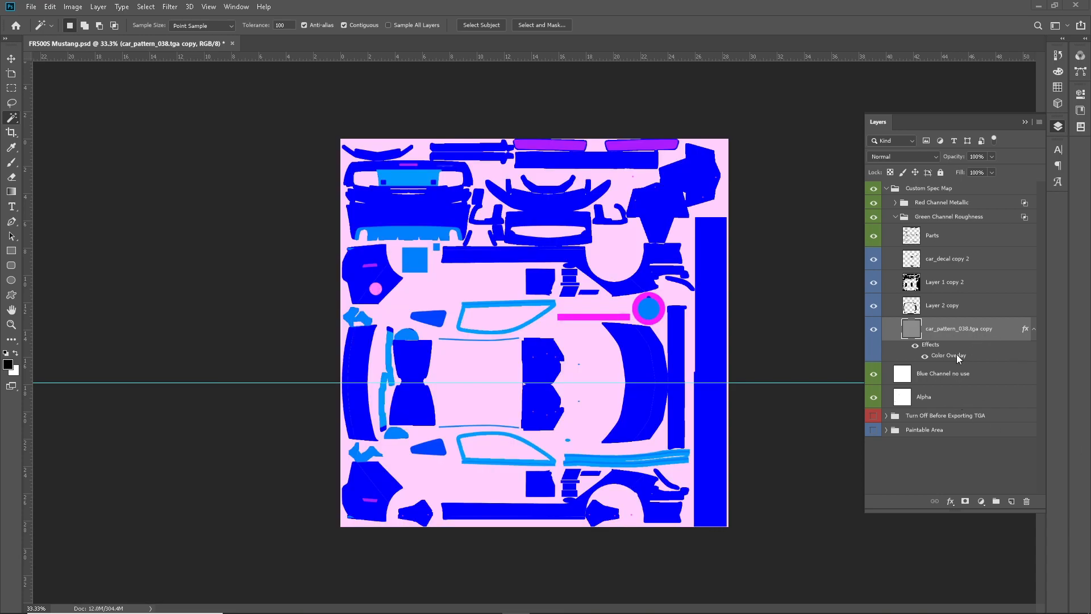
mouse_move(980, 508)
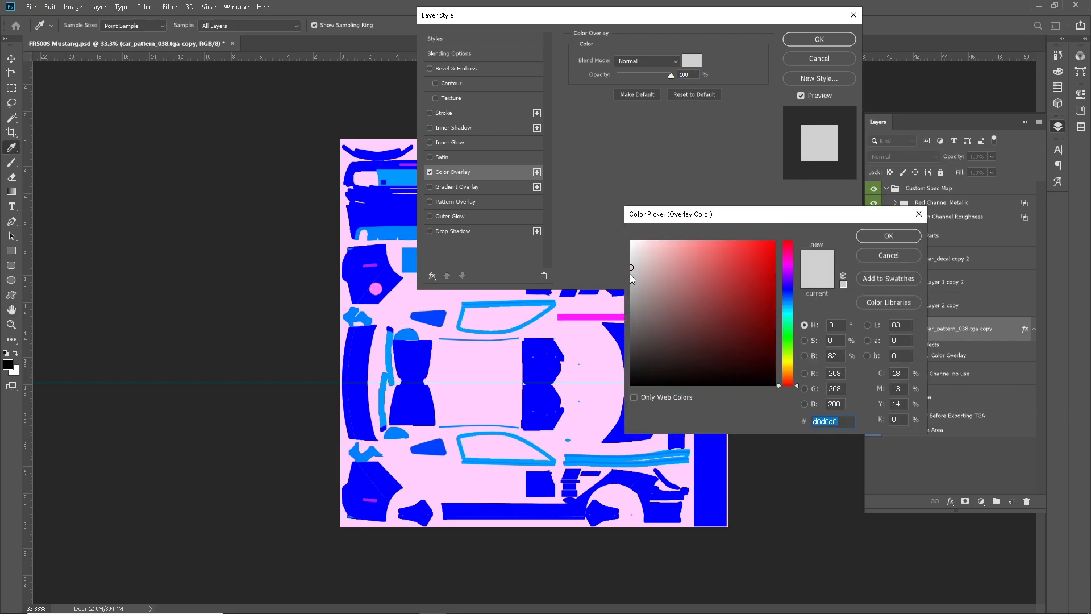
click(629, 364)
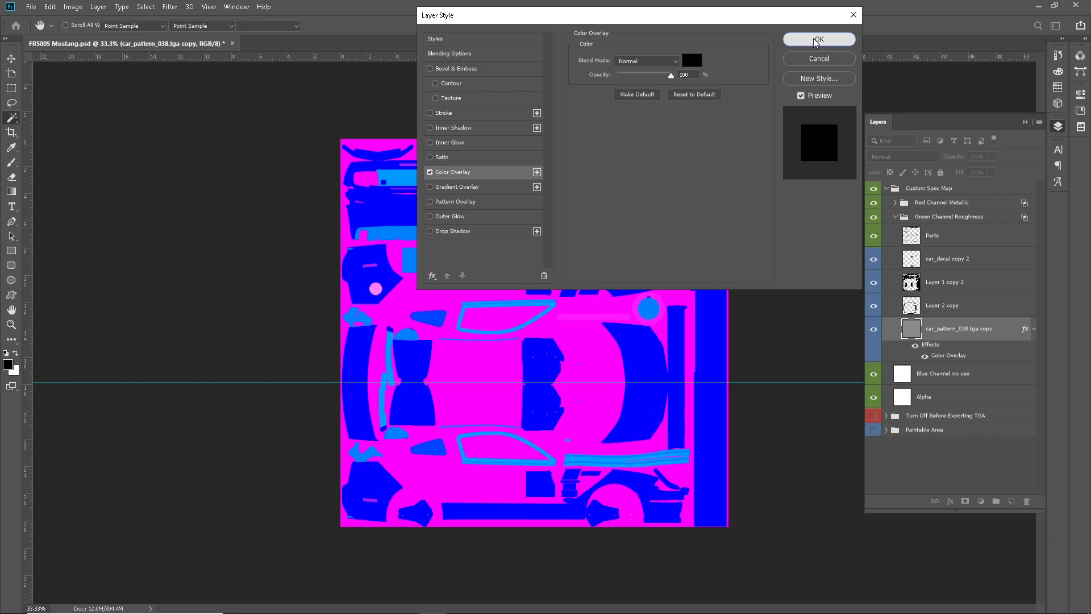
click(818, 38)
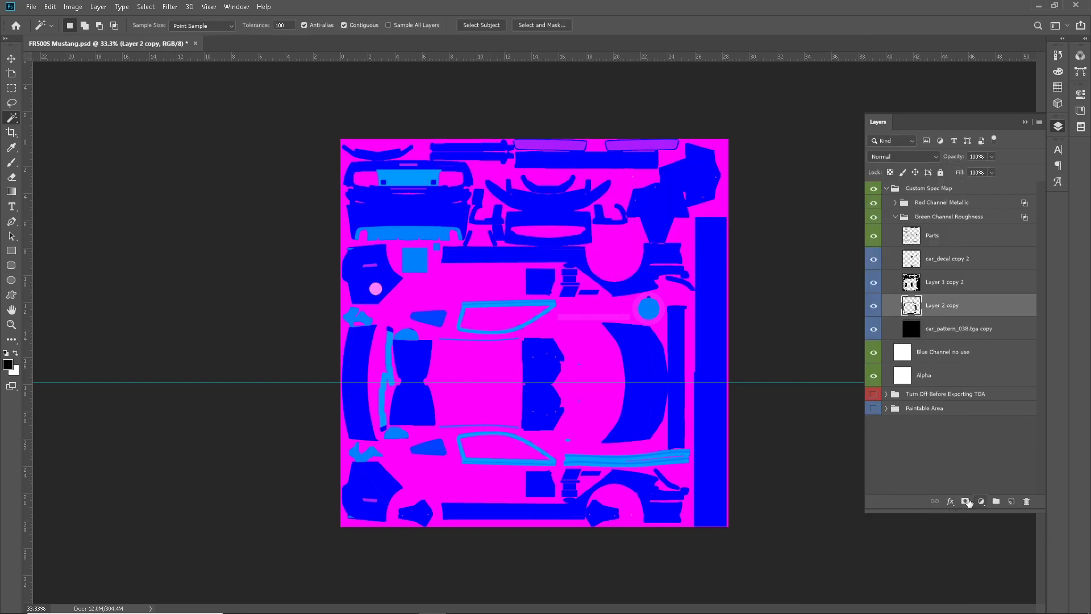
- Set light grey (#dbdbdb) Color Overlays on Layer 2 copy and Layer 1 copy 2
click(949, 502)
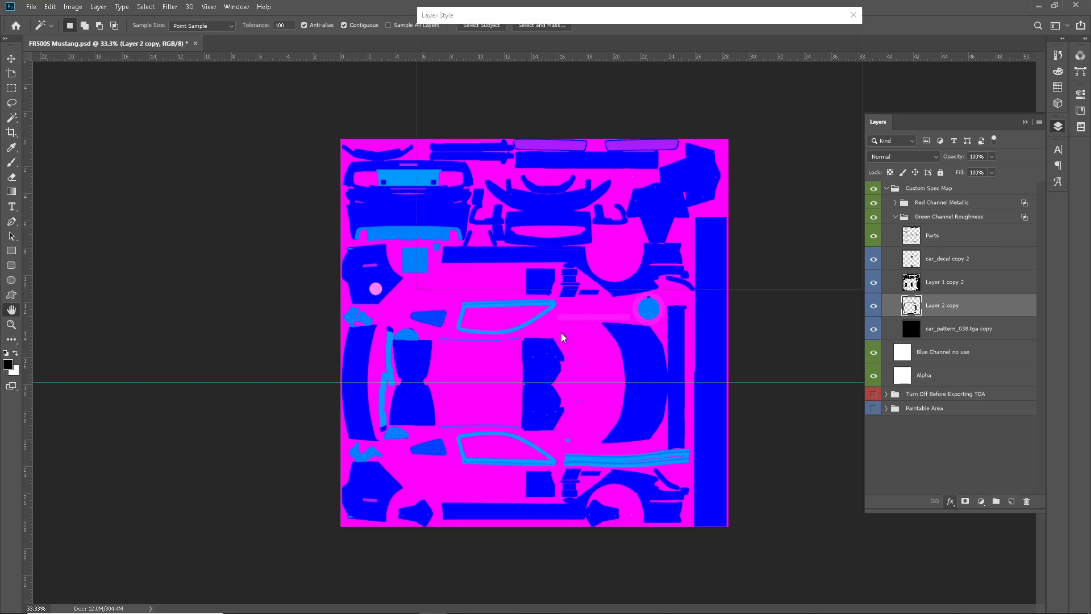
click(691, 61)
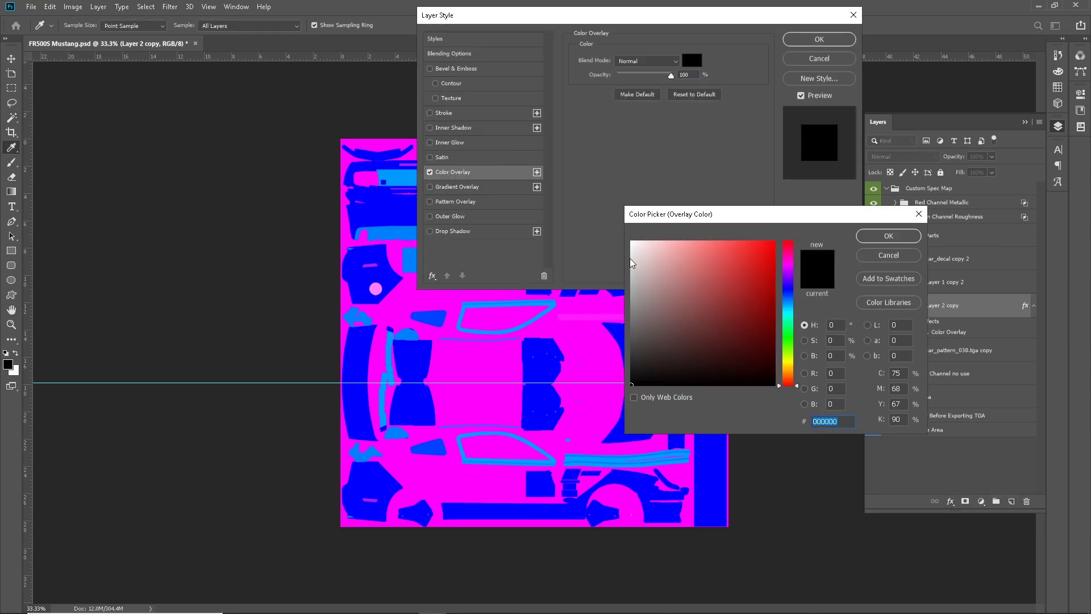
click(621, 261)
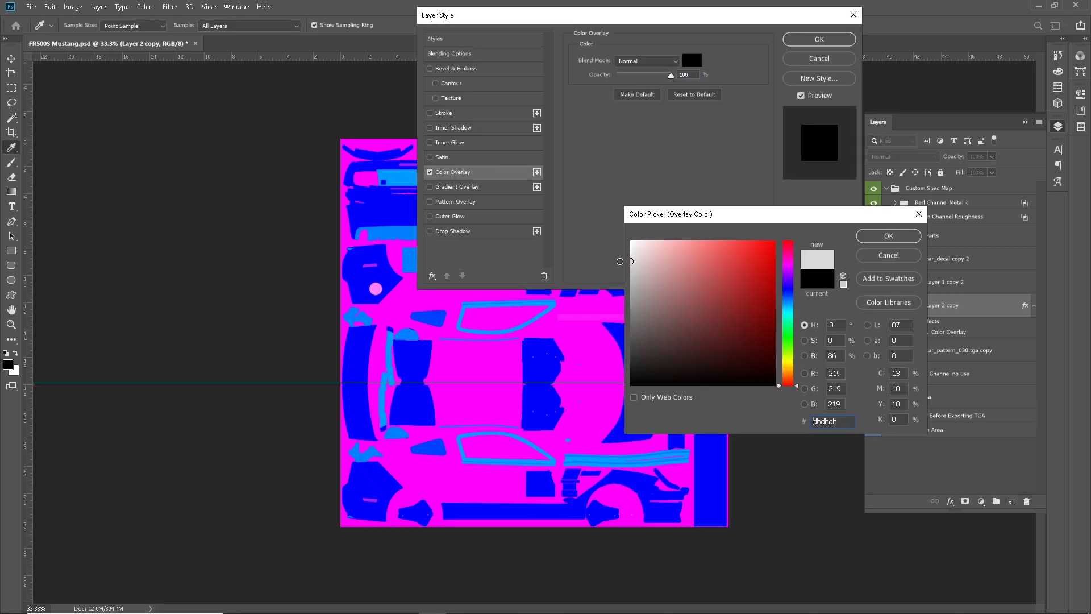
drag(619, 261, 619, 291)
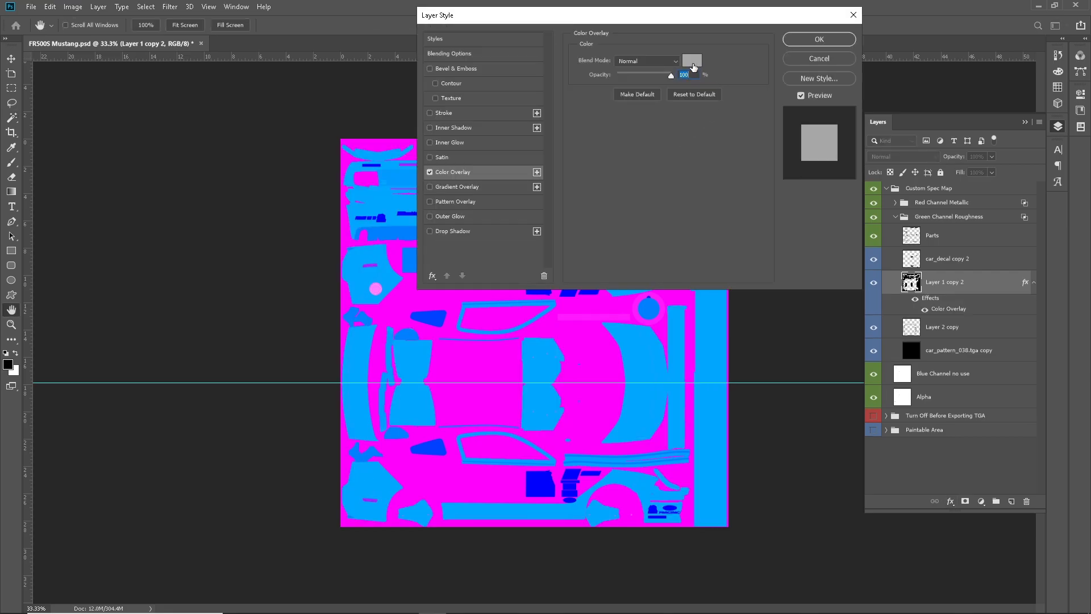
click(691, 60)
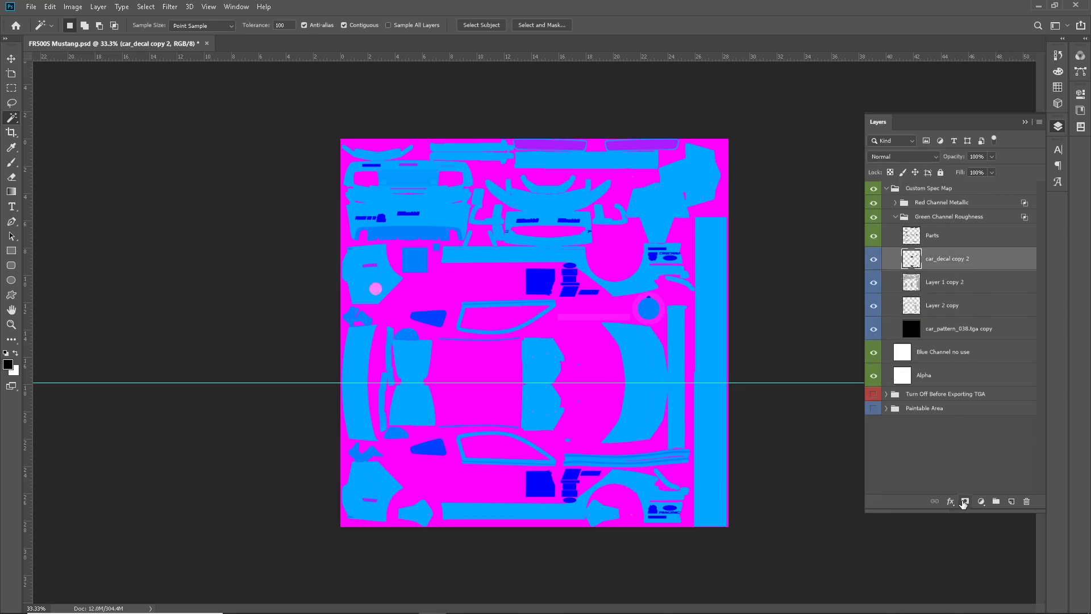
mouse_move(653, 240)
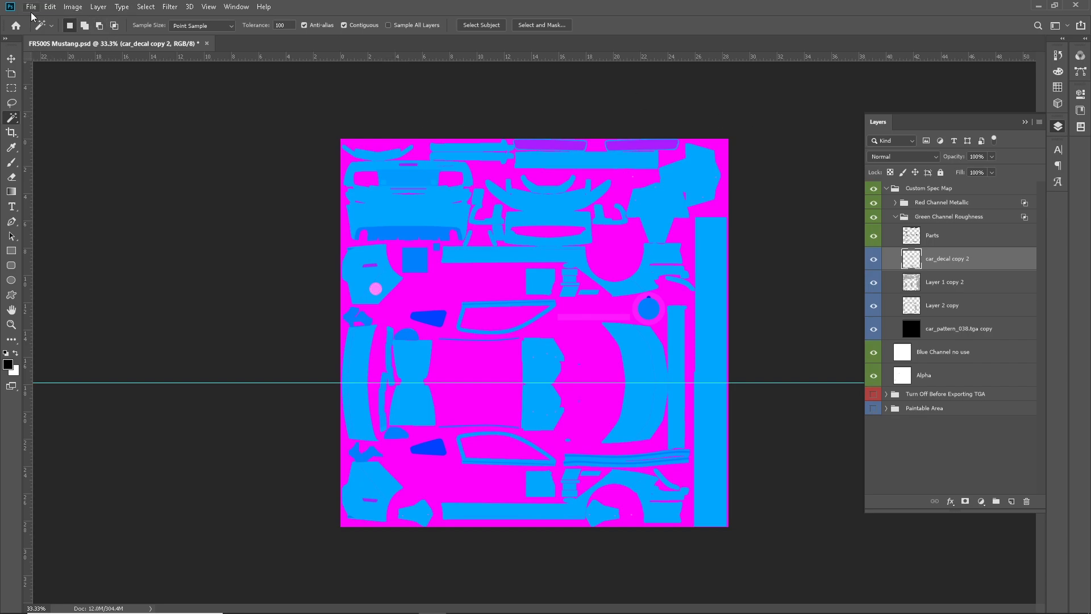
- Save the spec map as Targa over car_spec_268937 in Documents\iRacing\paint\fr500s
click(30, 7)
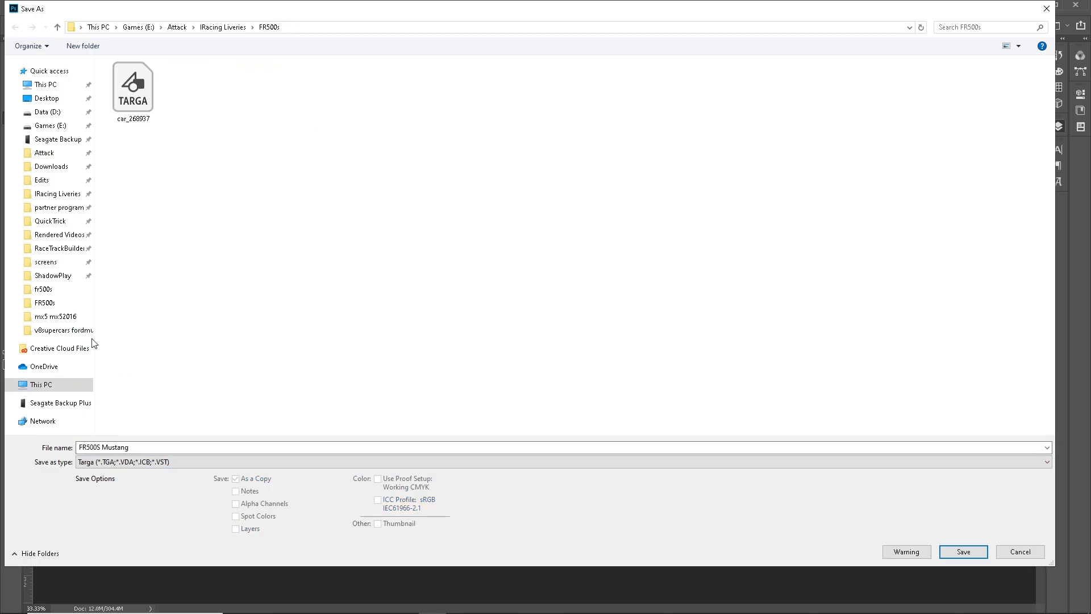
click(45, 289)
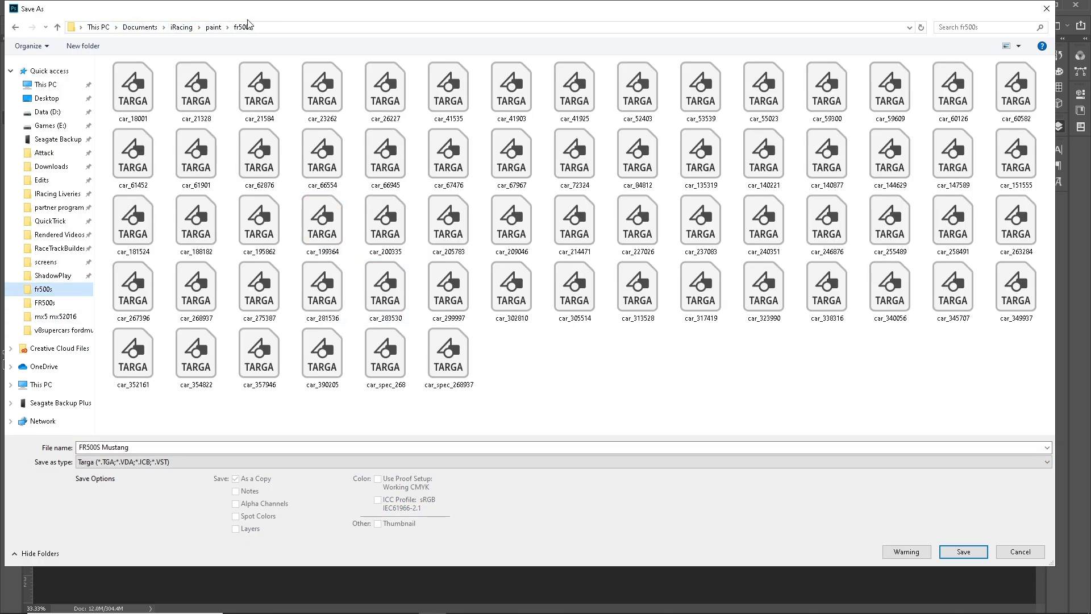
click(448, 354)
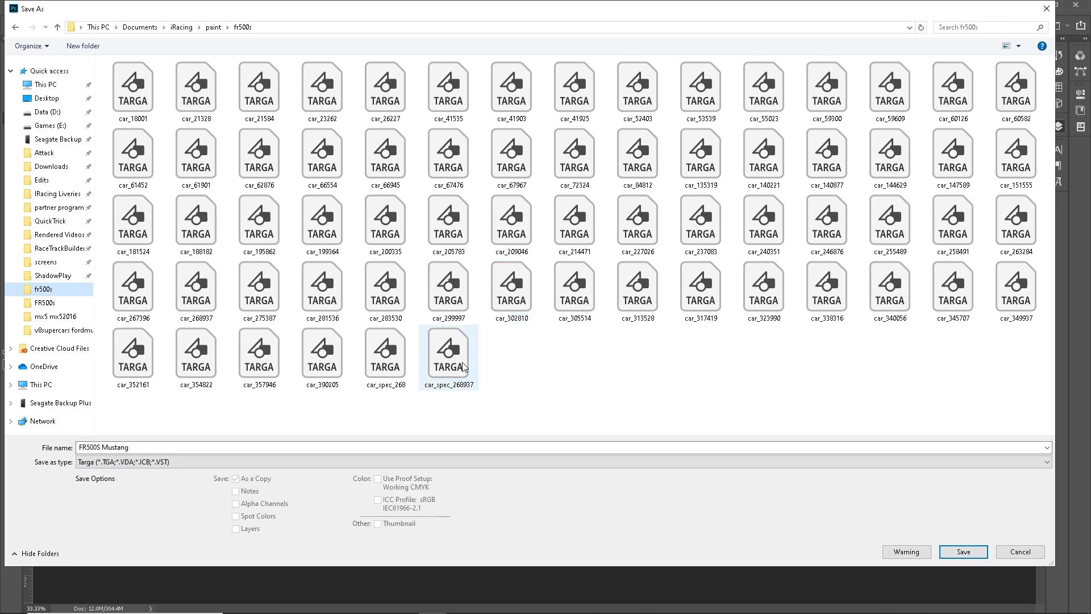
click(963, 551)
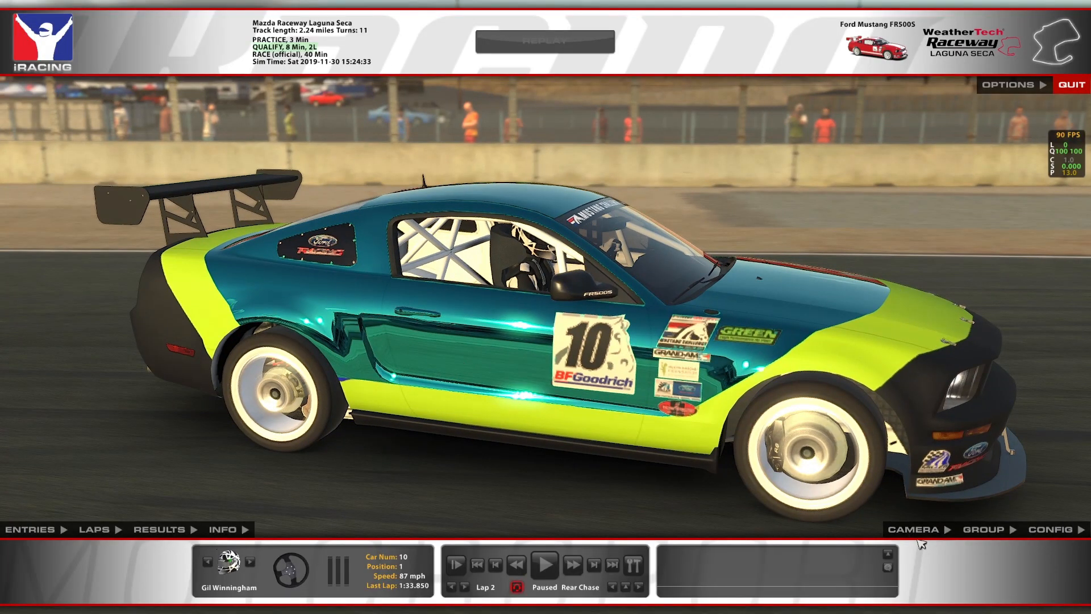
- Widen the chase camera's Static FOV, pause the replay on the Mustang, then switch to Chrome
click(913, 530)
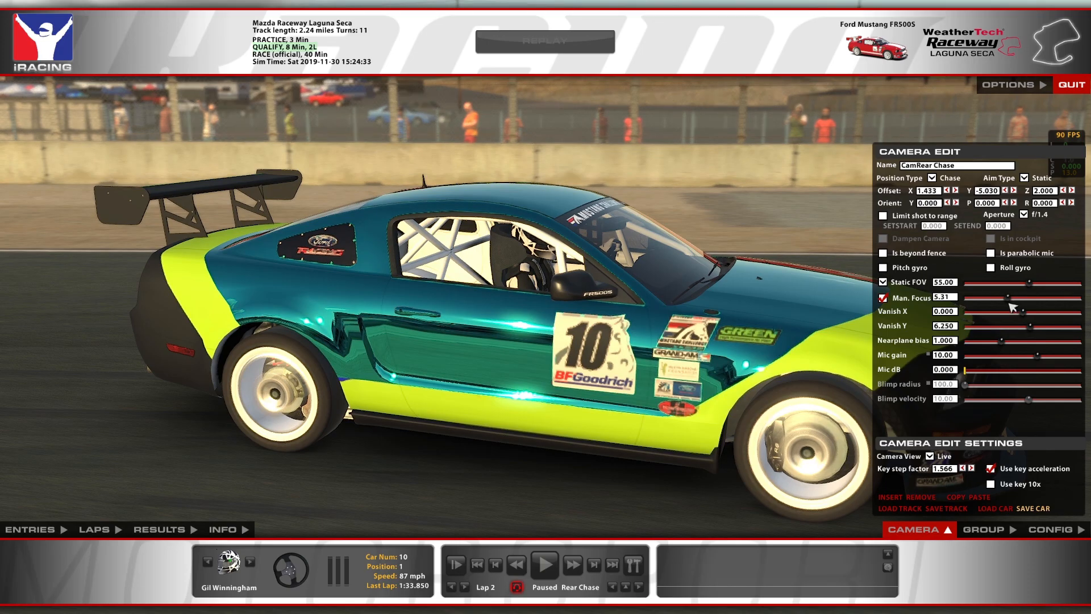
drag(1036, 289, 1012, 289)
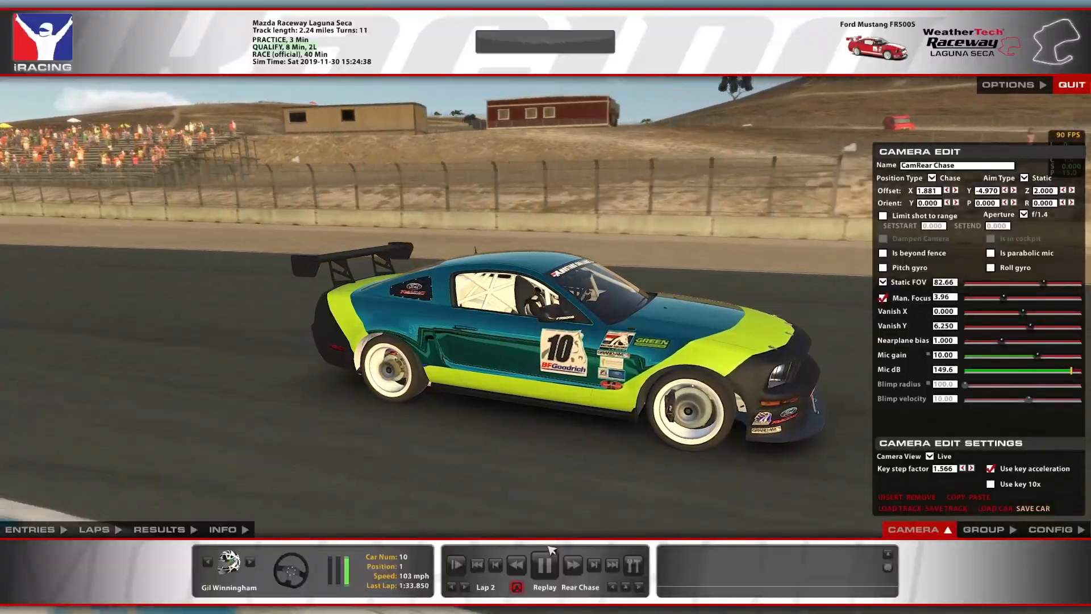
click(544, 564)
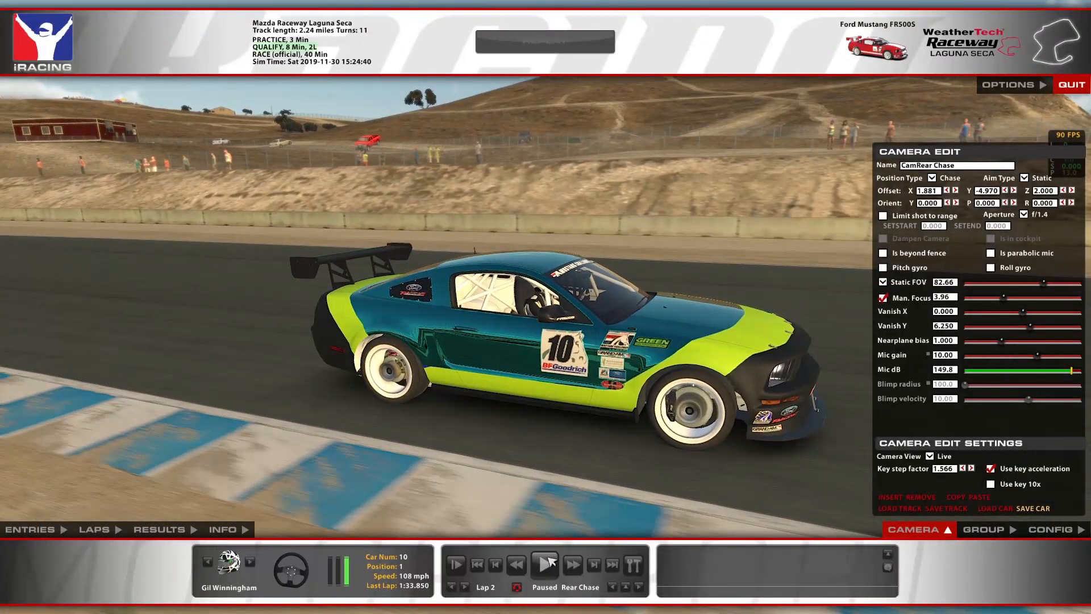
click(914, 528)
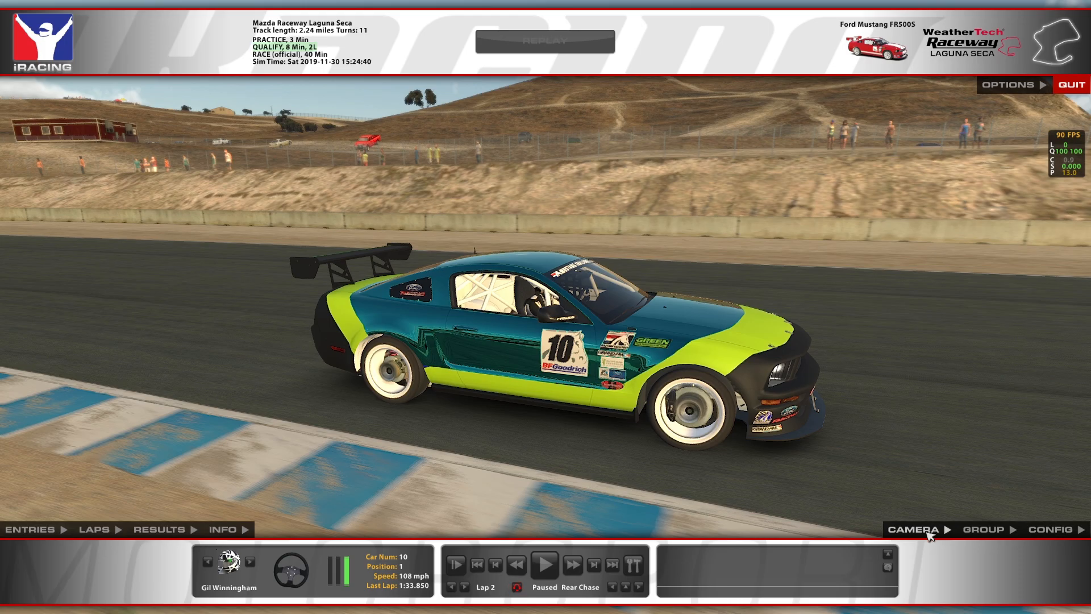
key(alt+tab)
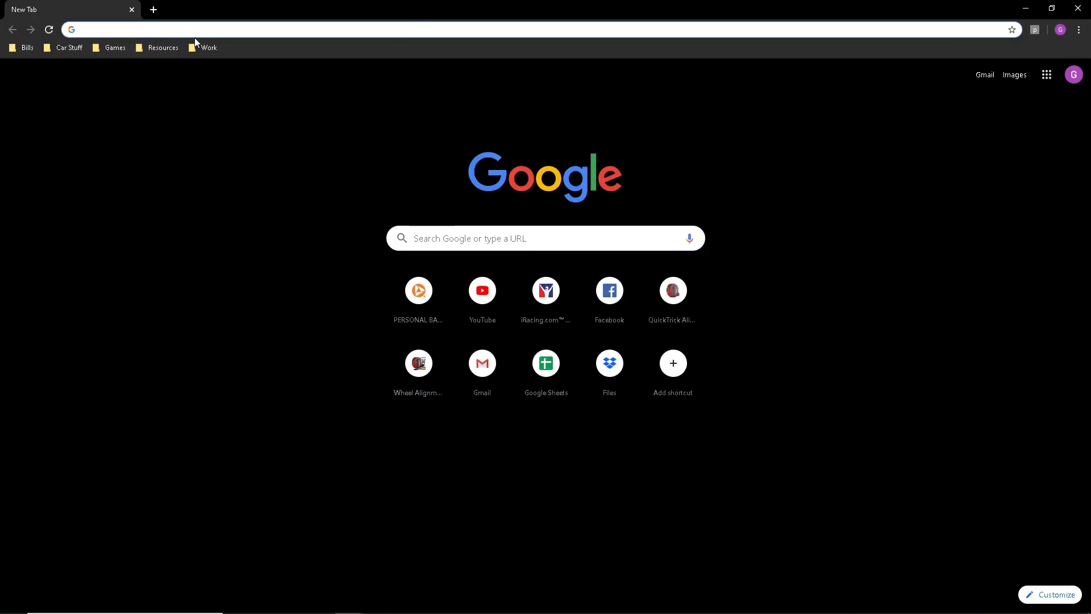
- Go to tradingpaints.com My Paints and open the Supercars Ford Mustang GT paint
text(tradingpaints.com/dashboard)
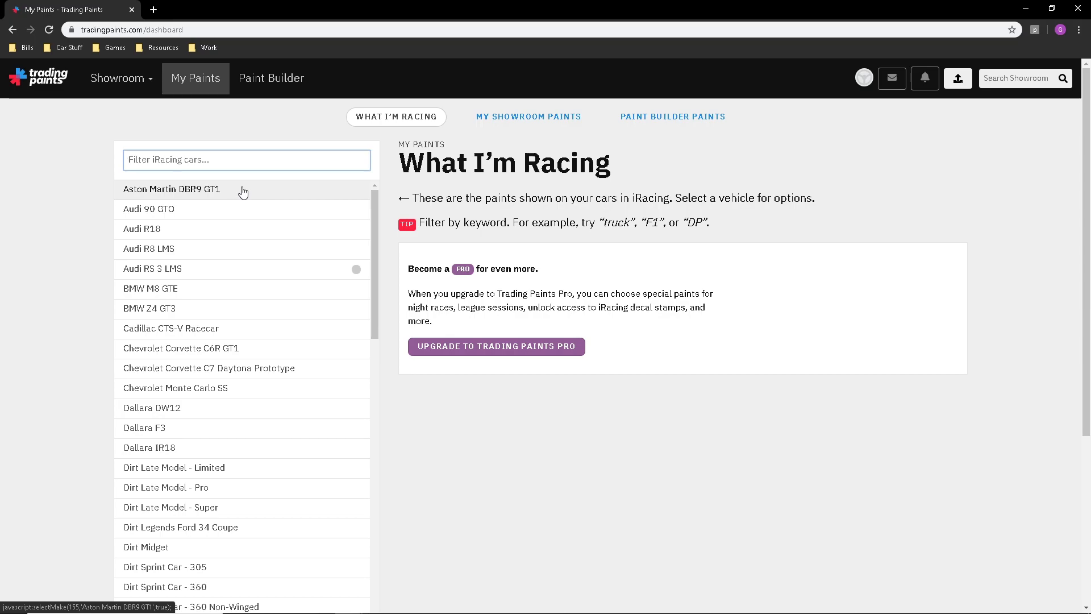
scroll(down, 3)
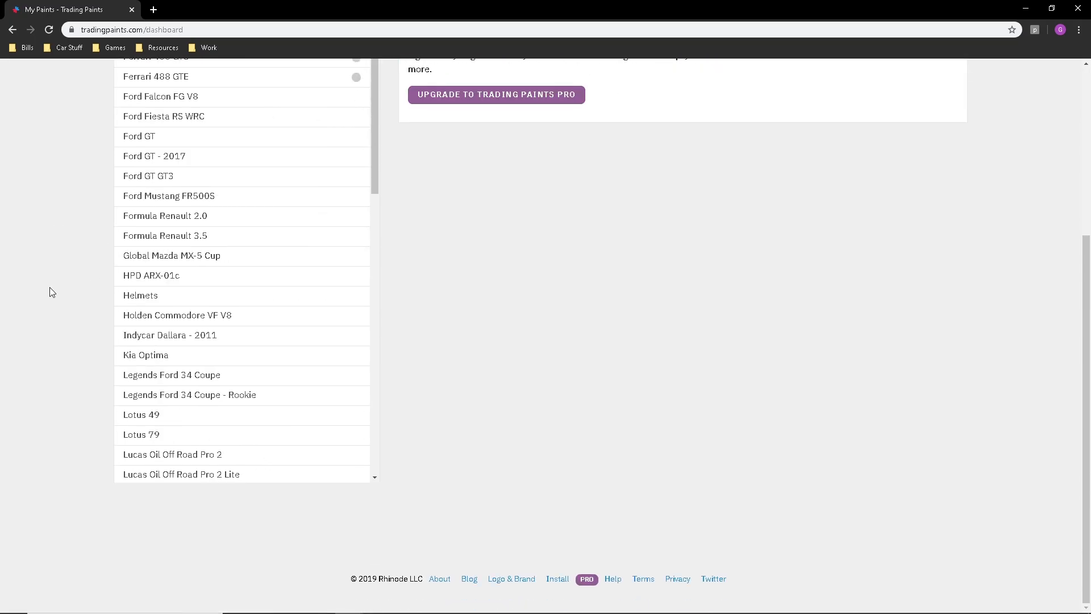
scroll(down, 3)
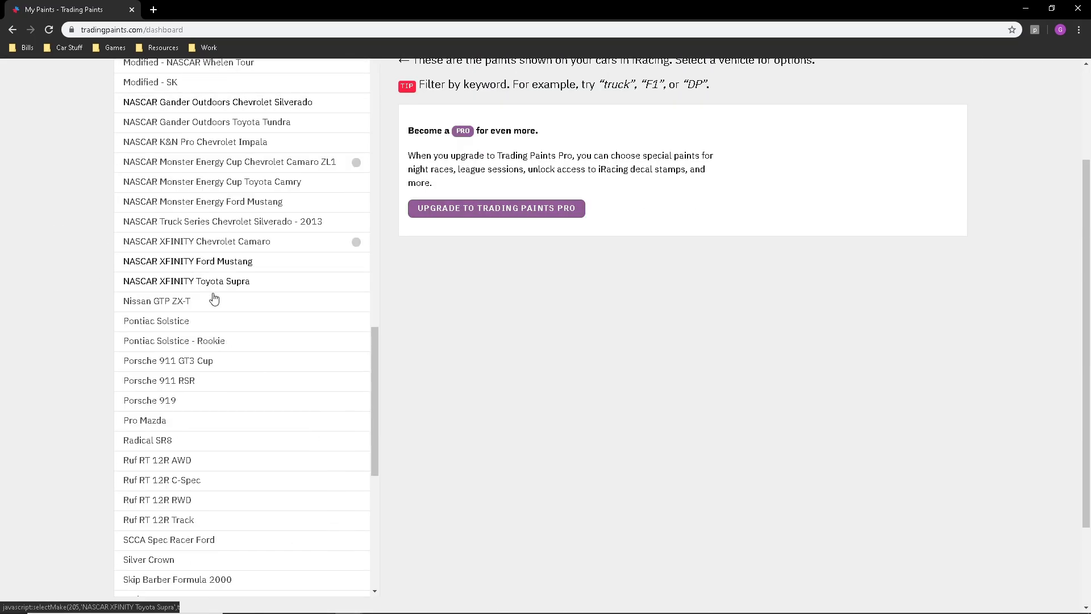
scroll(down, 3)
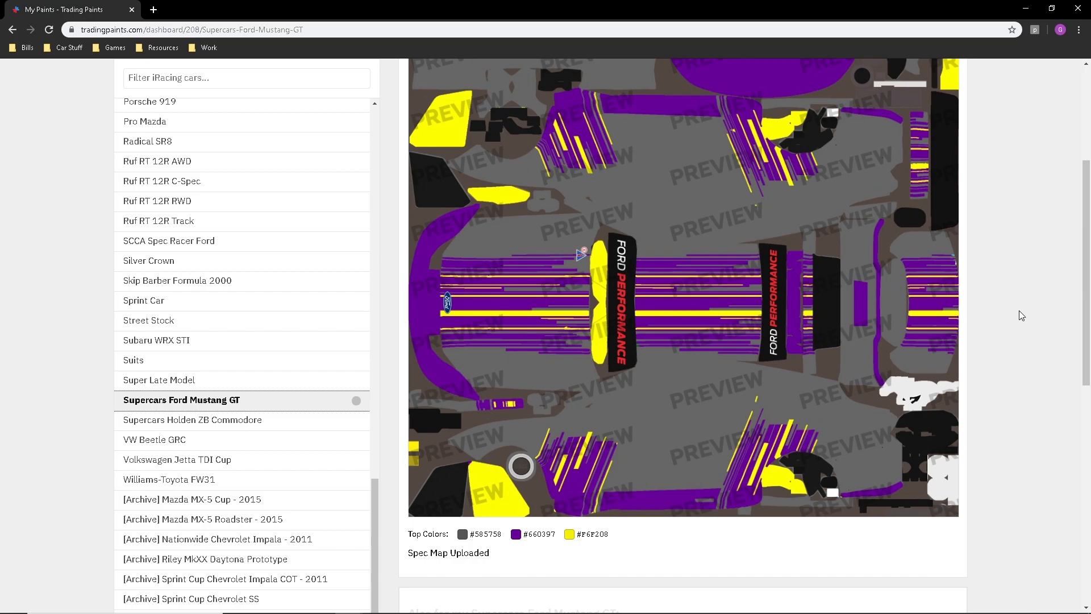
scroll(down, 3)
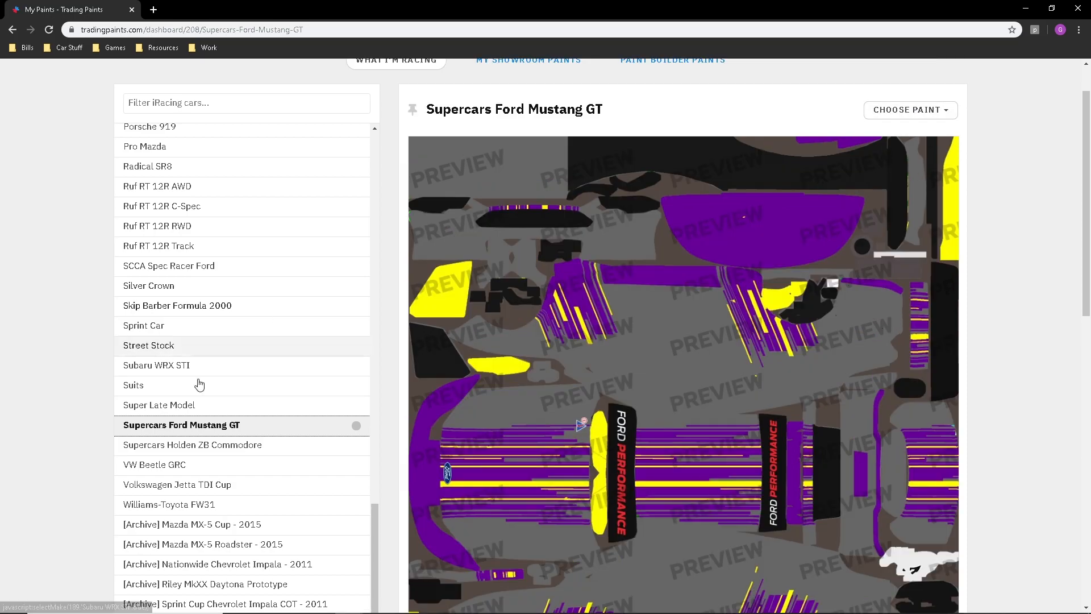
click(910, 110)
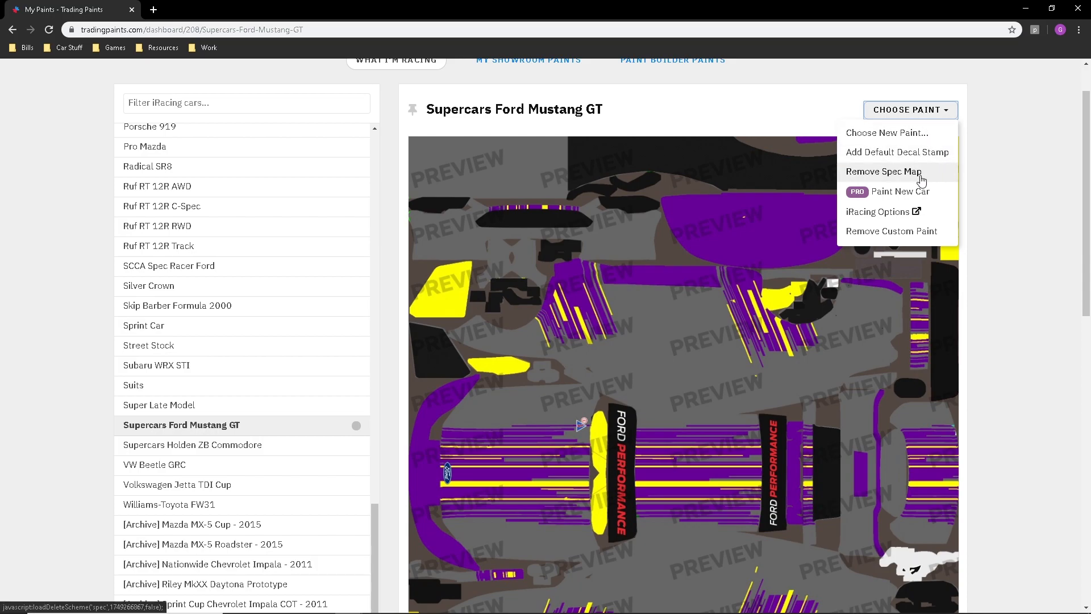
mouse_move(866, 181)
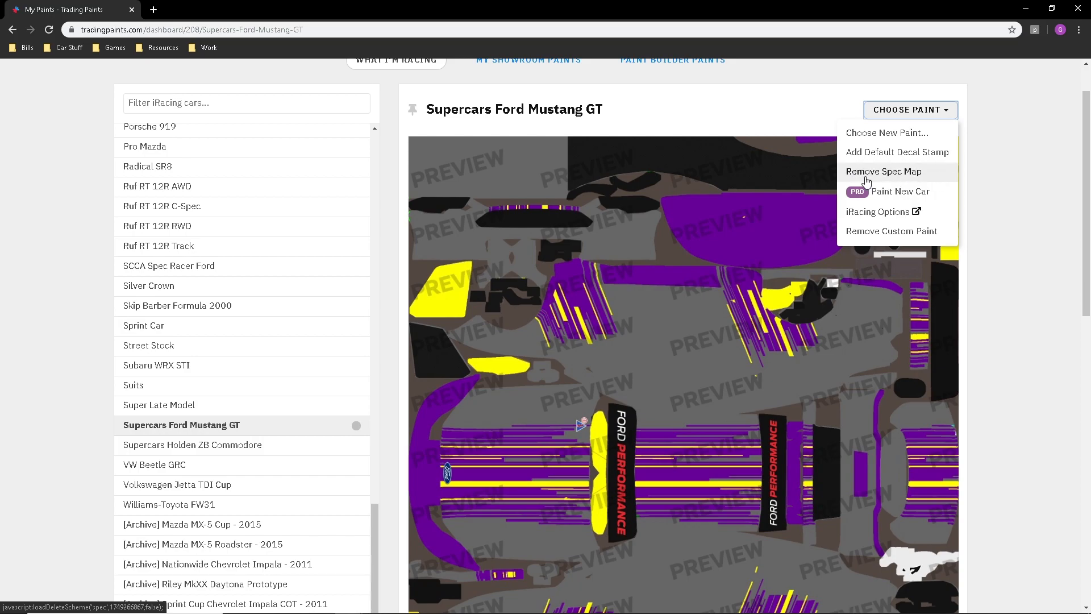
mouse_move(886, 174)
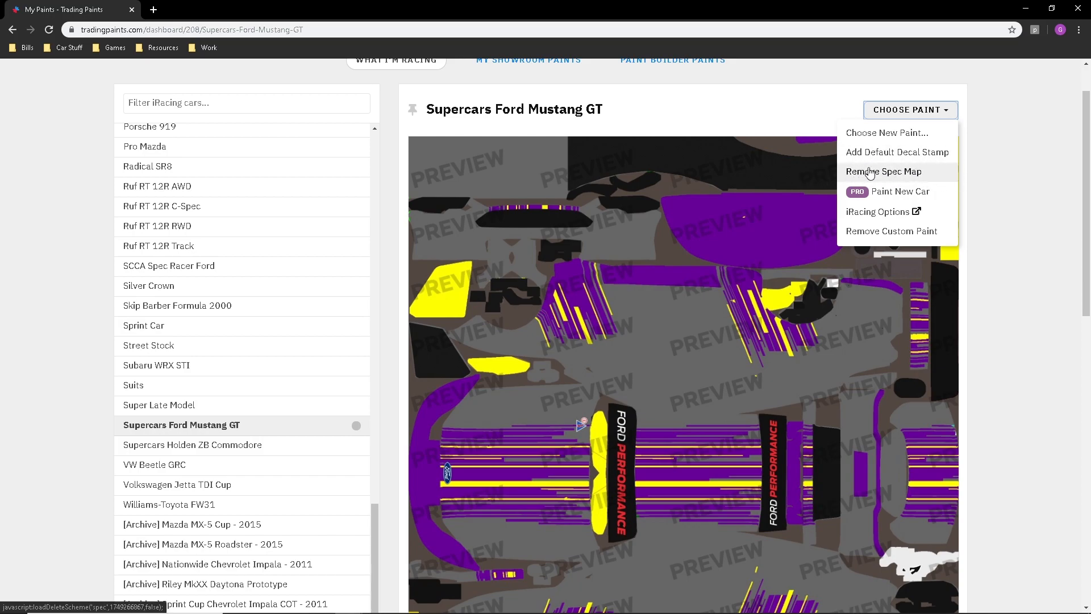
mouse_move(939, 175)
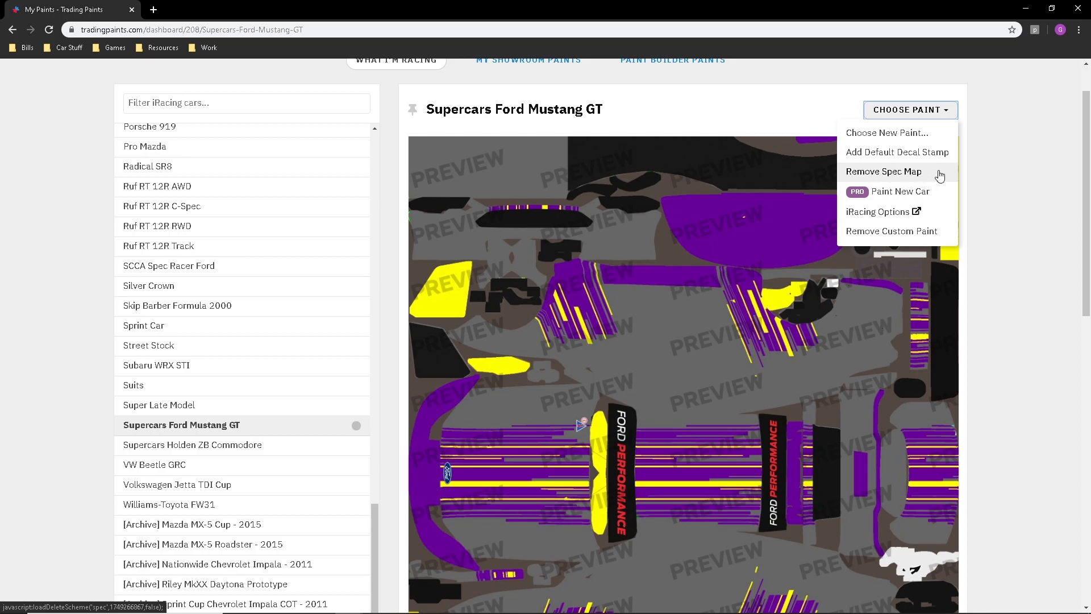
mouse_move(981, 175)
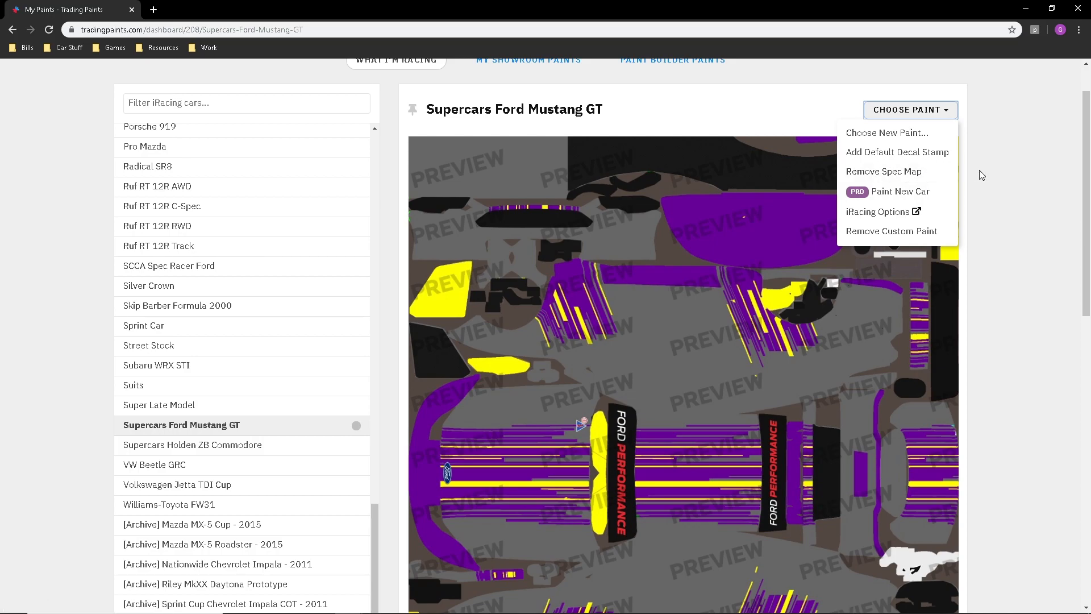
click(910, 110)
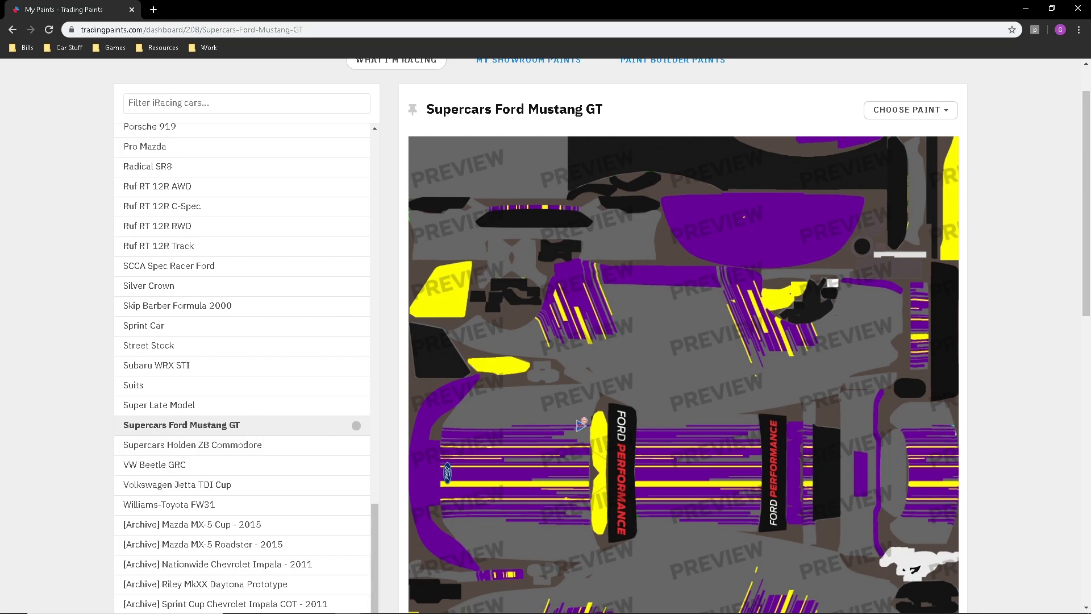